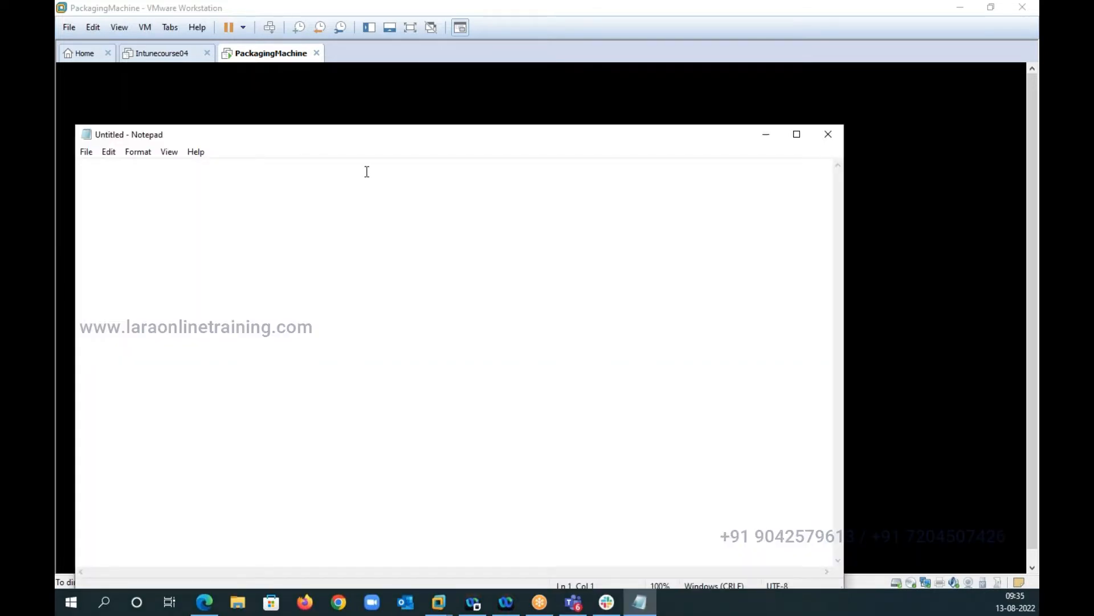
Write the heading "What is Application Packaging:" at the top of the note
text(What is Appl)
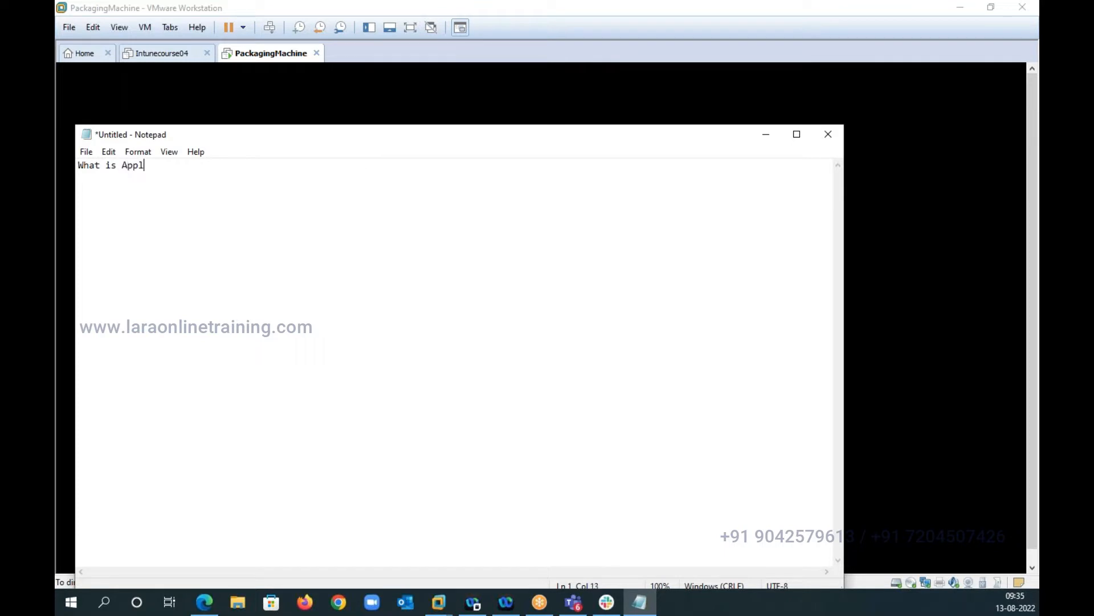
text(ication Package)
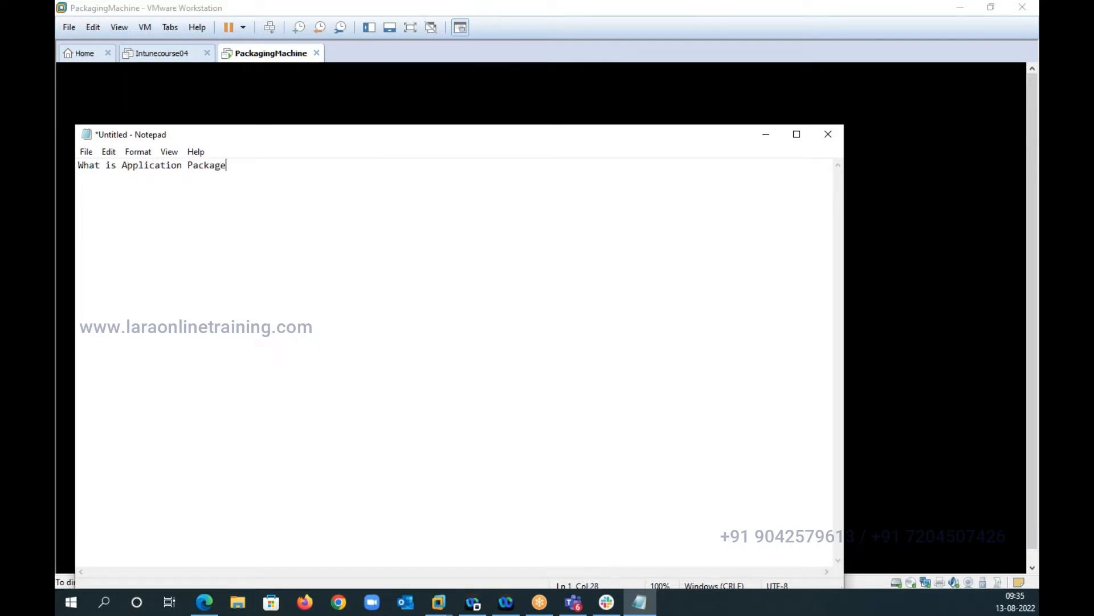
text(ing:)
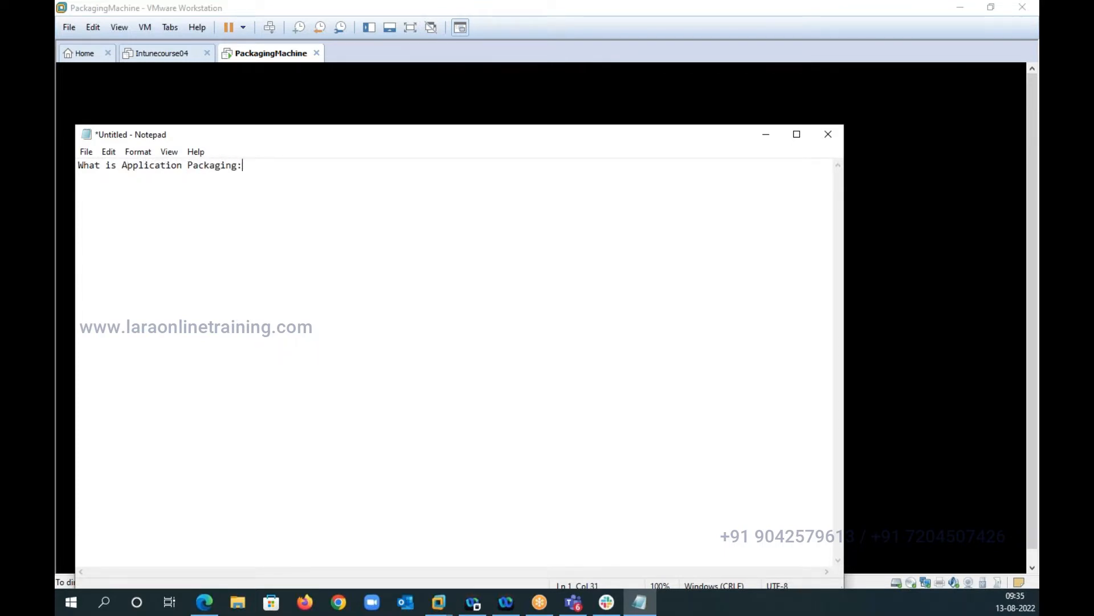
Begin the definition: packaging is the development process to design an EXE or MSI onto the OS
text(Application Packagaing is the development process, to d)
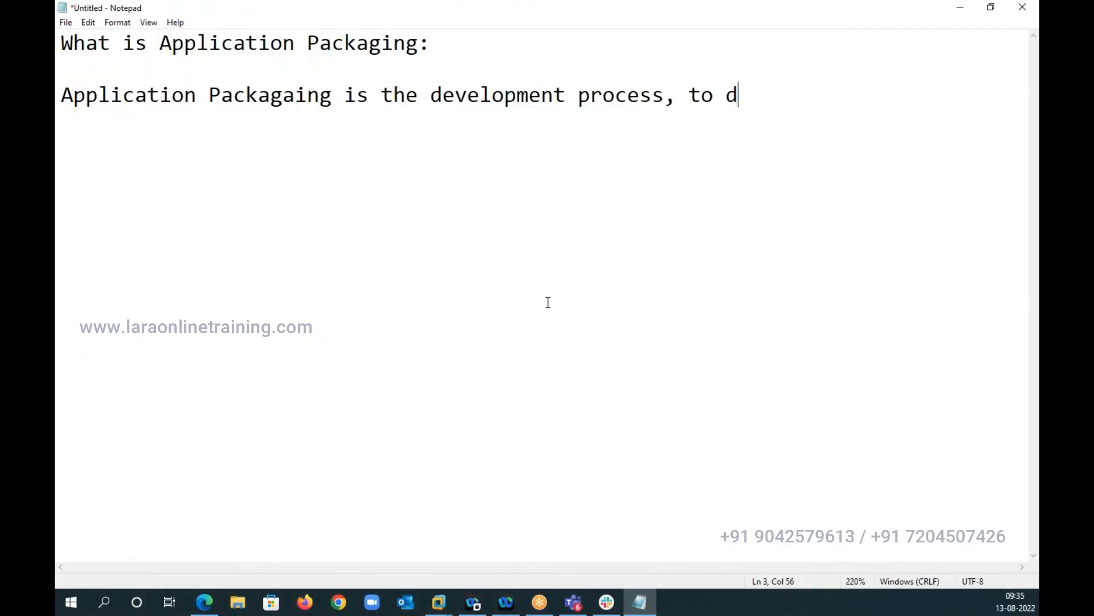
text(esi)
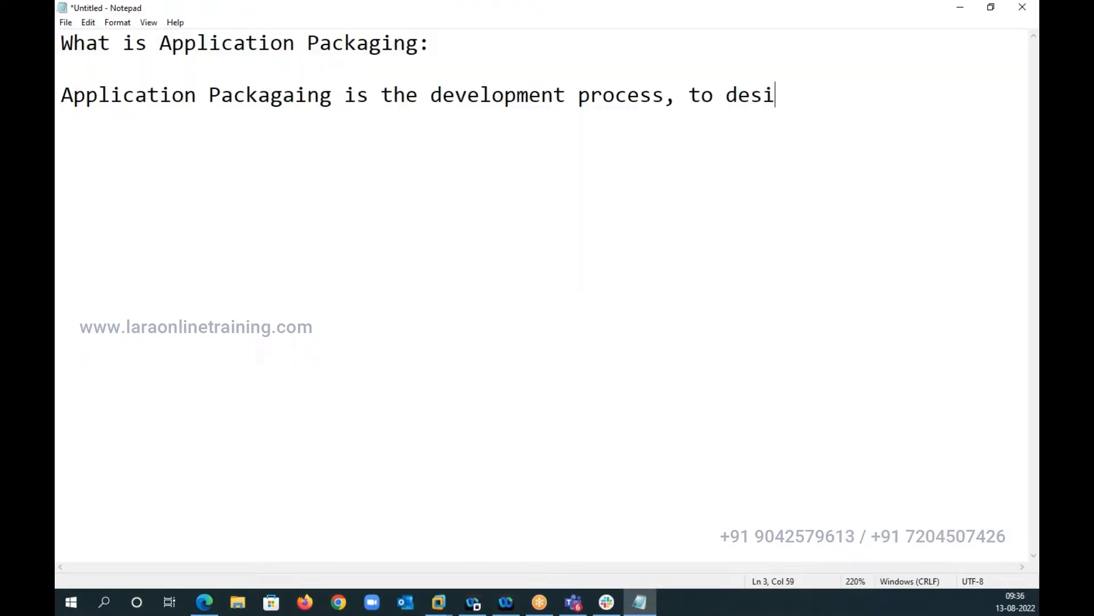
text(gn and)
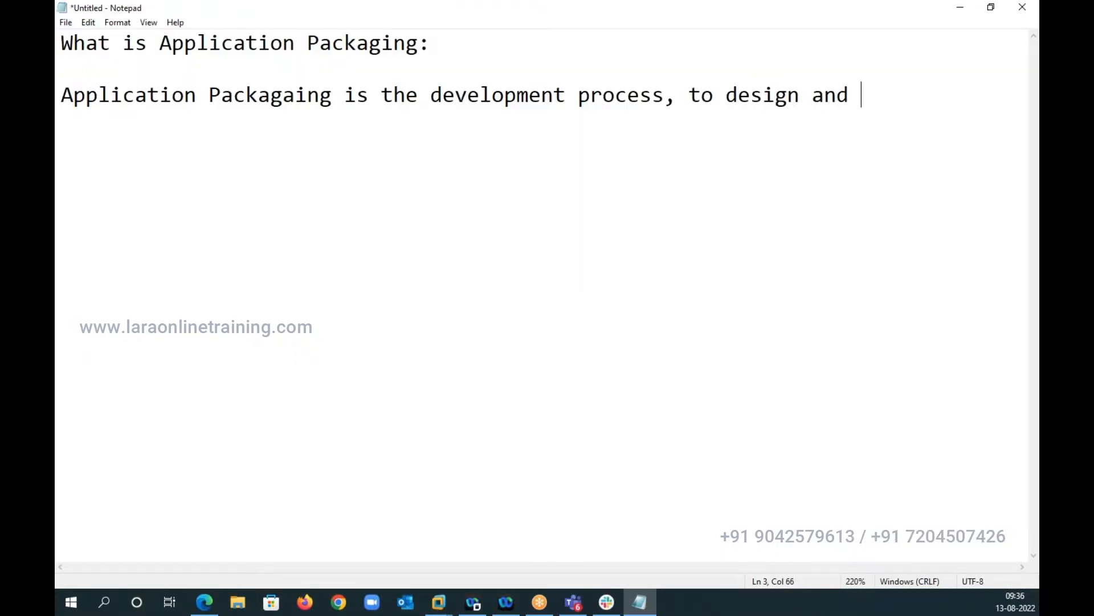
key(Backspace)
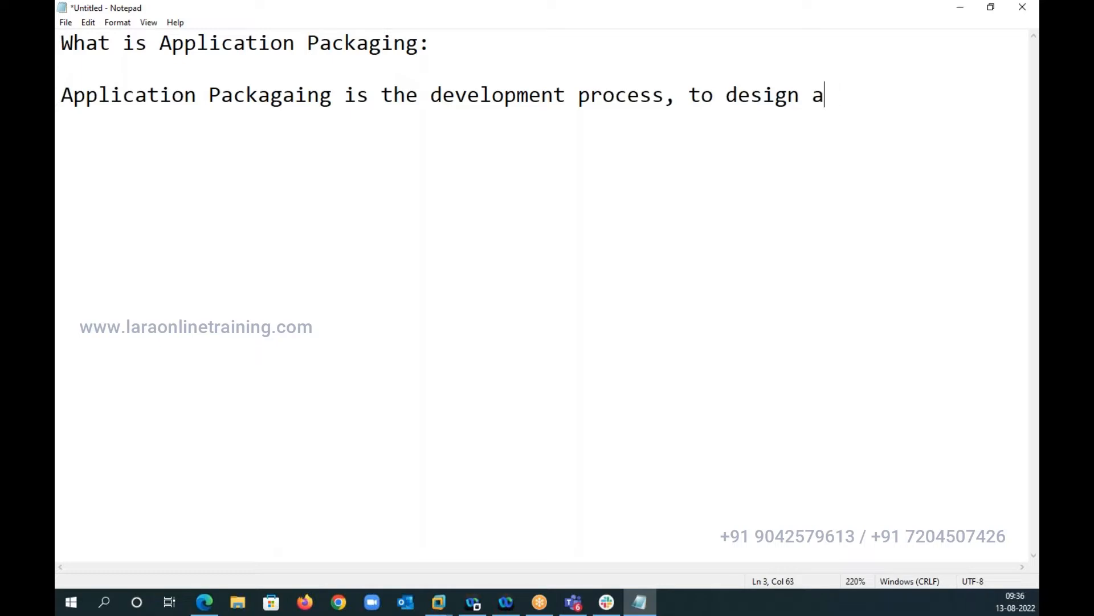
text(n)
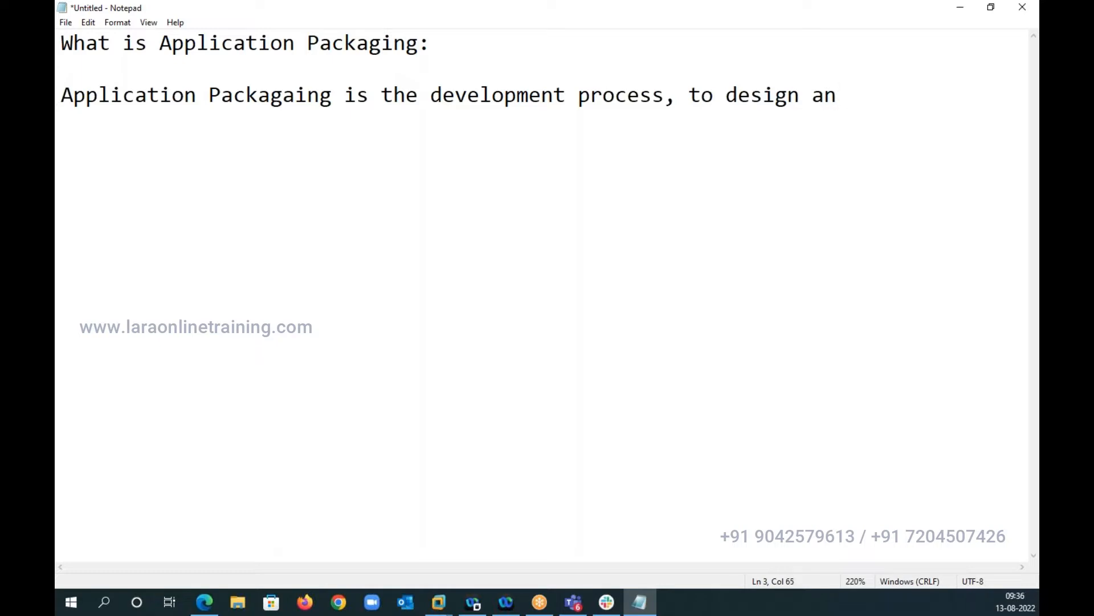
text(EXE or MSI t)
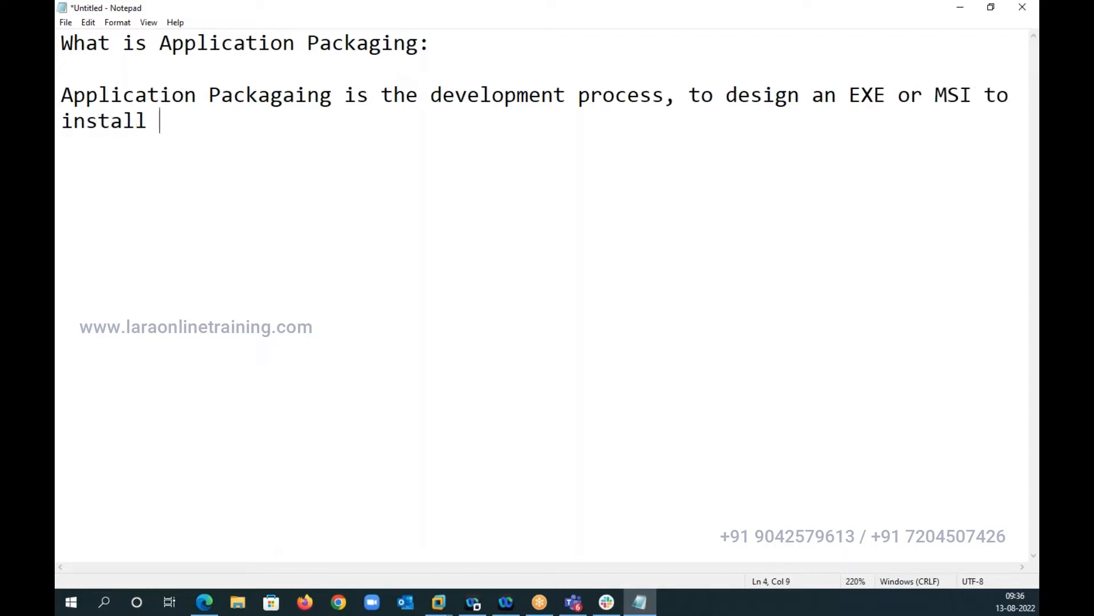
text(onto the)
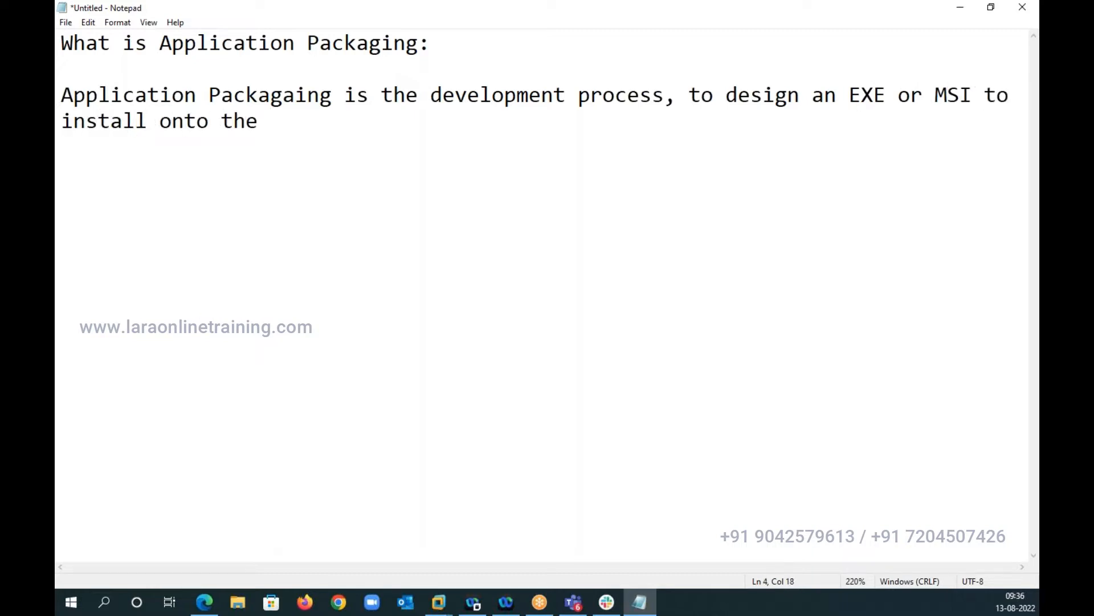
text(OS,)
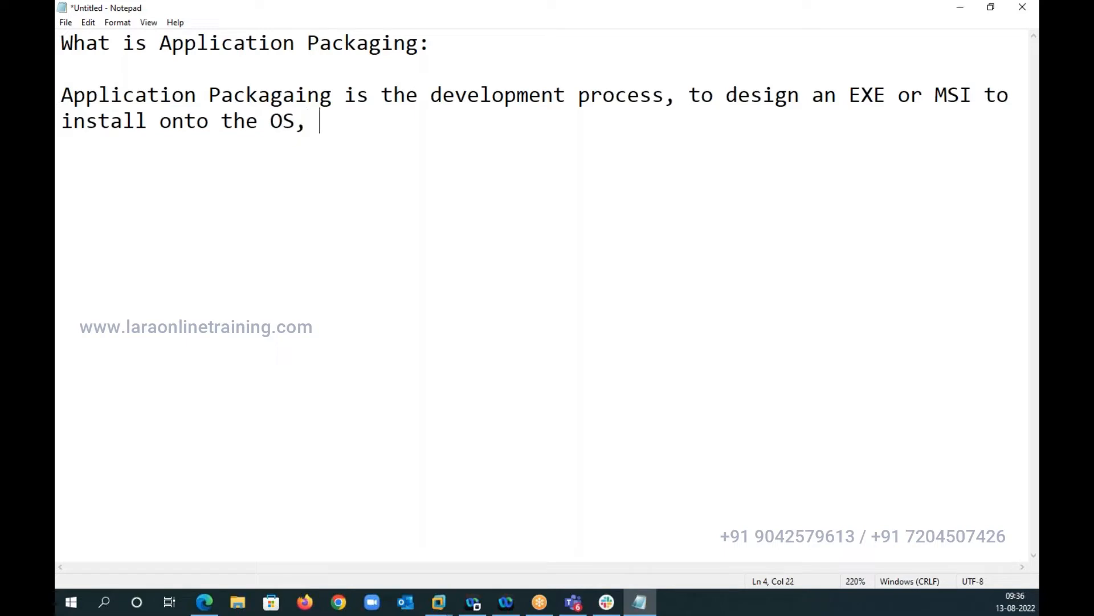
Finish the sentence: in a way that it does not deteriorate the OS after uninstalling the app
text(in a way)
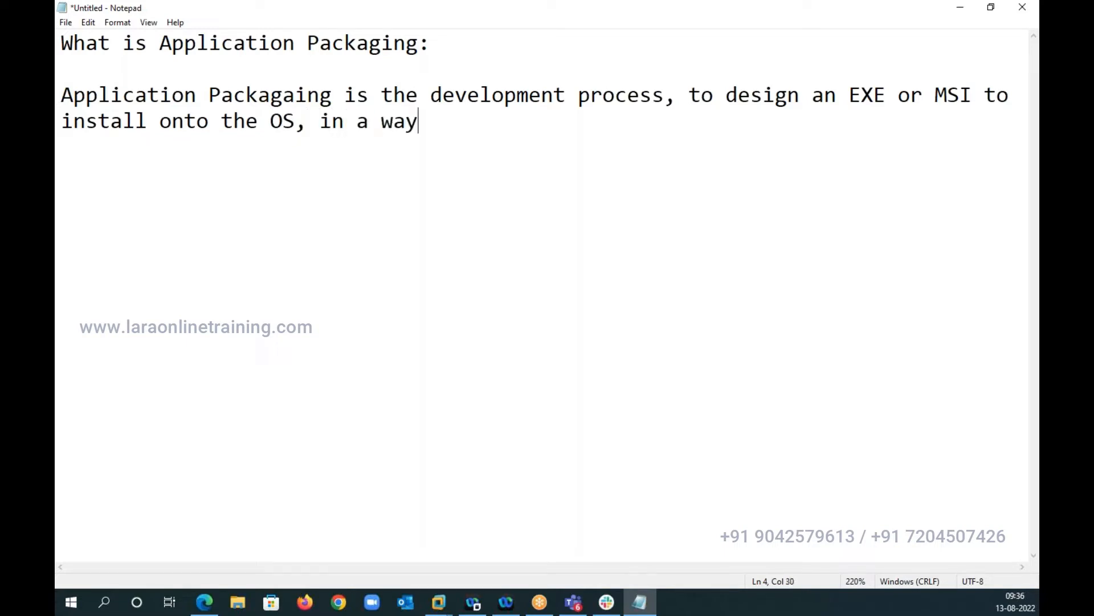
text(, that)
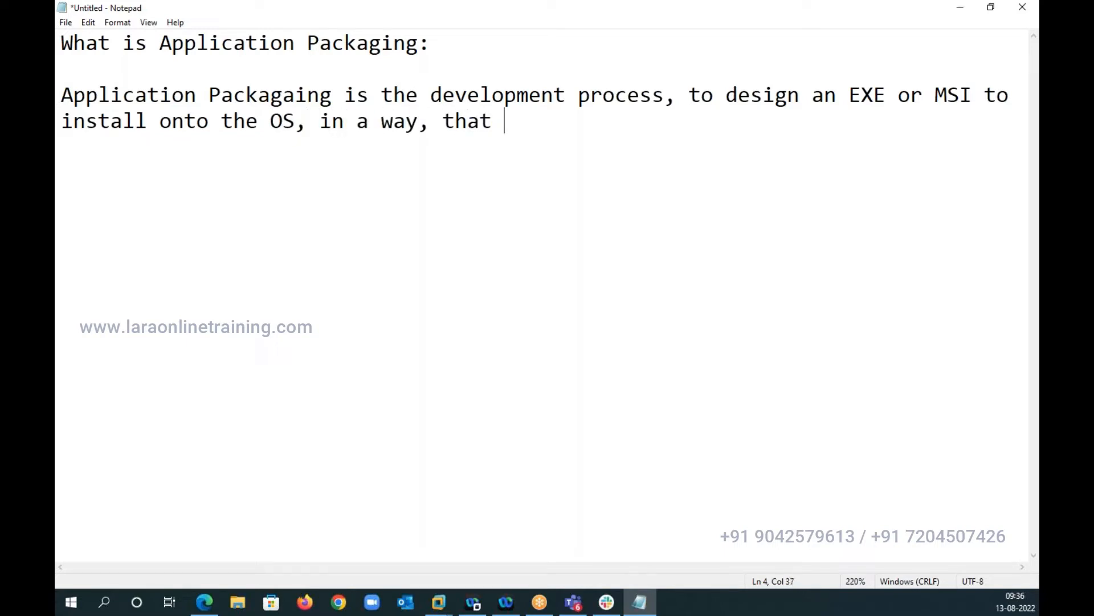
text(it doe)
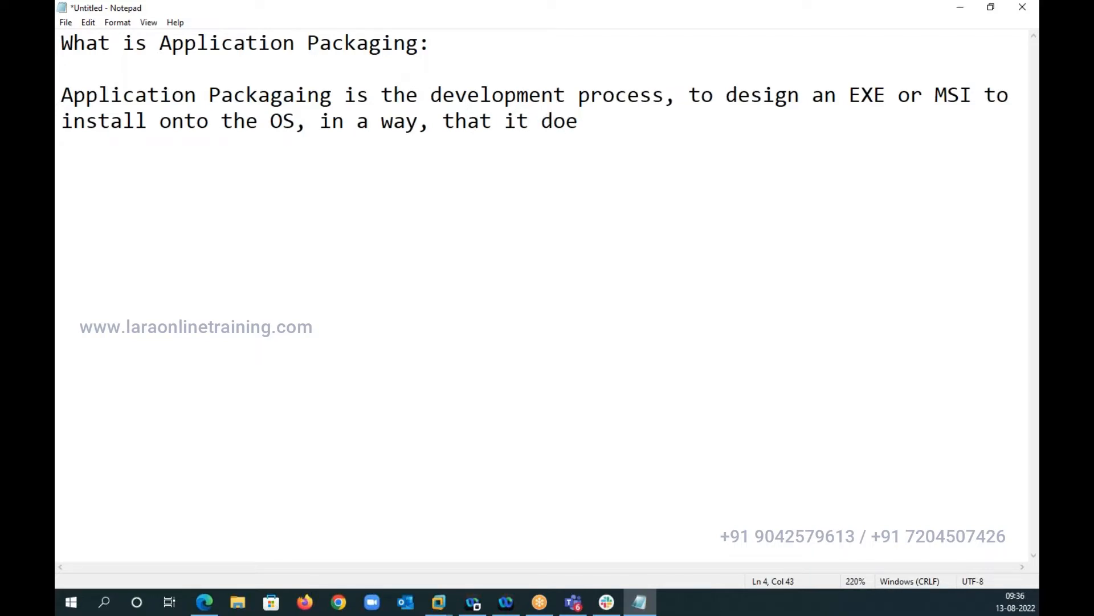
text(s n)
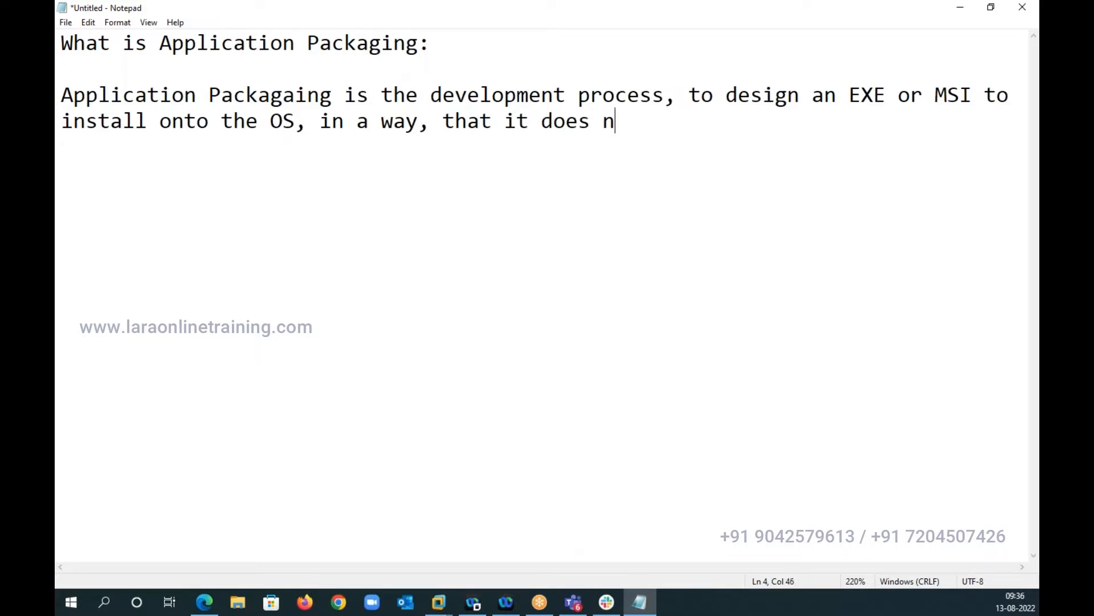
text(ot det)
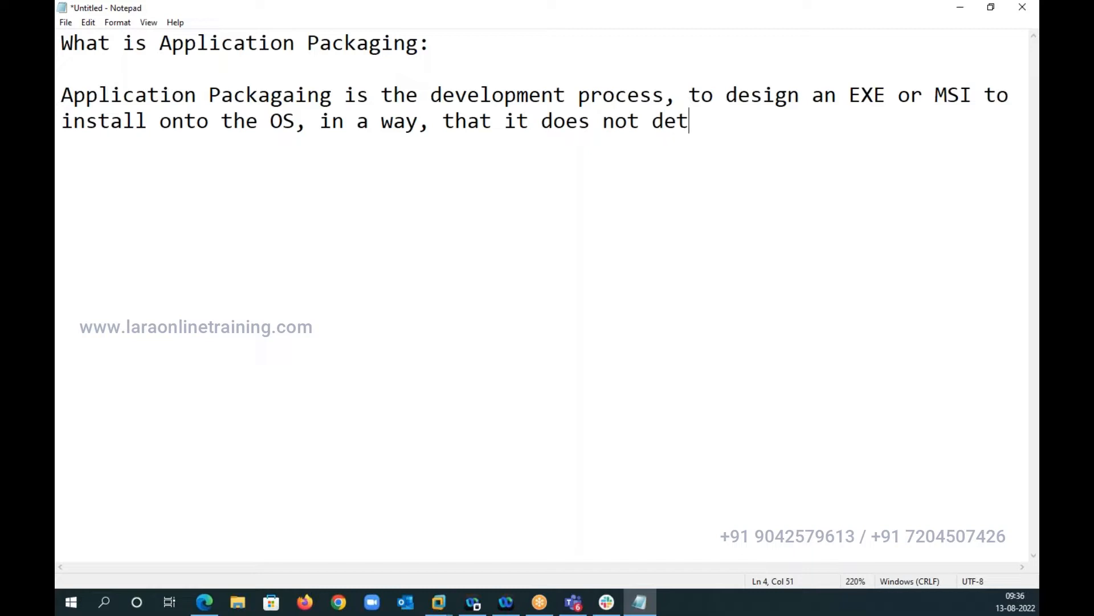
text(erioreate th)
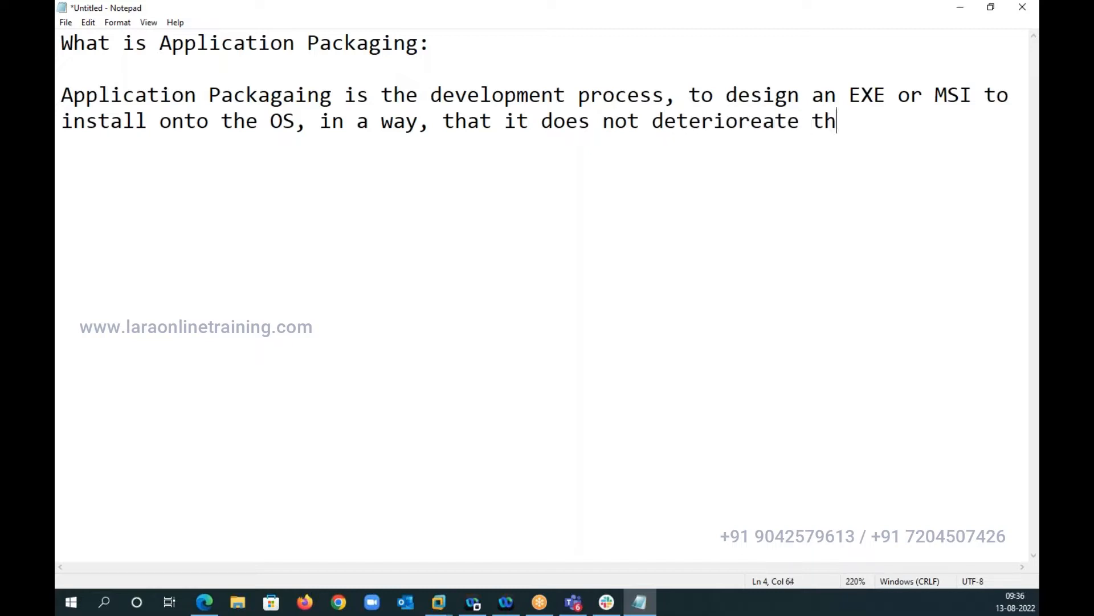
text(e)
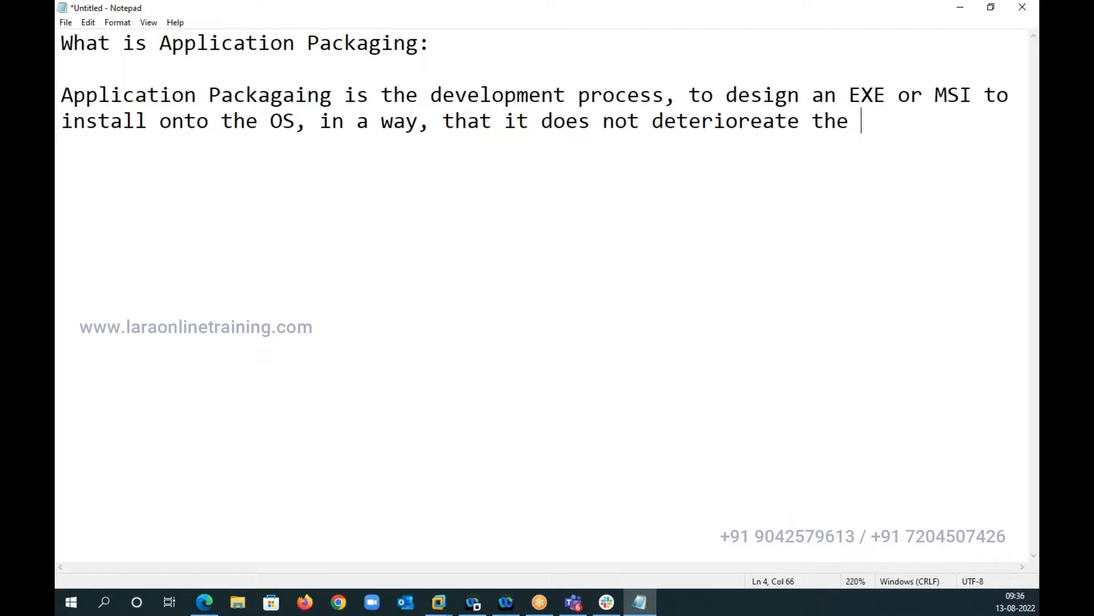
text(OS)
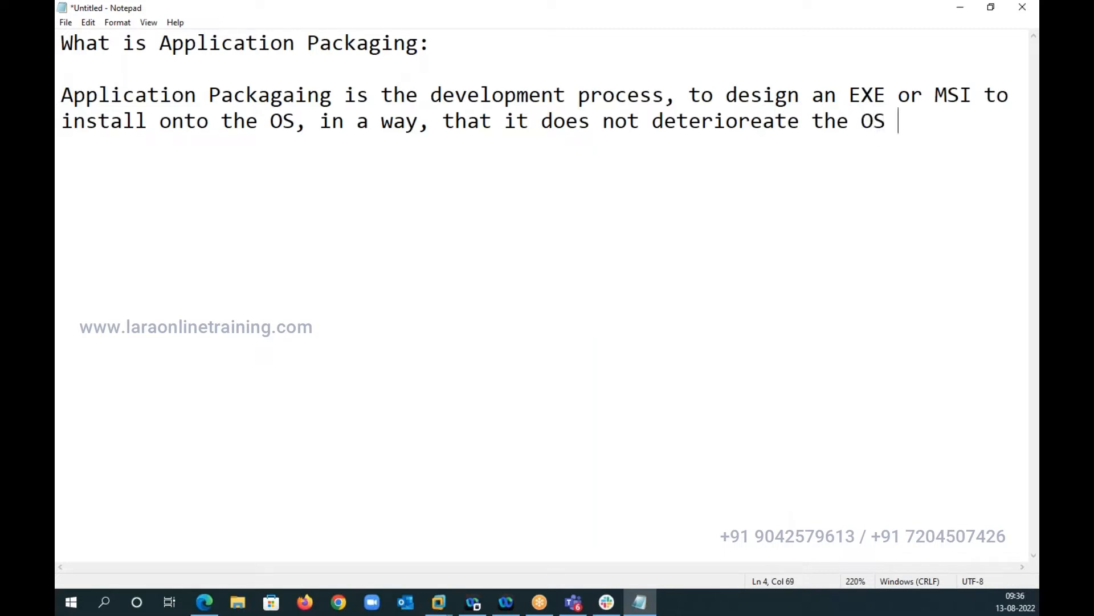
text(after the)
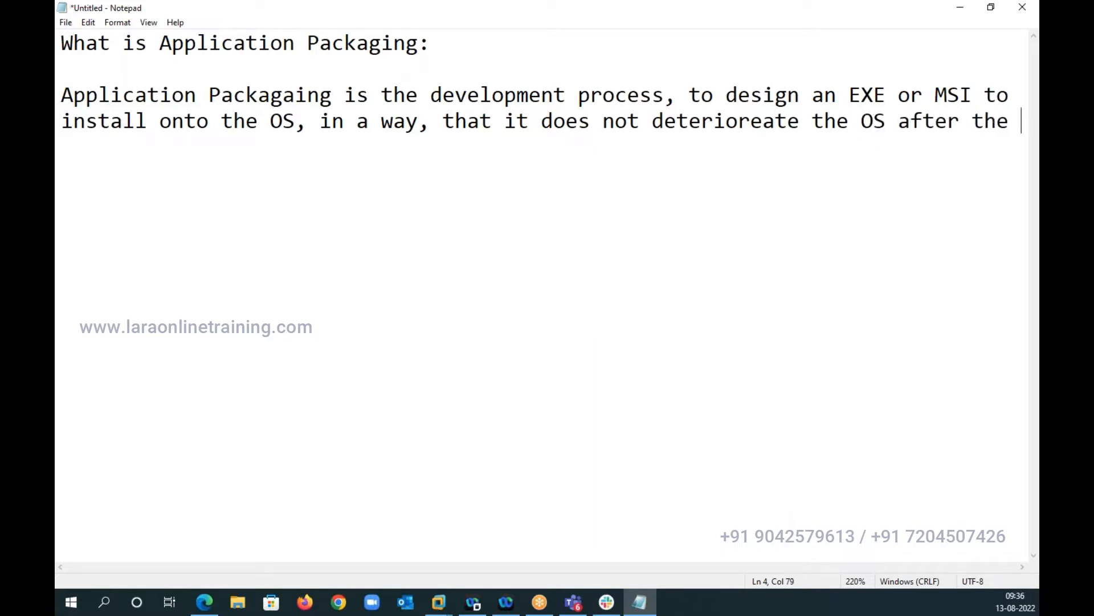
text(unisntallation of t)
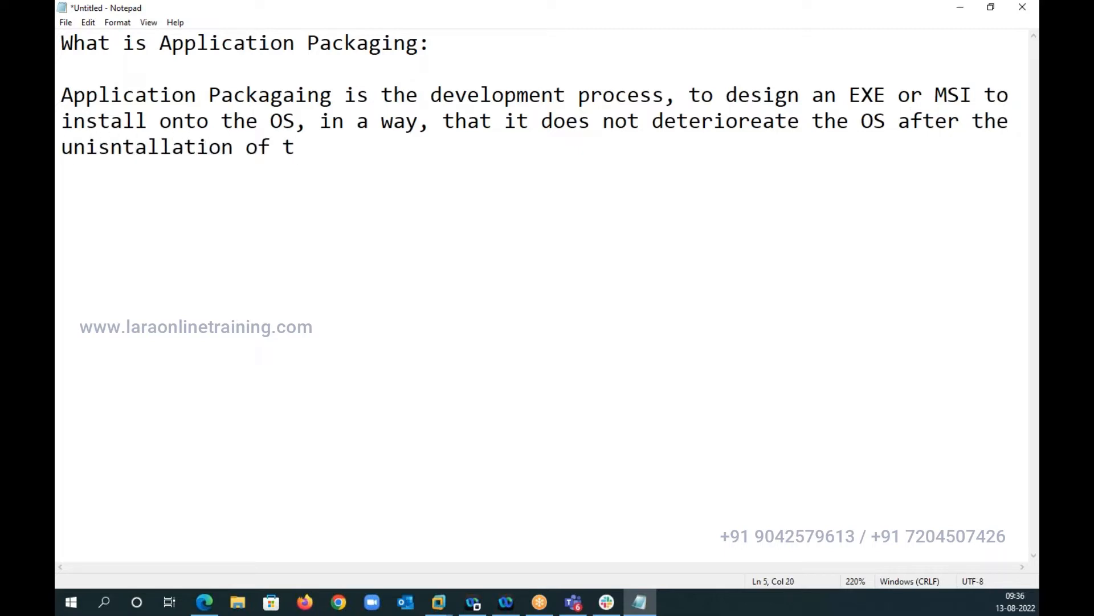
text(he app.)
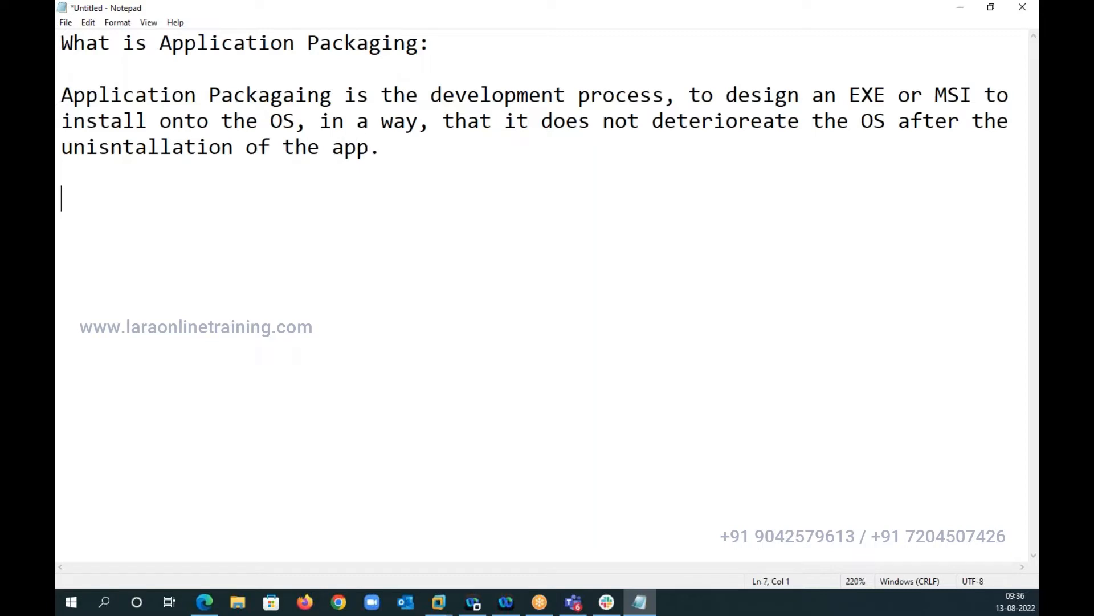
Add the first bullet "- We are making changes to OS."
text(- We are m)
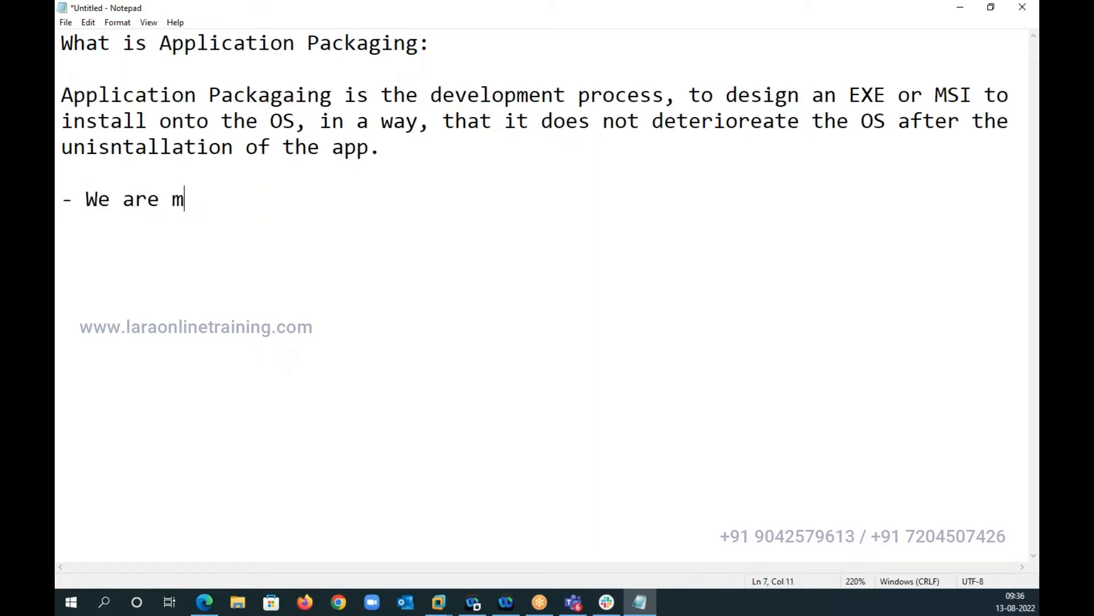
text(ak)
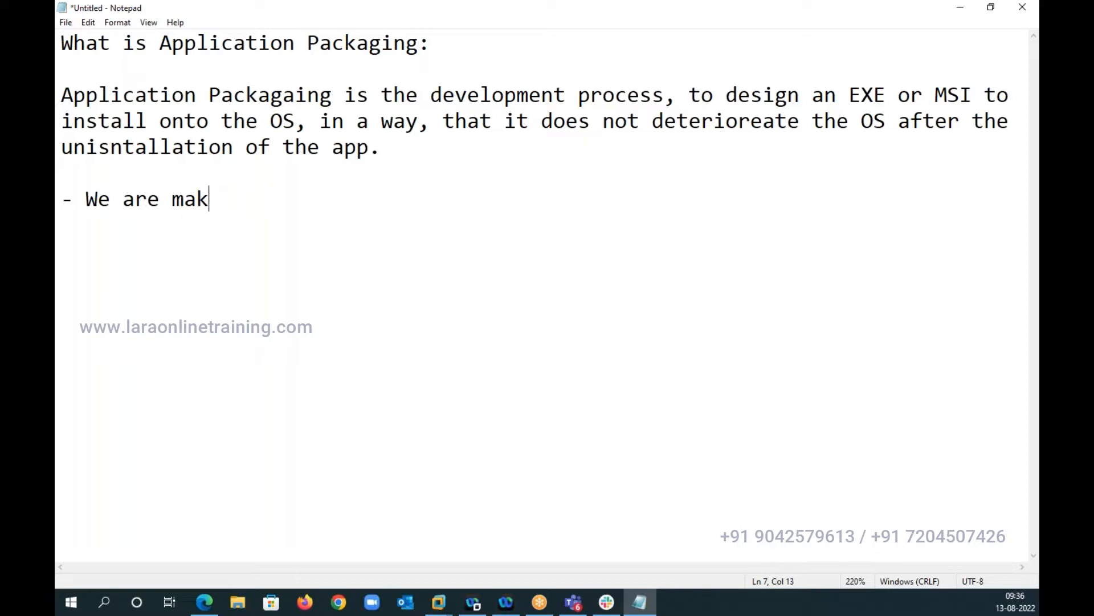
text(ing chagnes t)
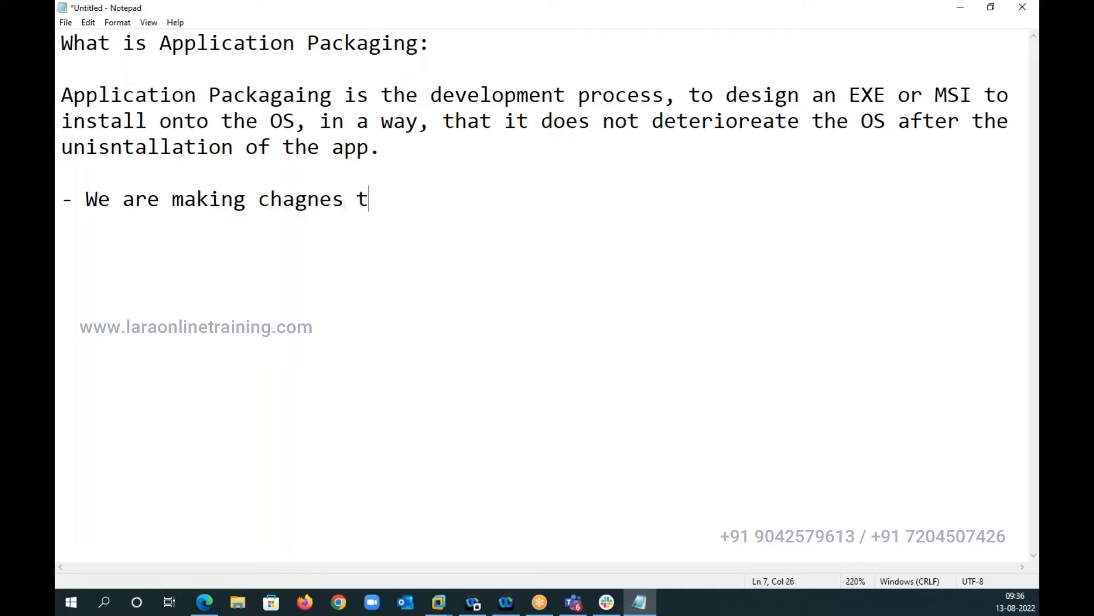
key(Backspace)
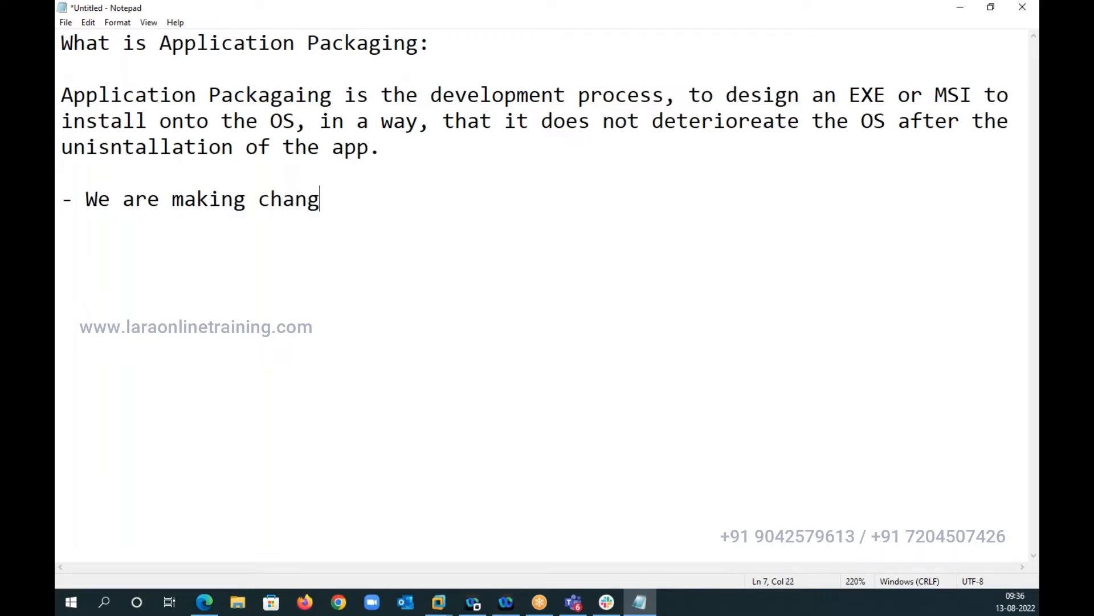
text(es to O)
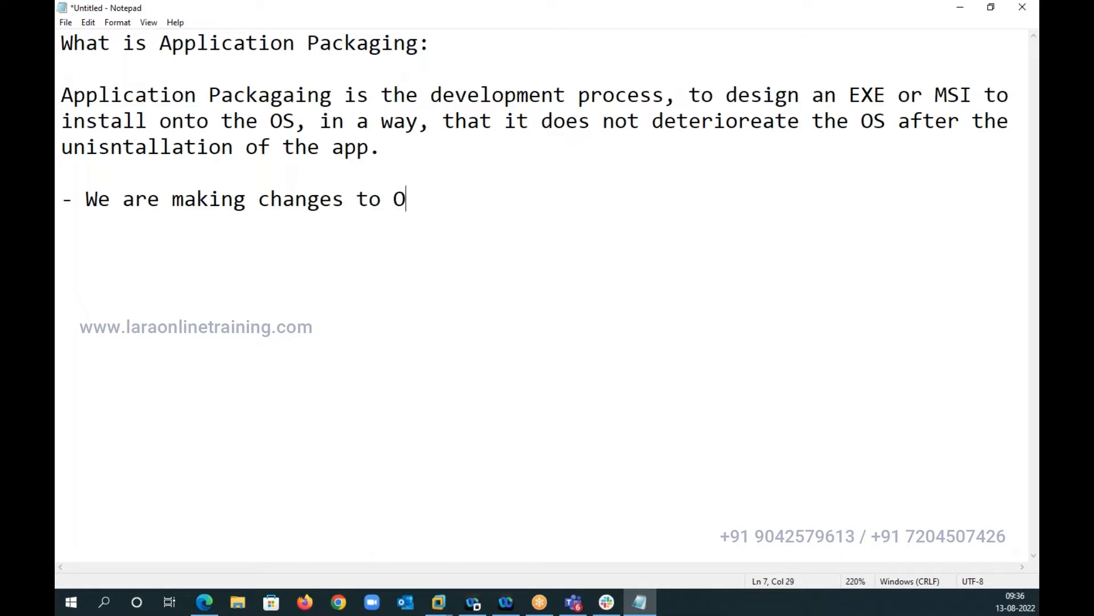
text(S.)
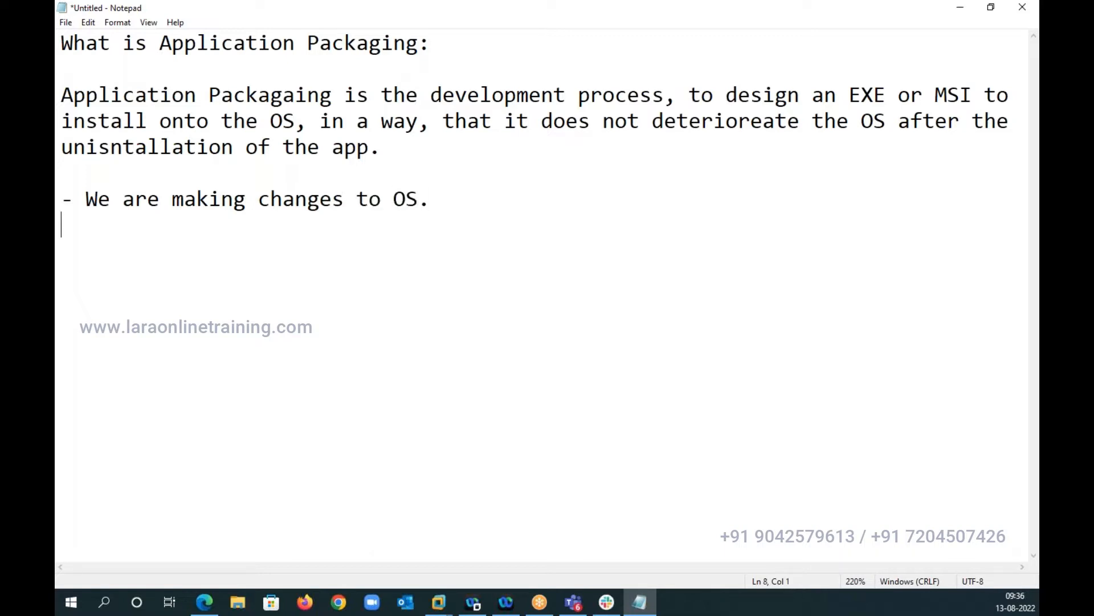
Add the second bullet "- Adding registry, Adding files, shortcuts"
text(- ADDin)
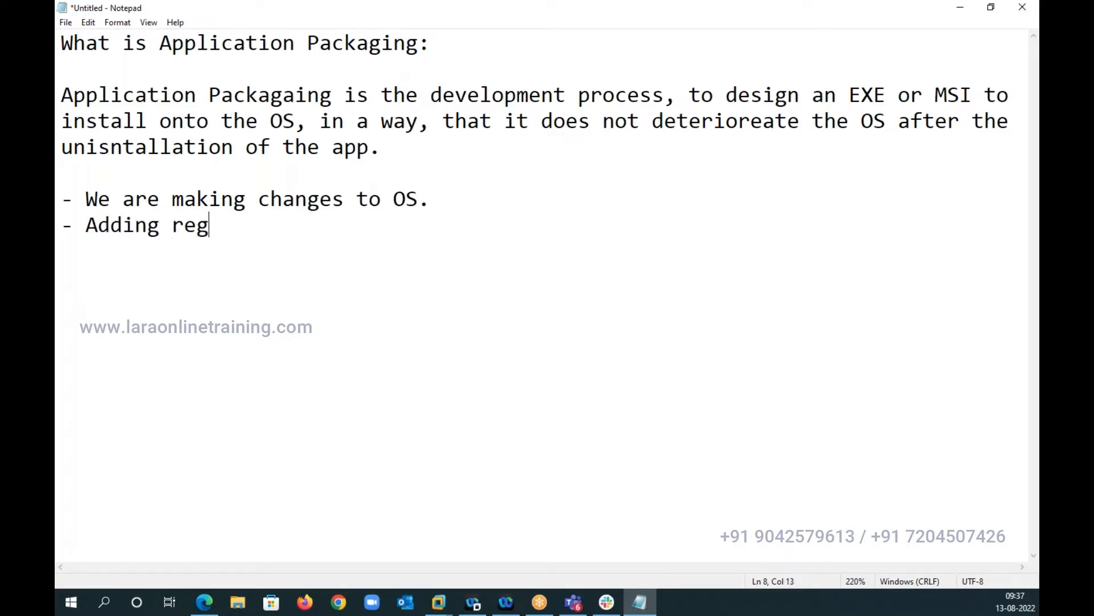
text(istry, we)
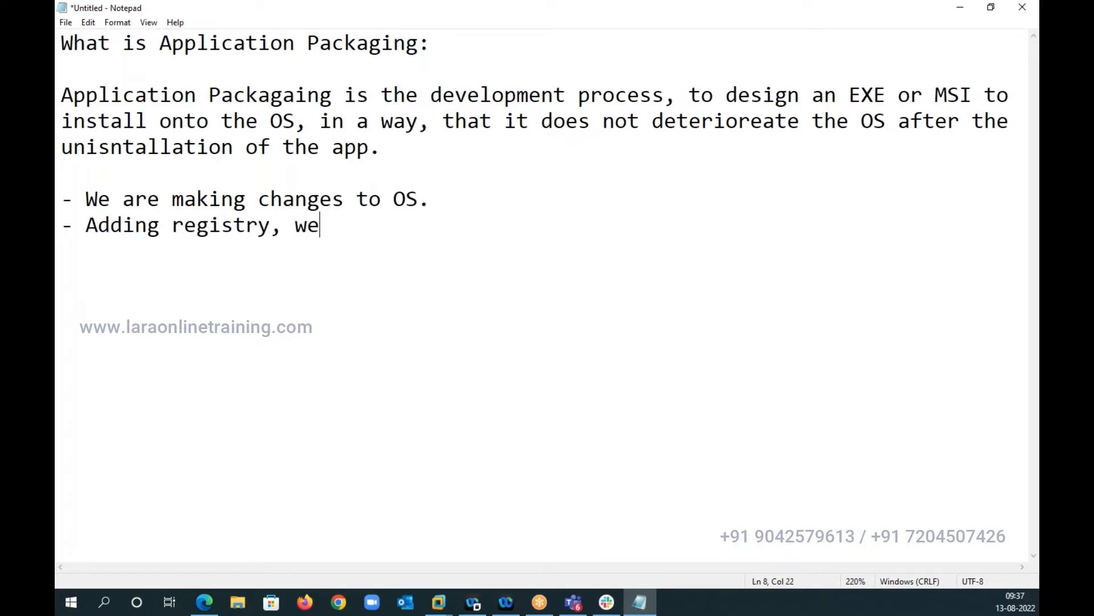
text(Adding fil)
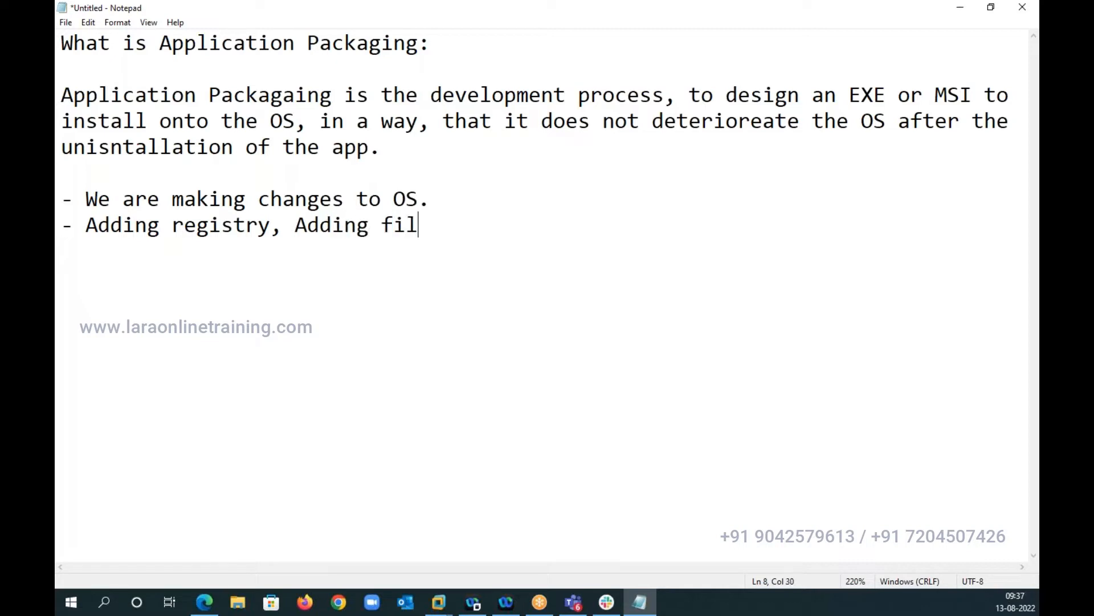
text(es,)
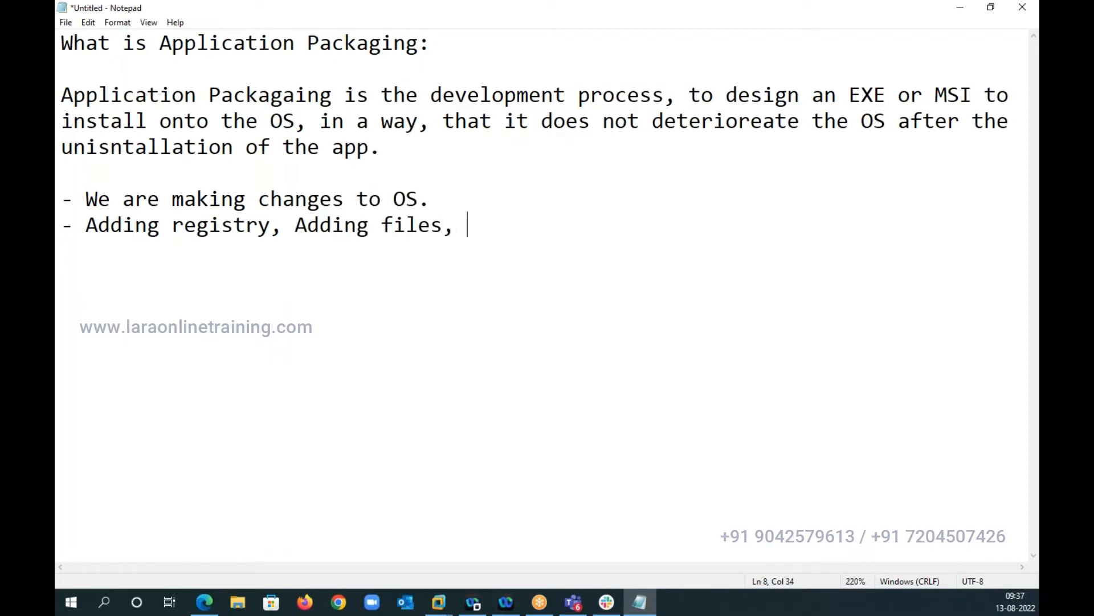
text(shortcuts)
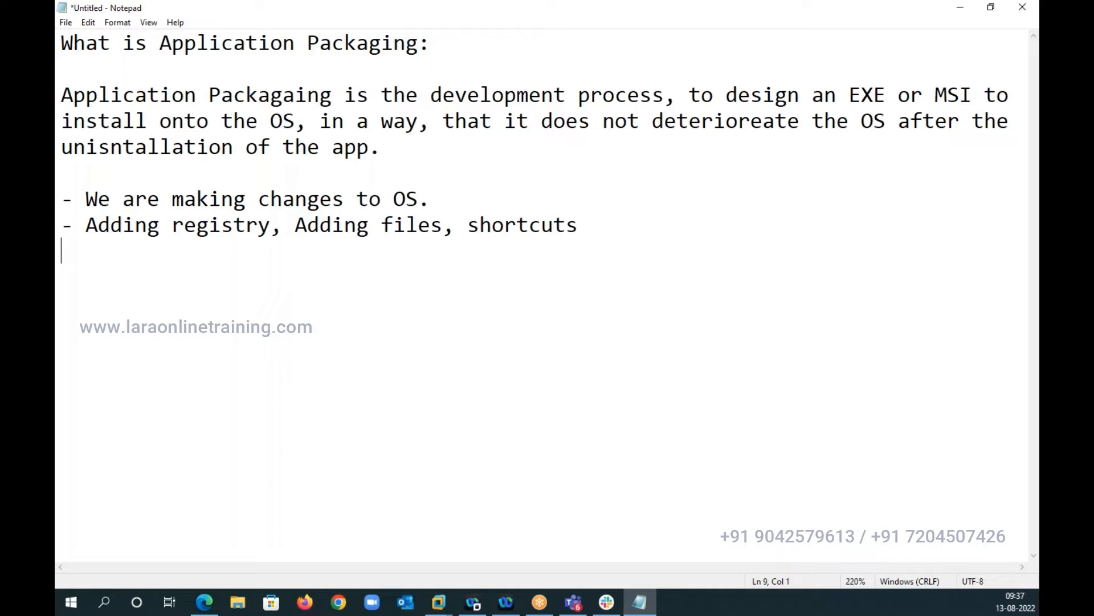
Write that installing then uninstalling the packaged application should not affect the health of the OS
key(enter)
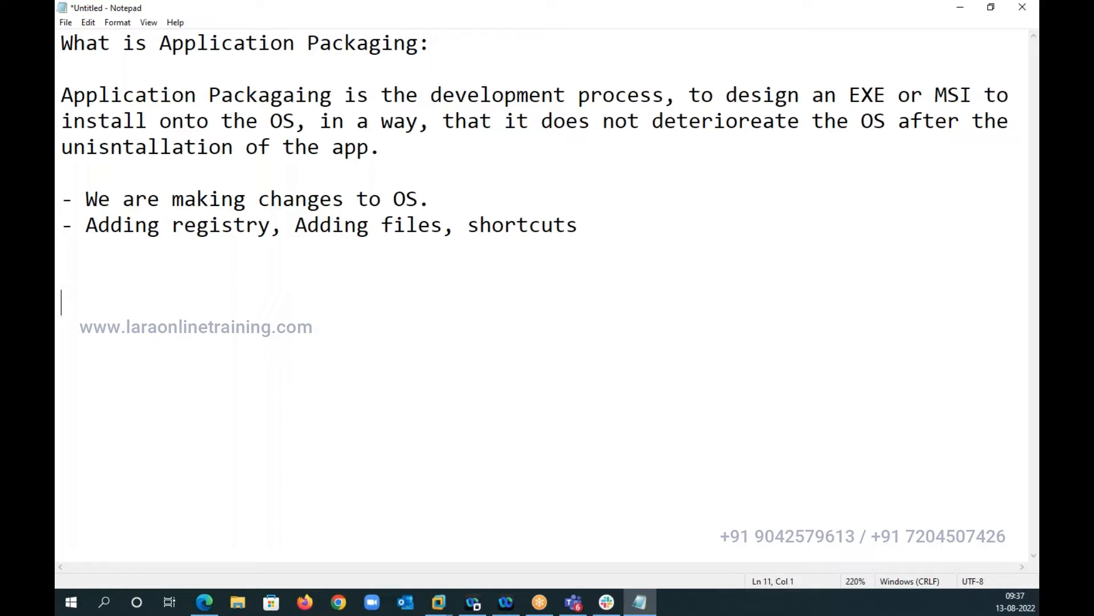
text(Aft)
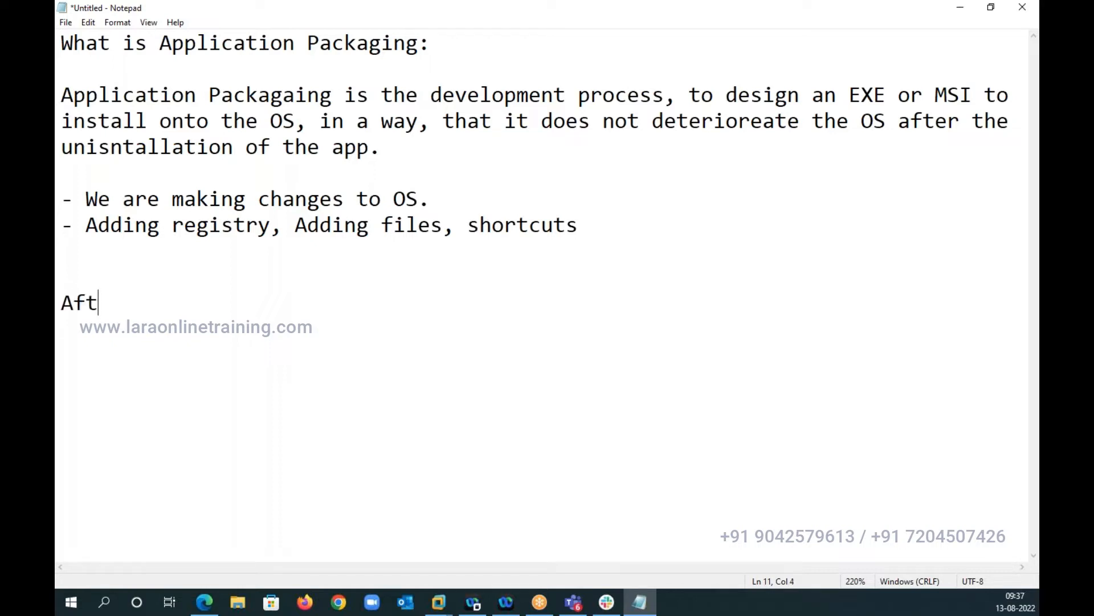
text(er)
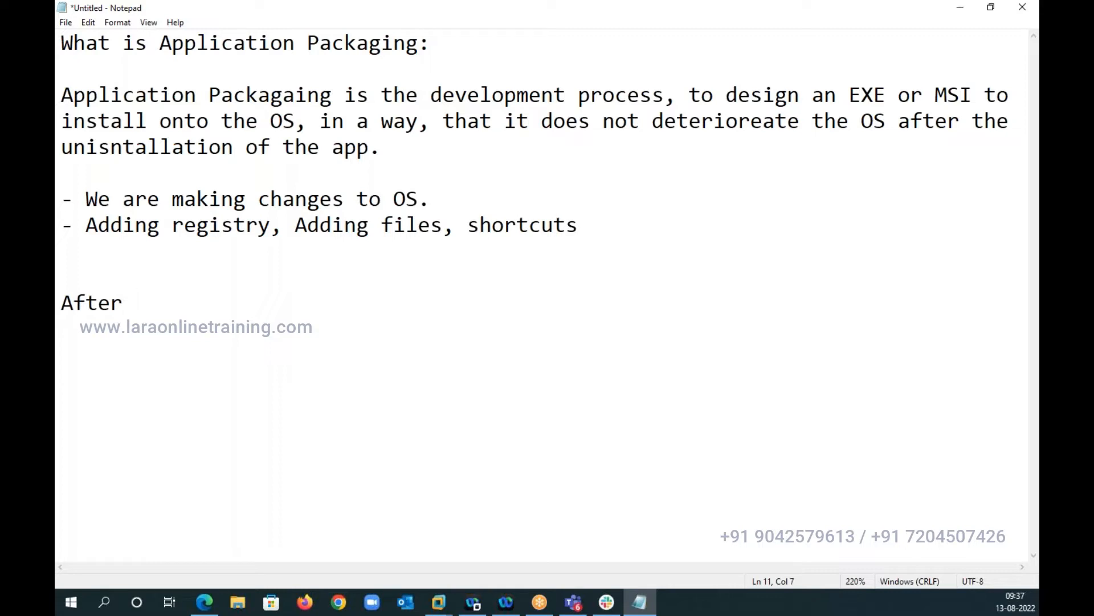
text(install)
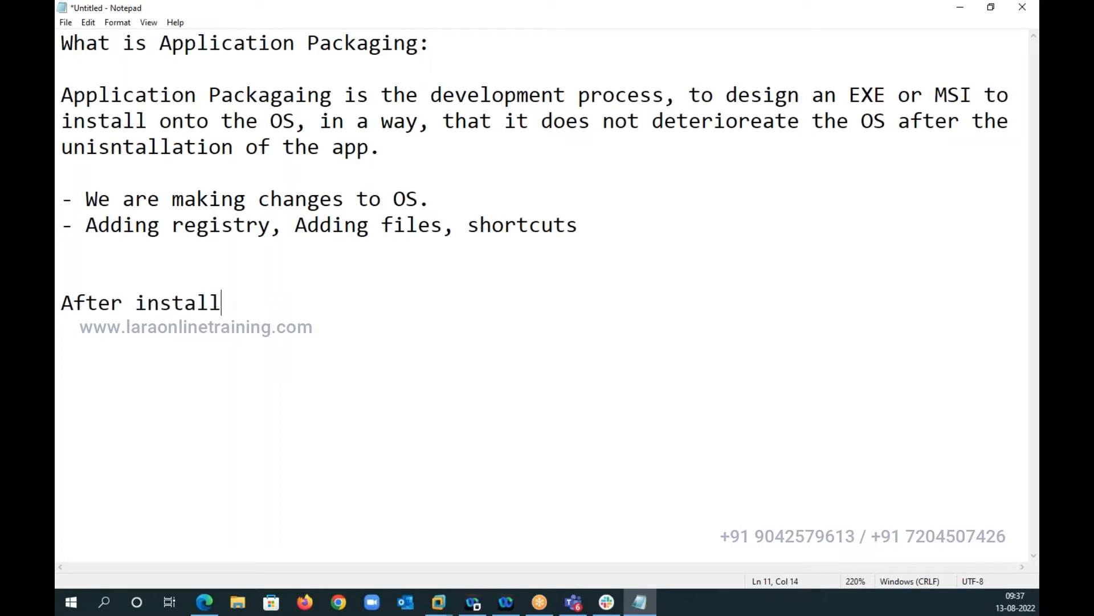
text(the apcka)
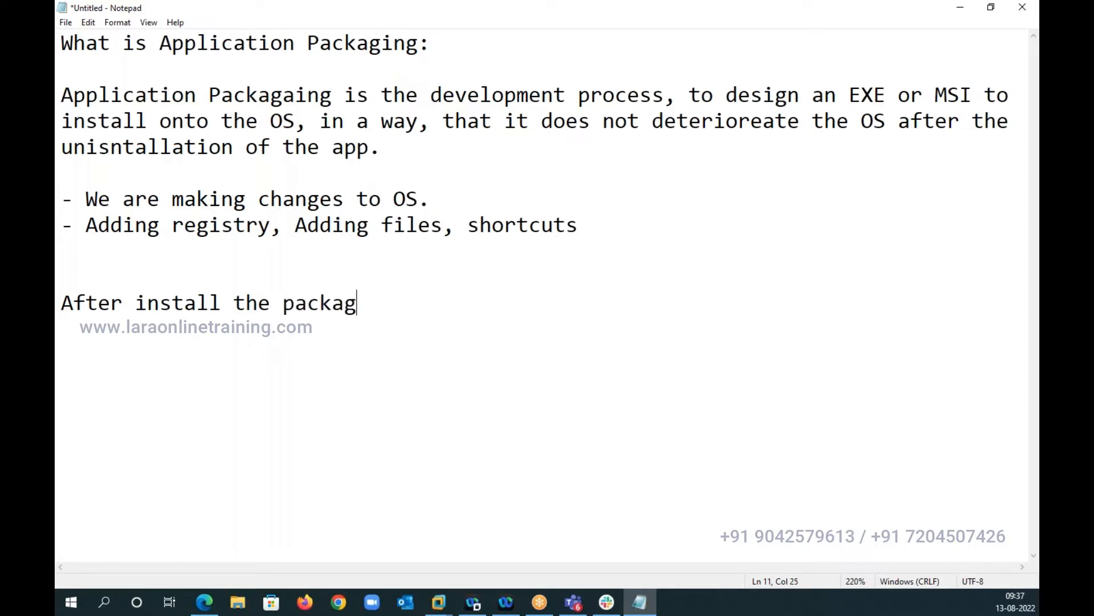
text(ed applicatio)
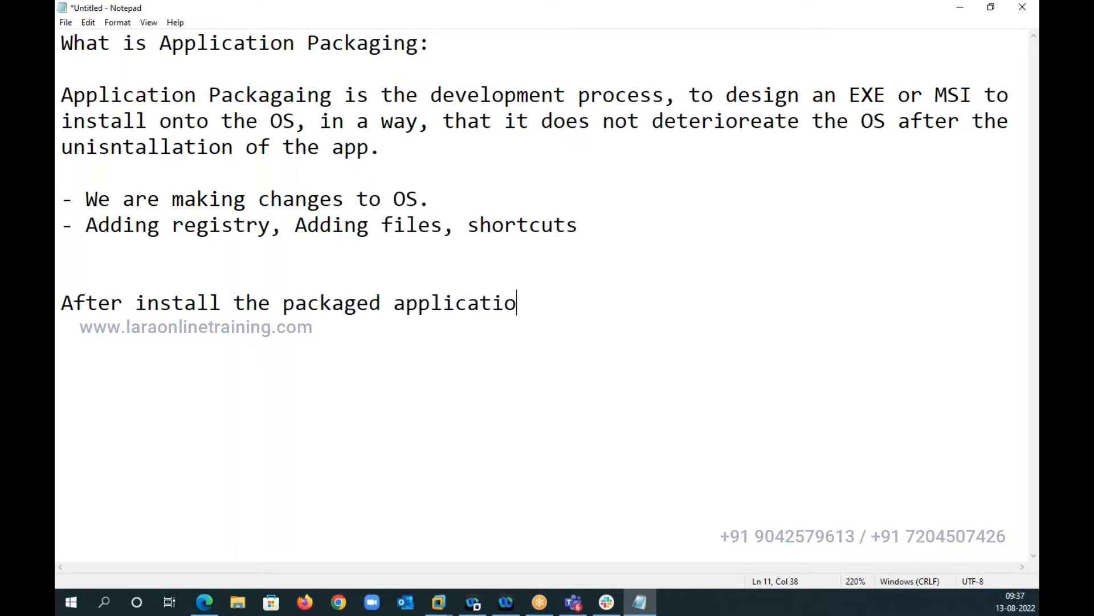
text(n and then)
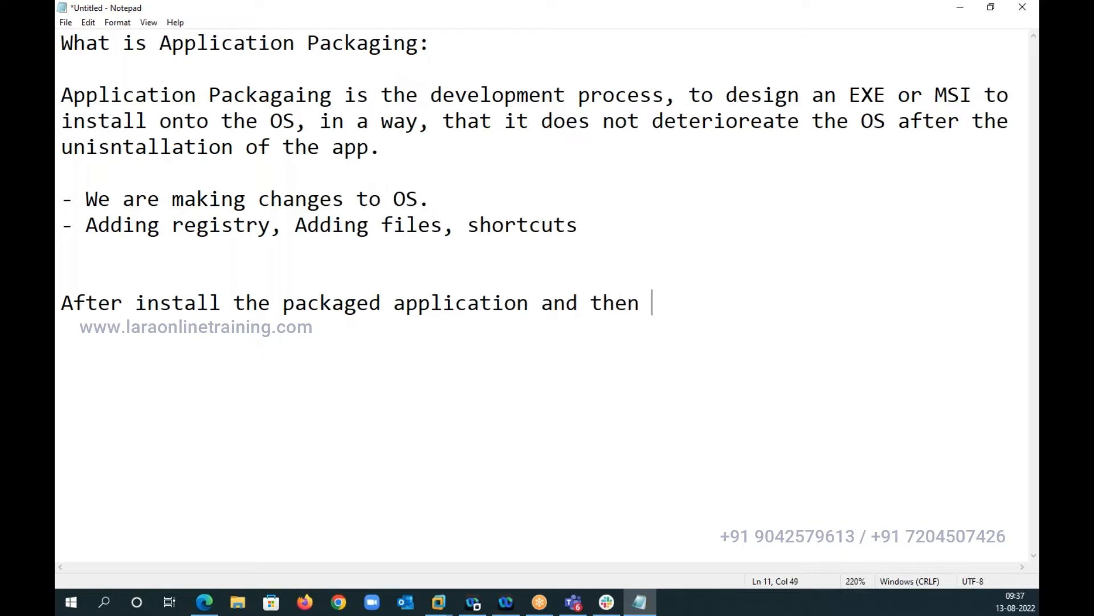
text(uninstalle)
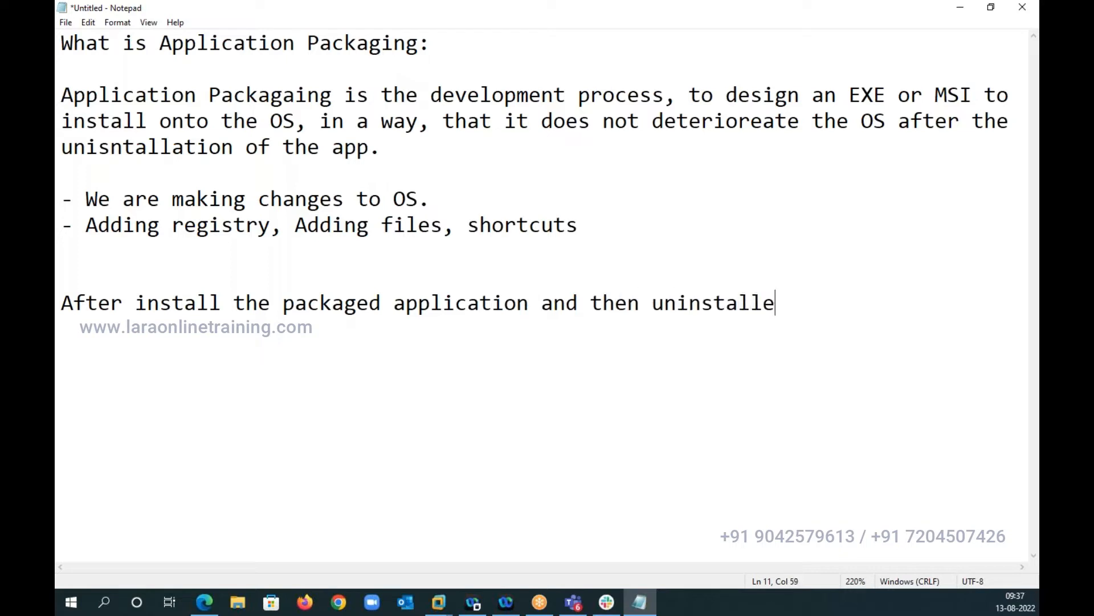
text(ing pack)
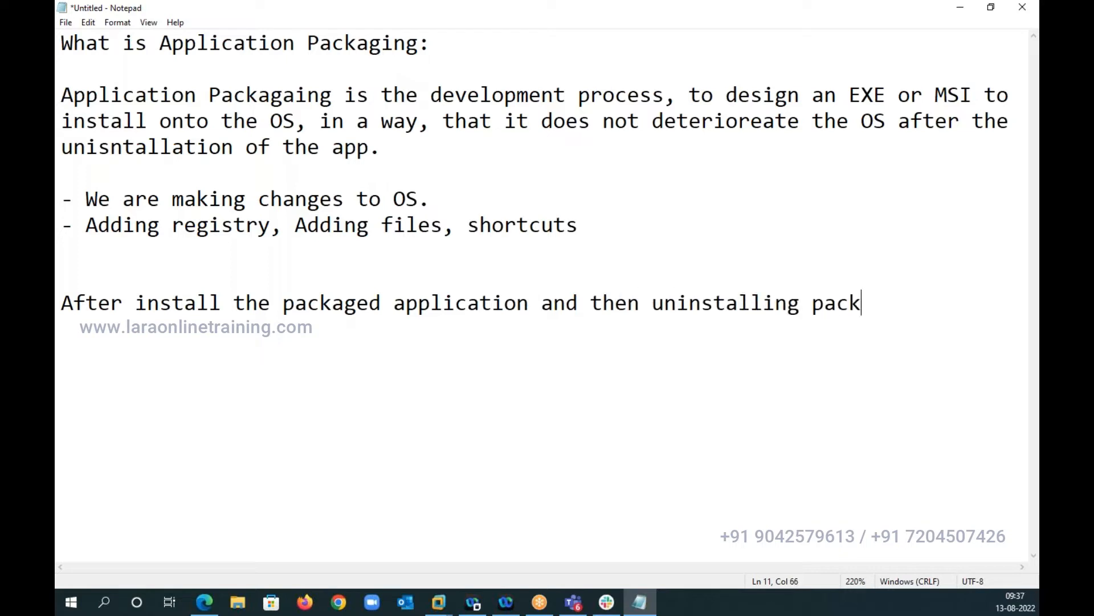
text(age applicati)
text(should not)
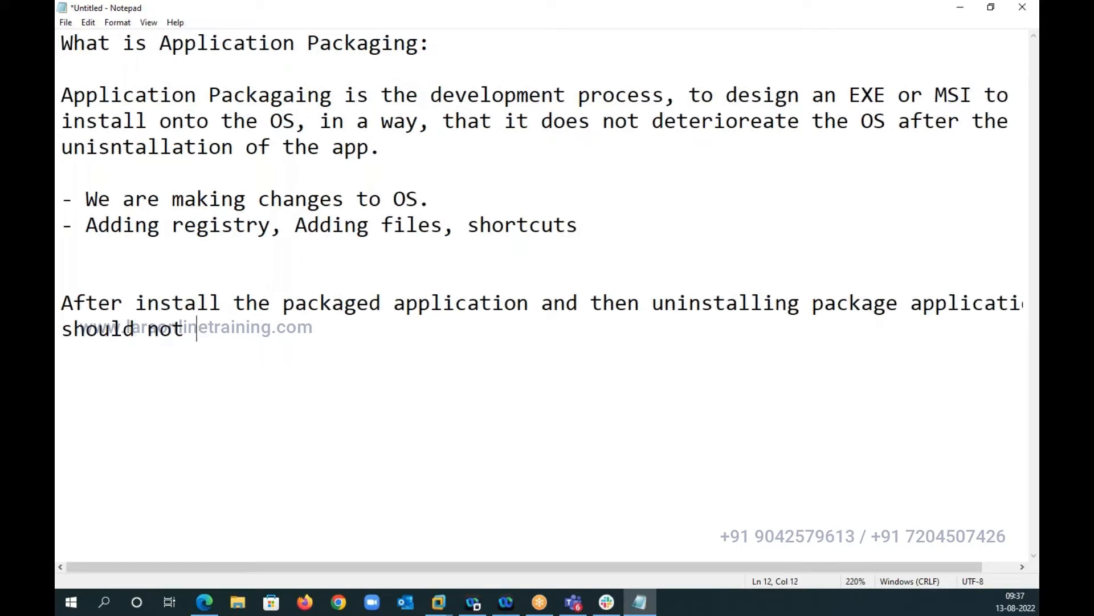
text(affect the)
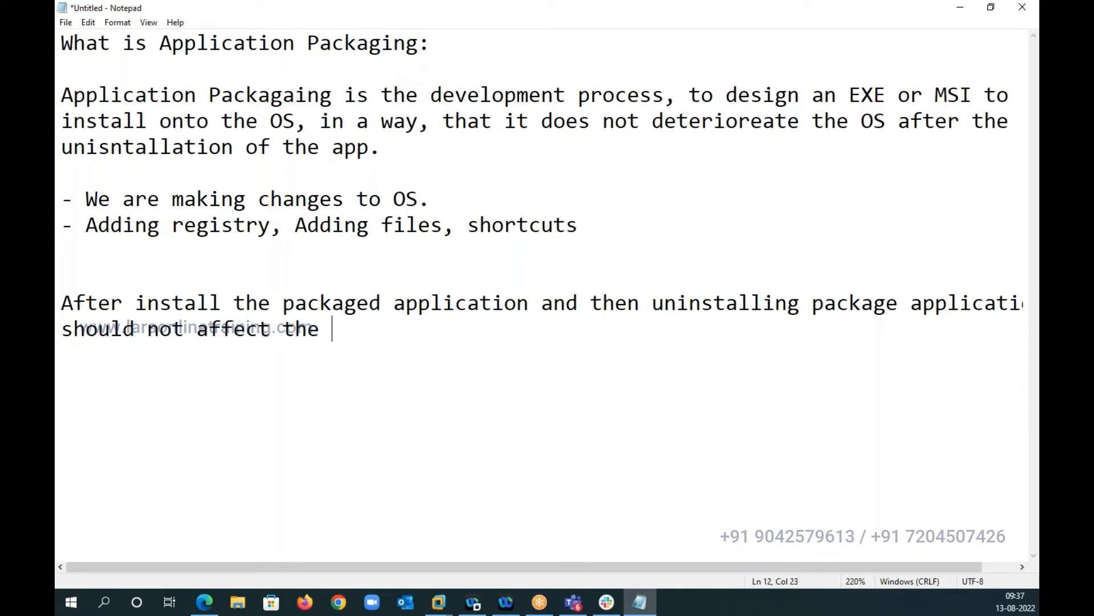
text(heal)
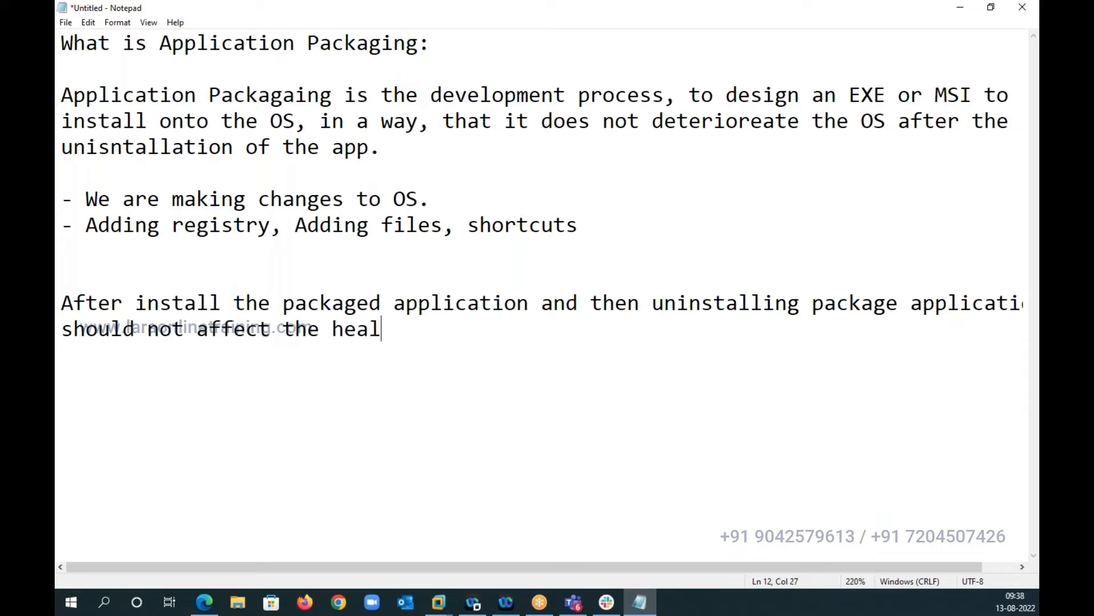
text(th of the OS)
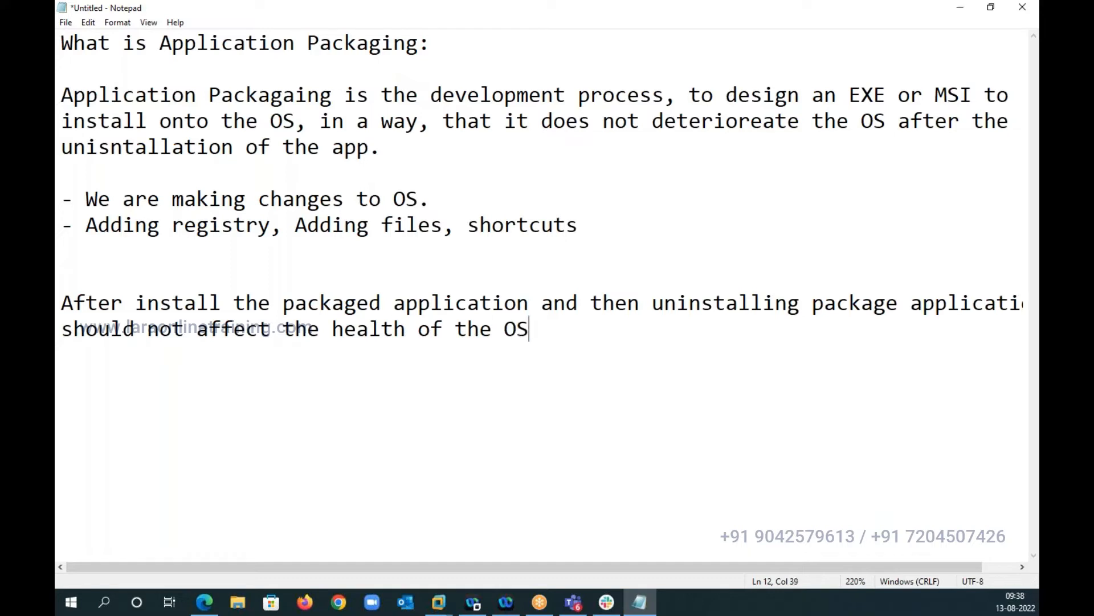
text(.)
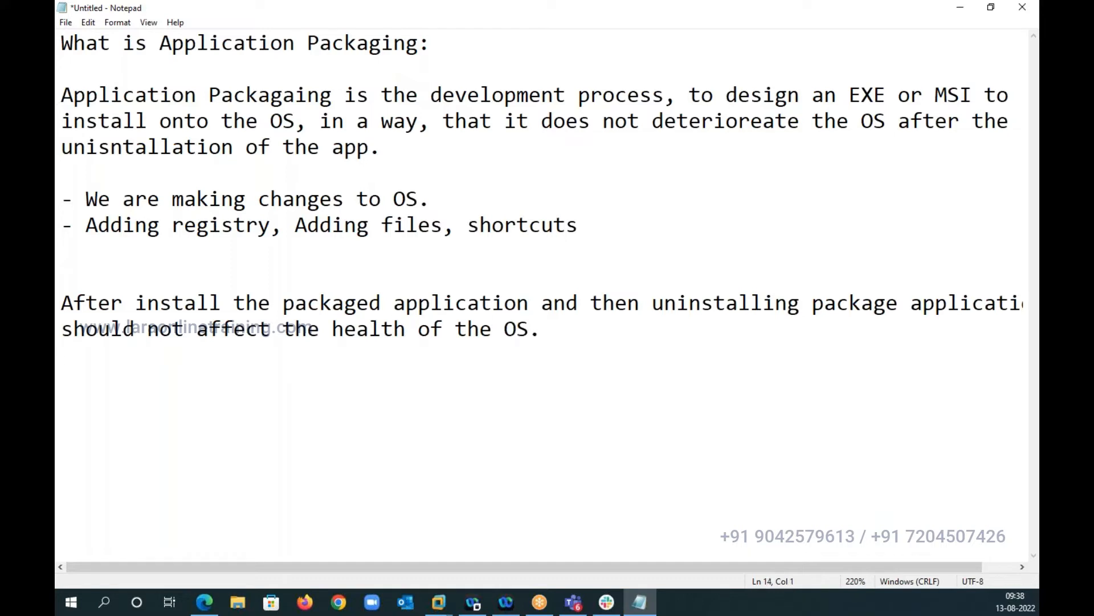
Write that you need to install and uninstall the application silently without any user interaction
text(You need to insta)
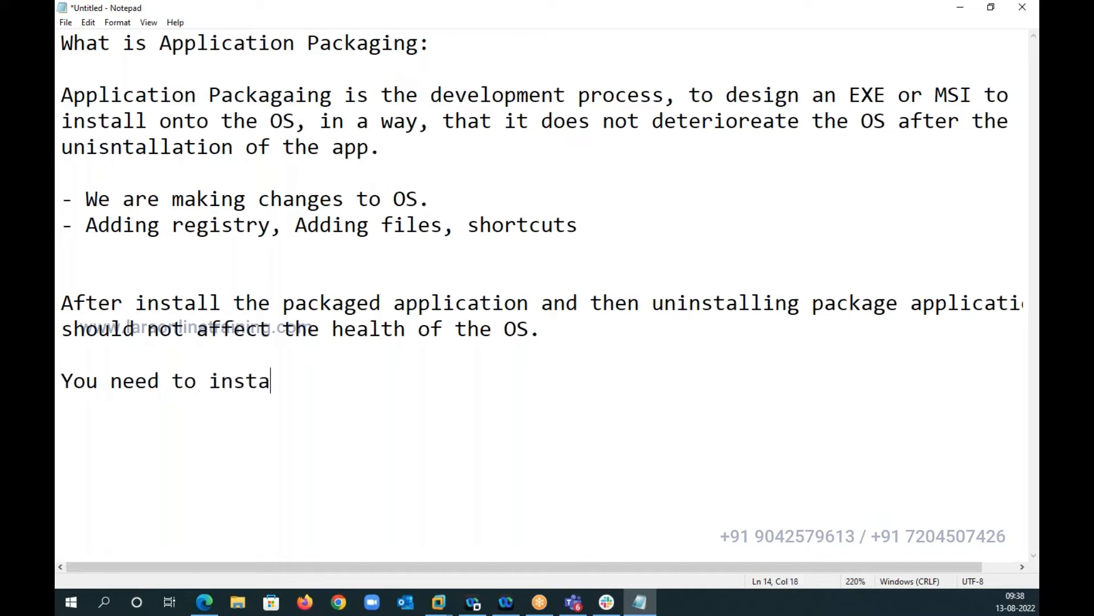
text(ll and u)
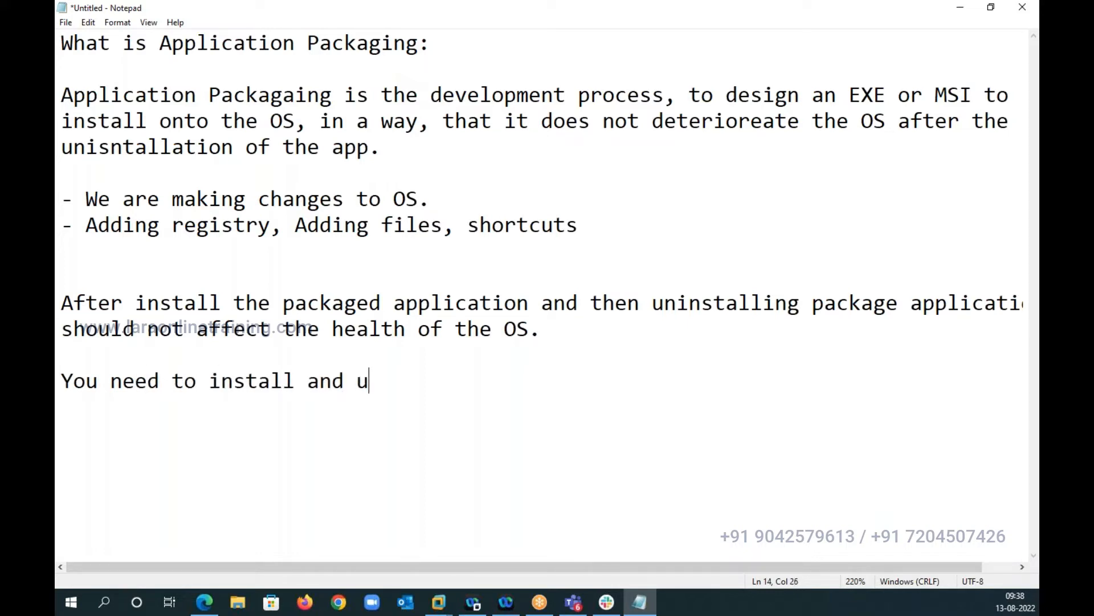
text(nisntall the appl)
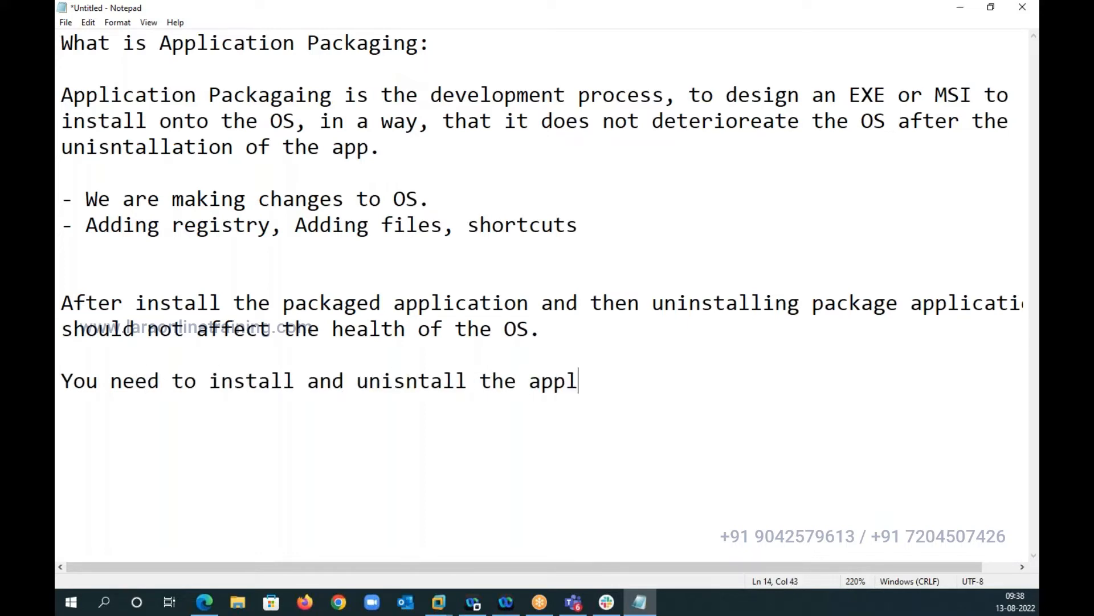
text(ication)
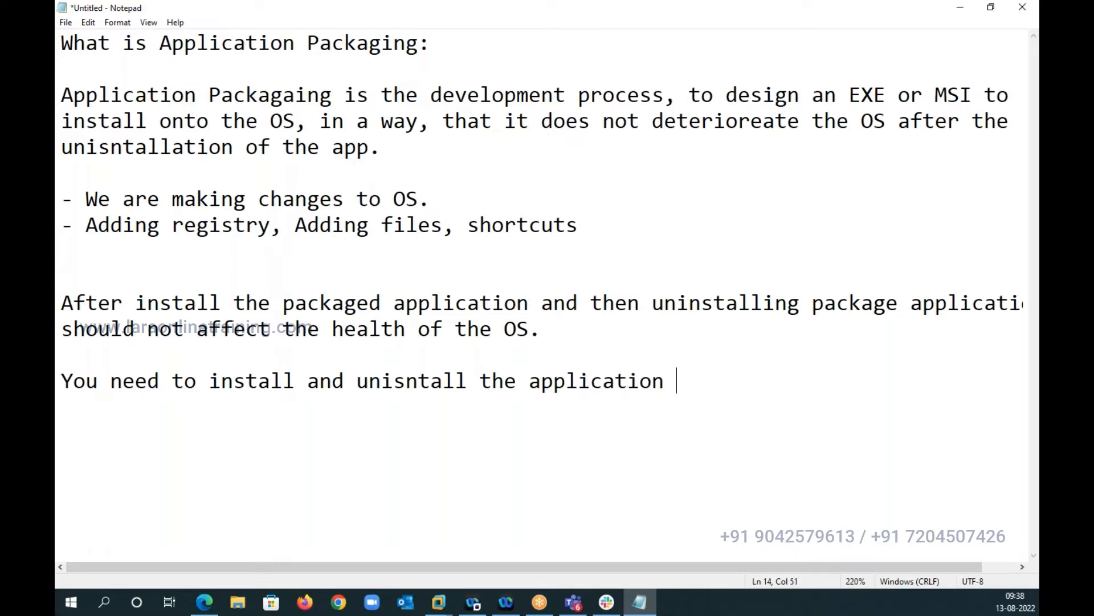
text(silently with)
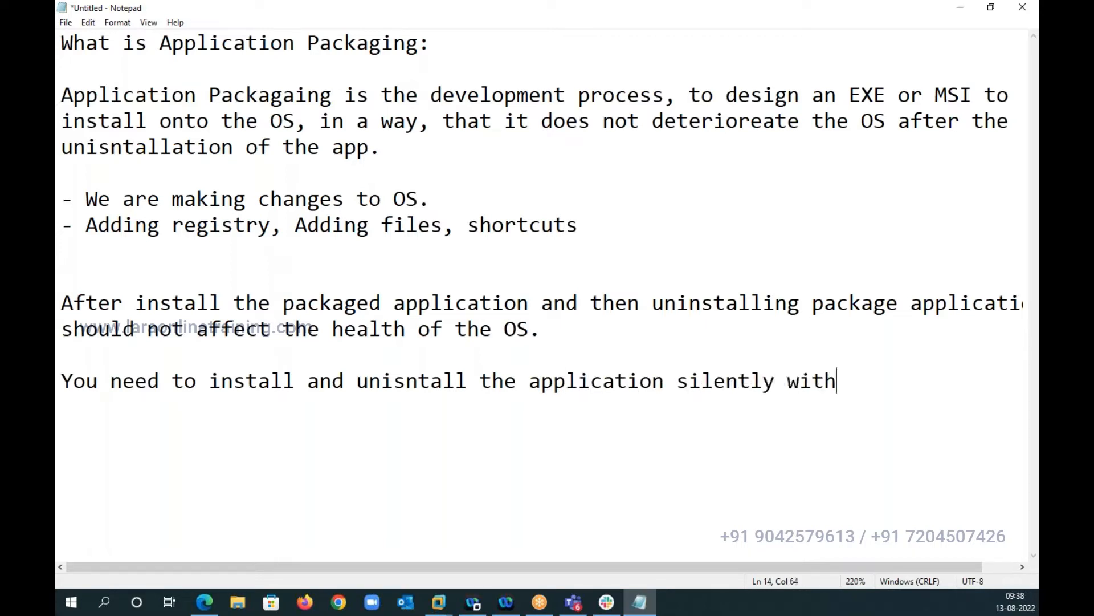
text(out any us)
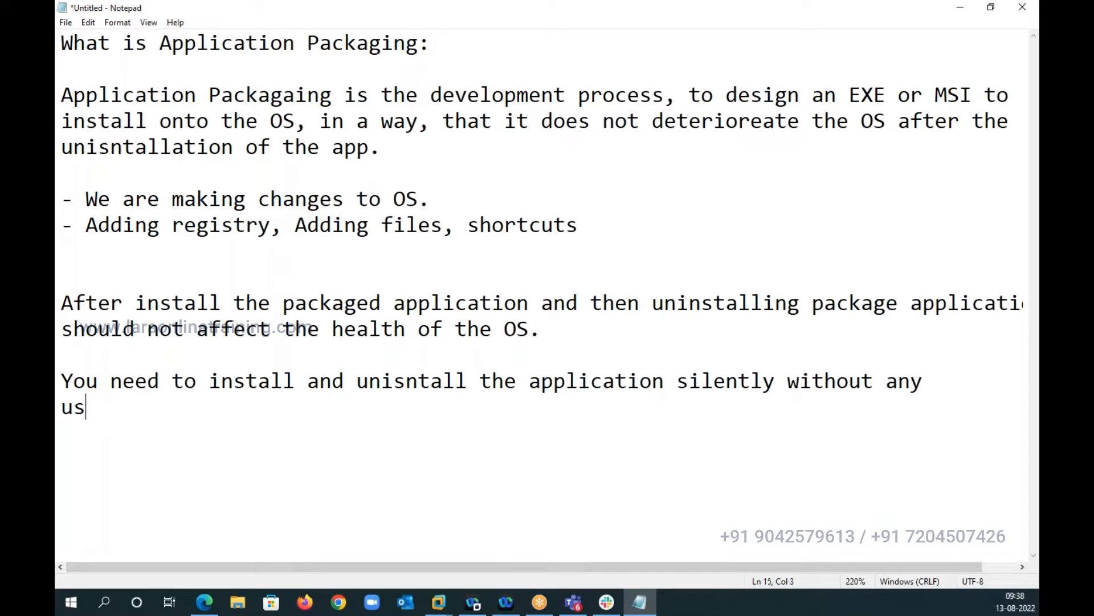
text(er interactii)
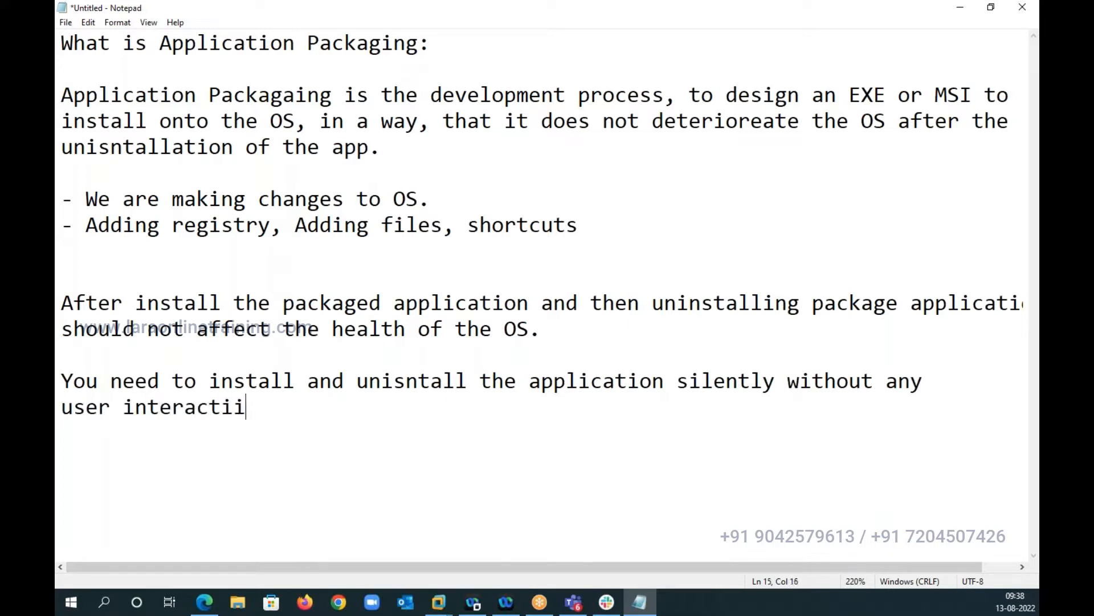
text(on)
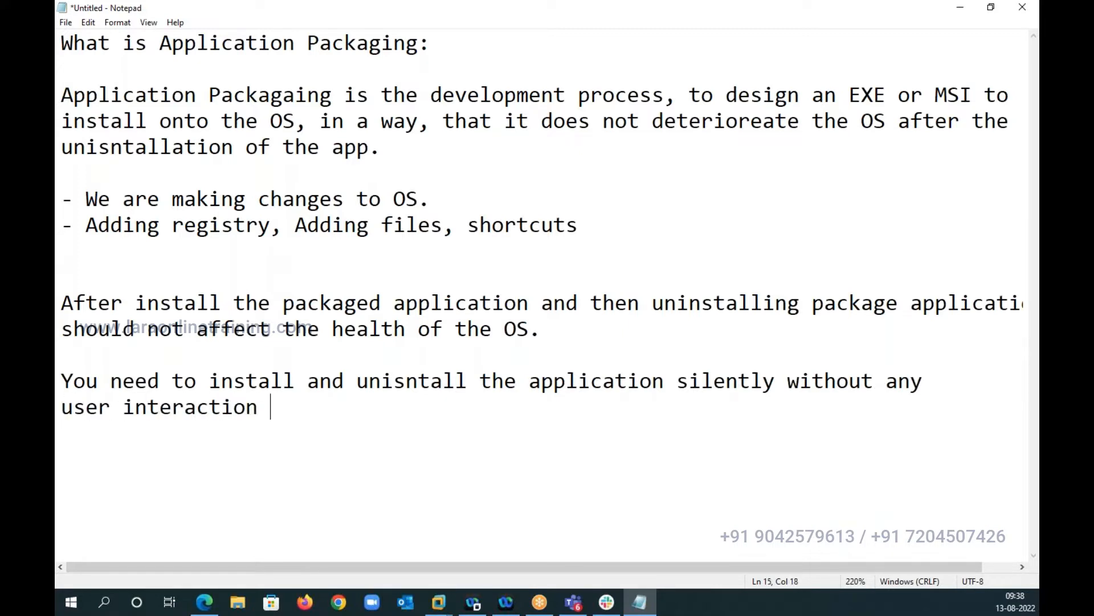
key(enter)
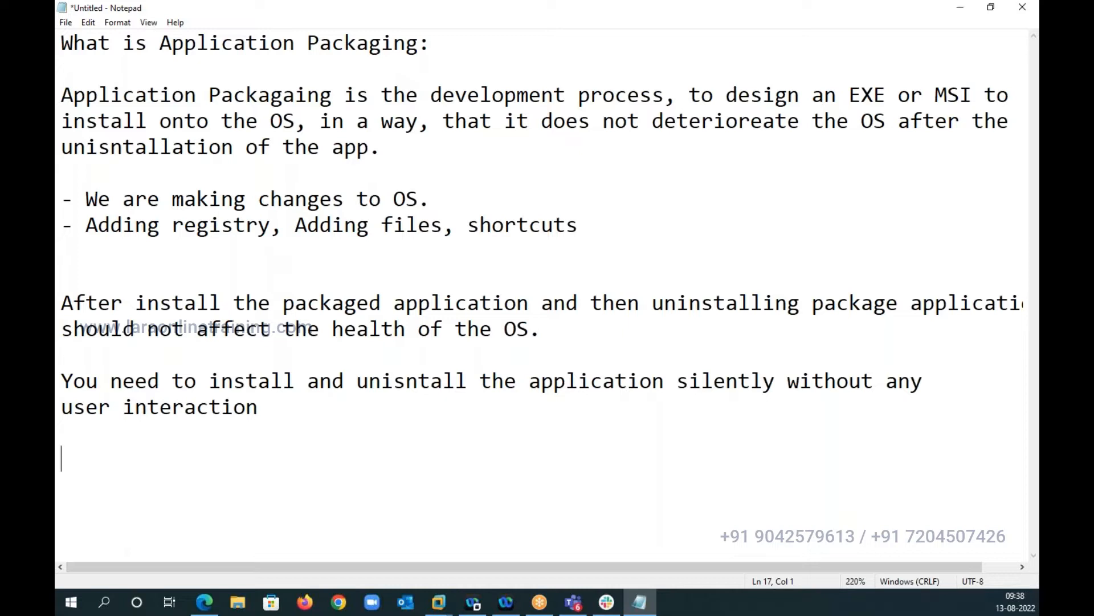
Add the heading "Windows Installer Technology"
text(W)
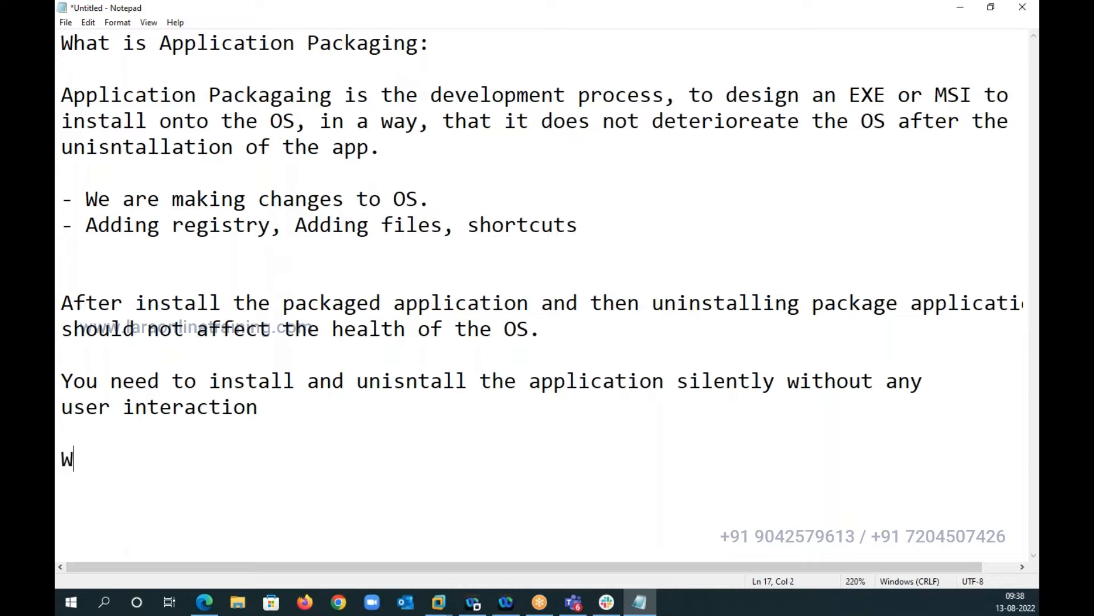
text(indows Ins)
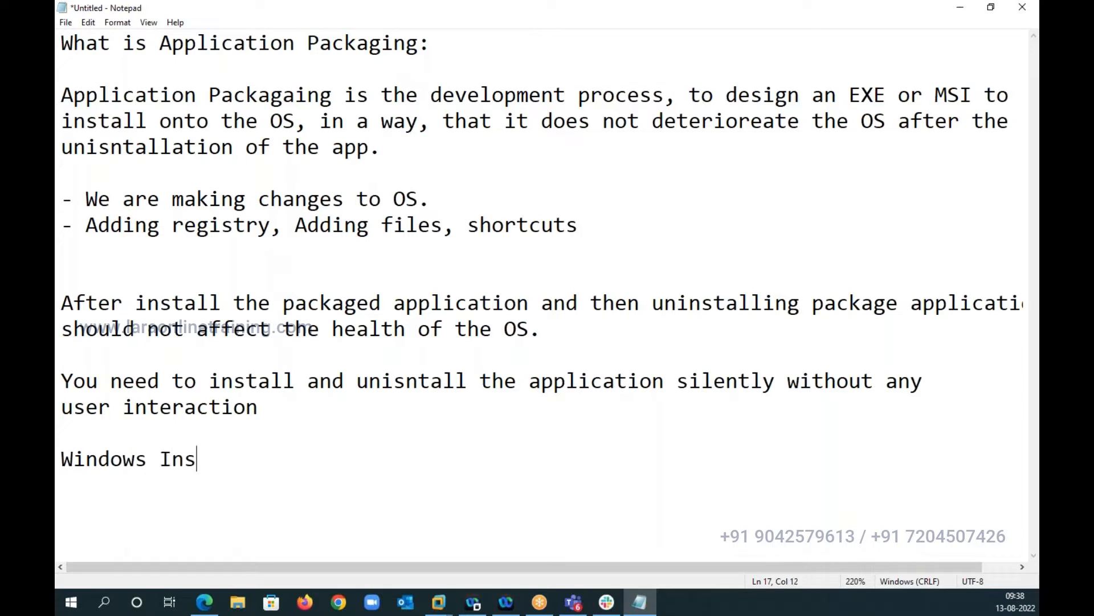
text(taller Te)
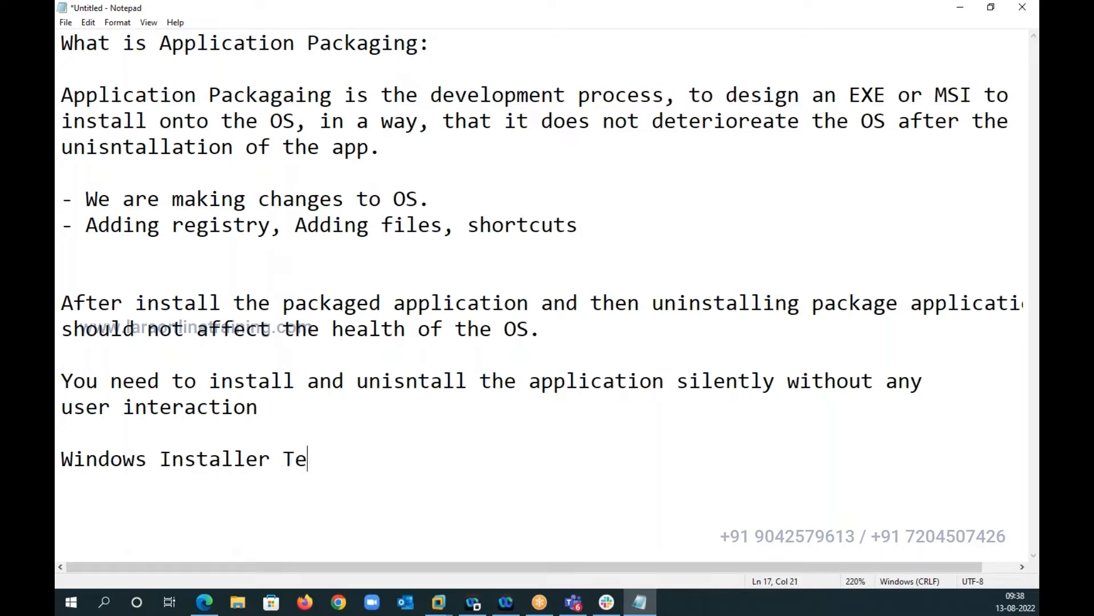
text(chnology)
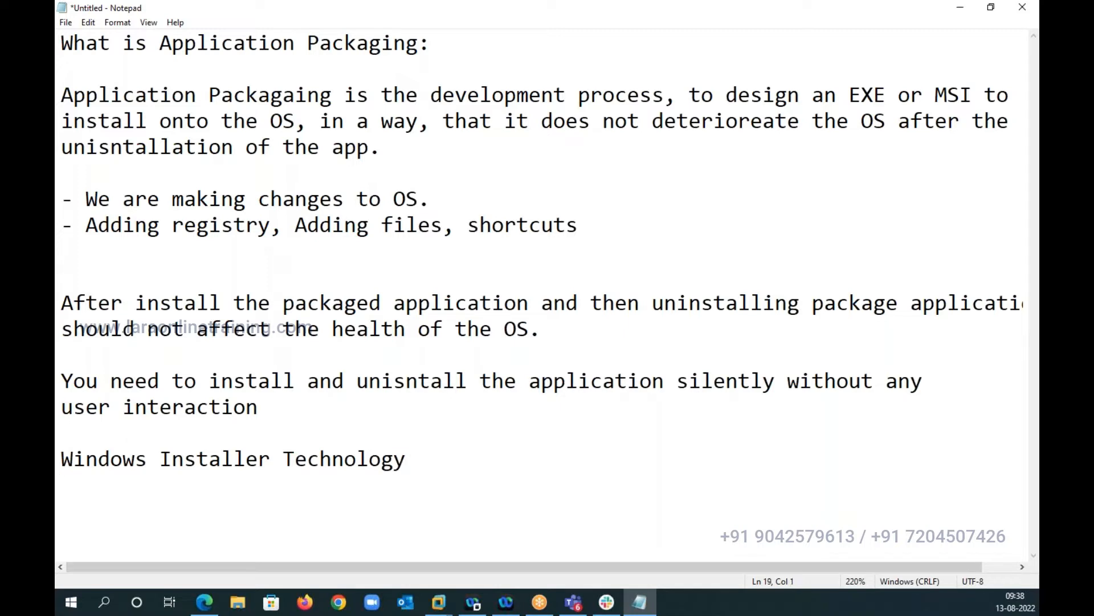
Note that it is 25 years old and was introduced in Windows 95
text(25 years old ,)
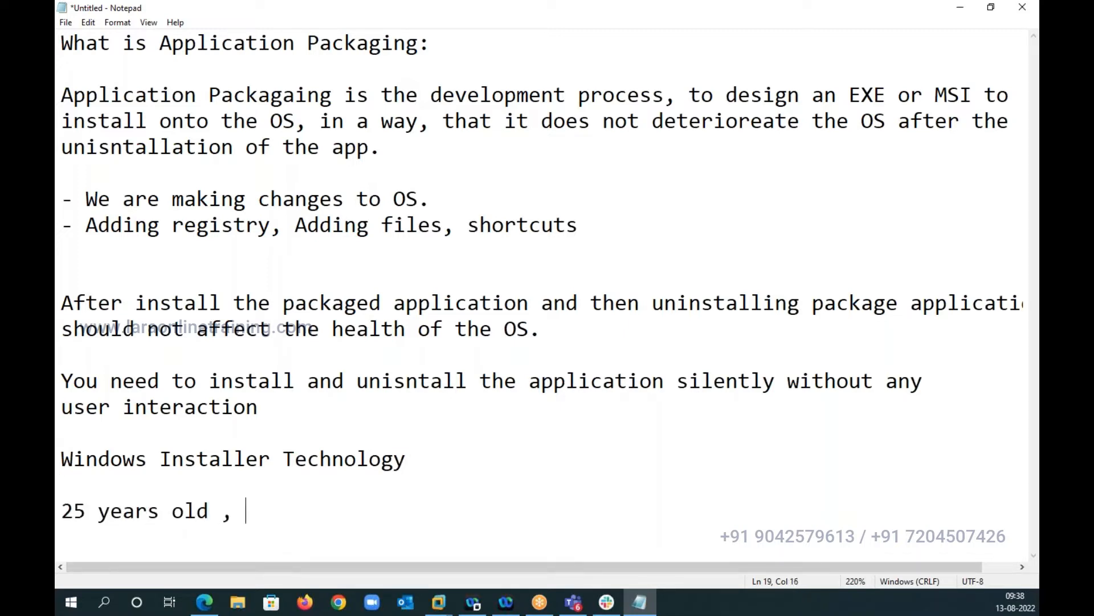
text(it was in)
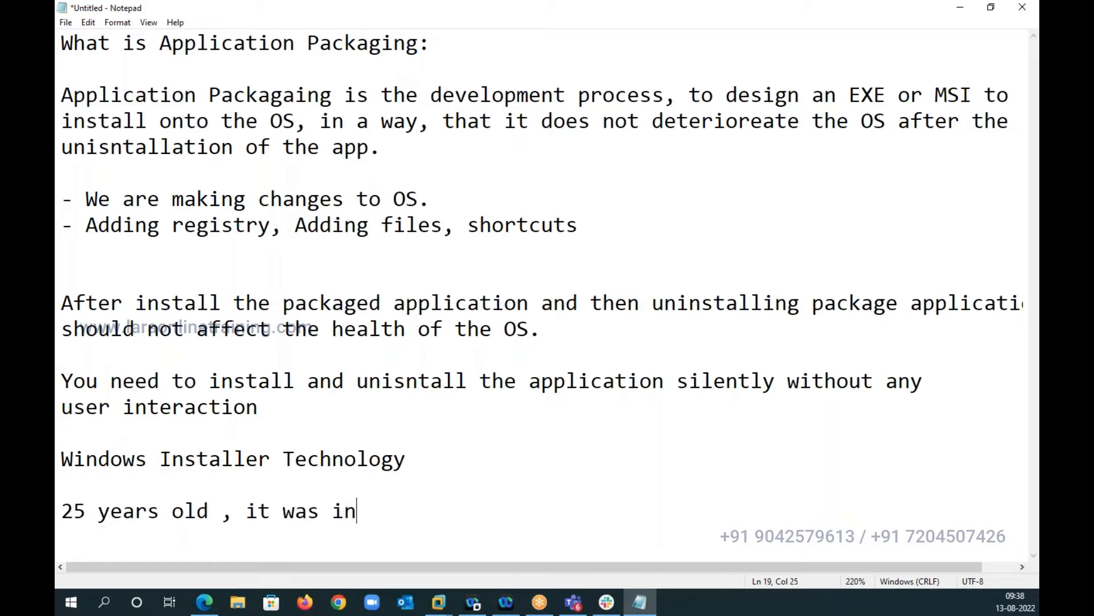
text(torduced in w)
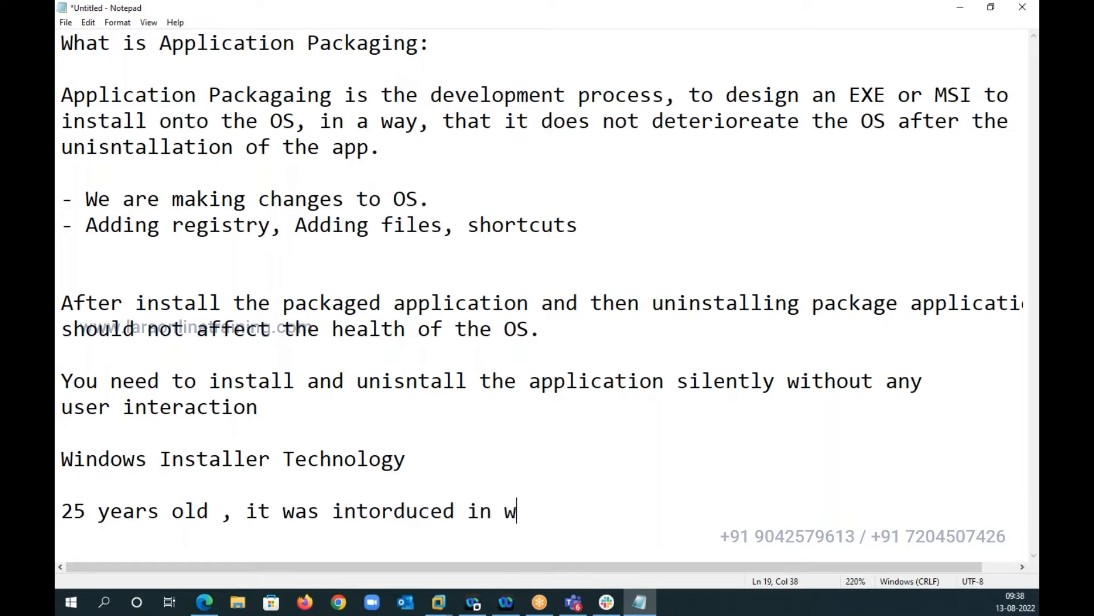
text(indows 9)
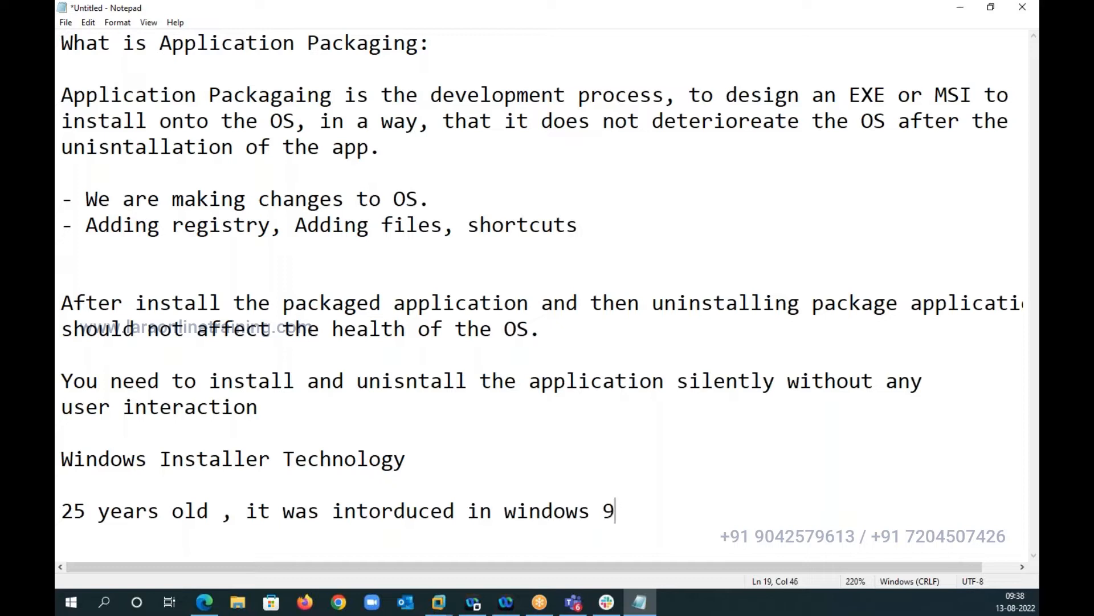
text(5)
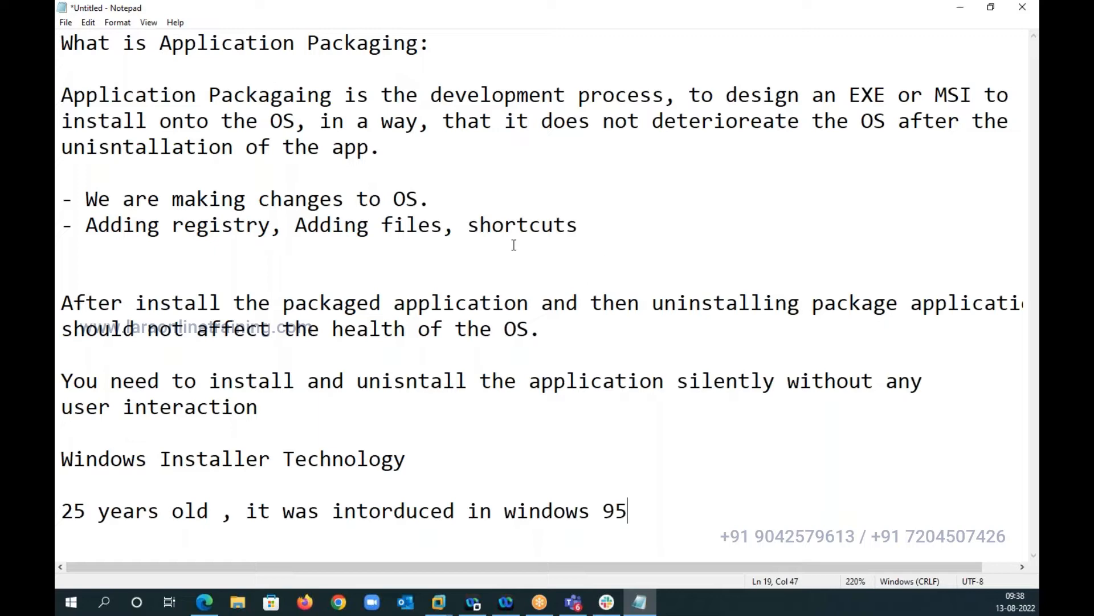
mouse_move(438, 602)
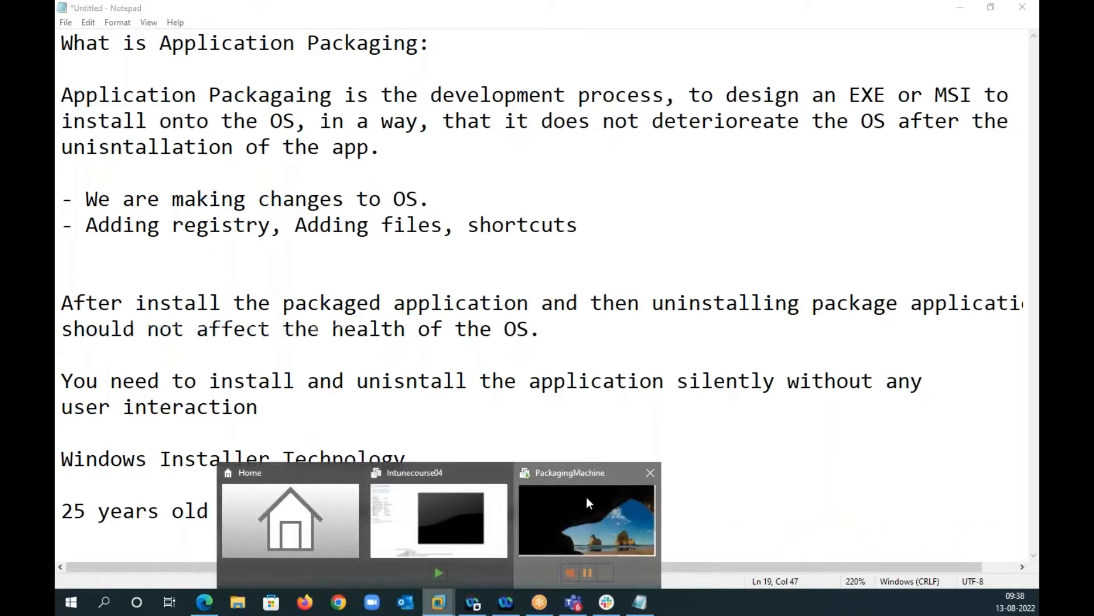
Switch to the PackagingMachine VM, sign in as Packager, and return it from full screen to a regular window
click(587, 518)
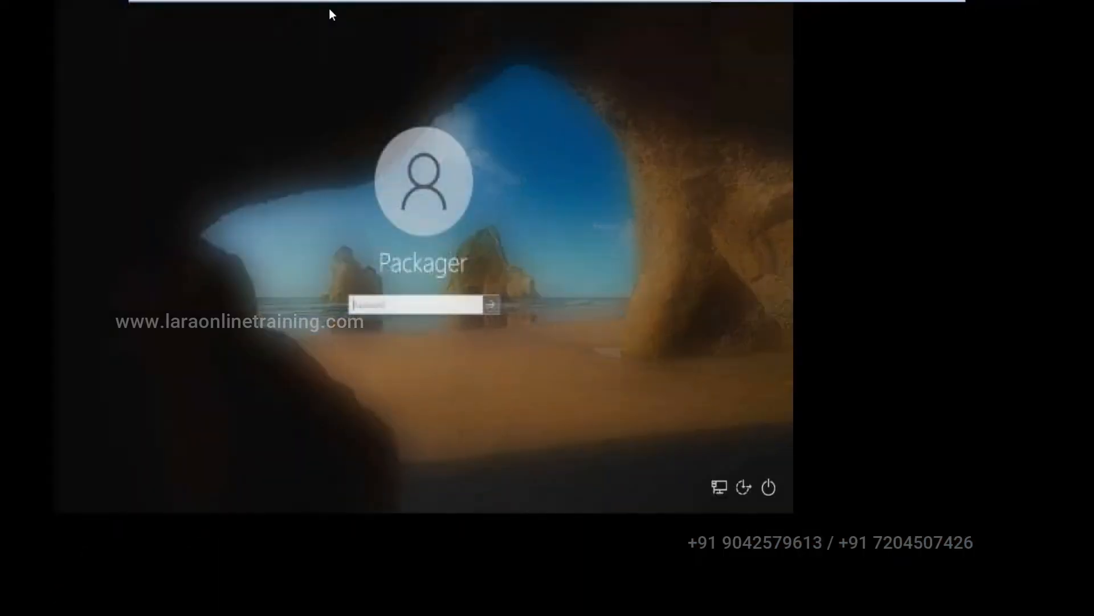
text(•)
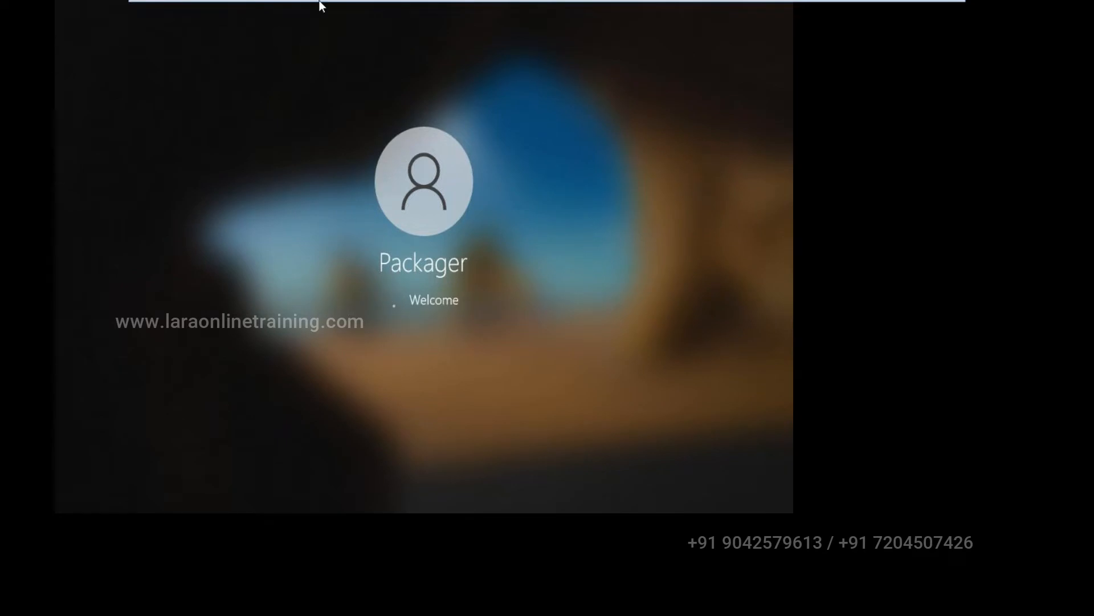
click(253, 9)
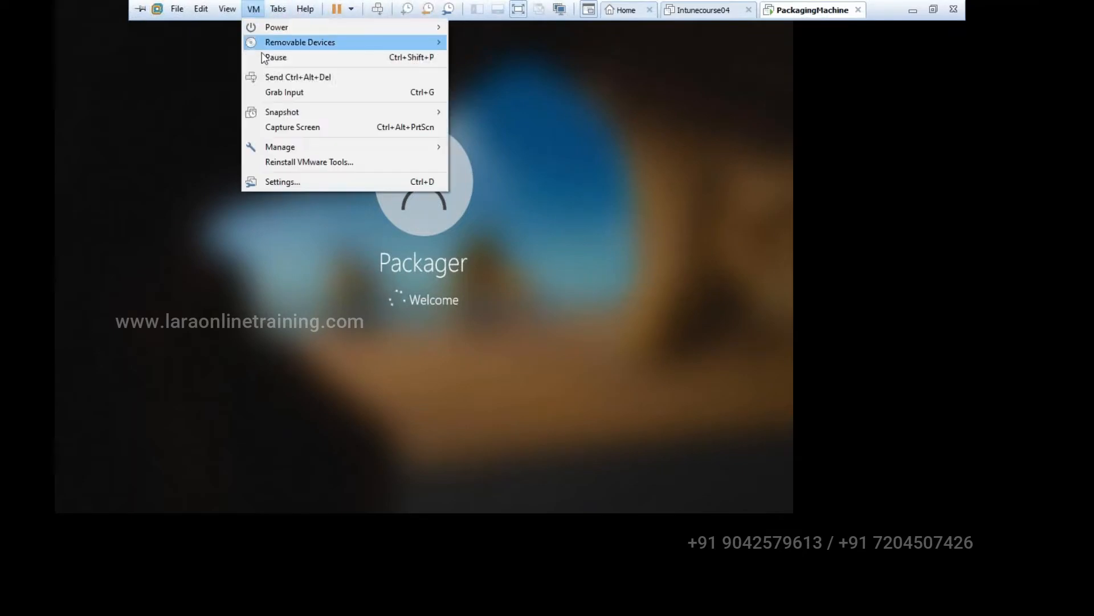
click(228, 8)
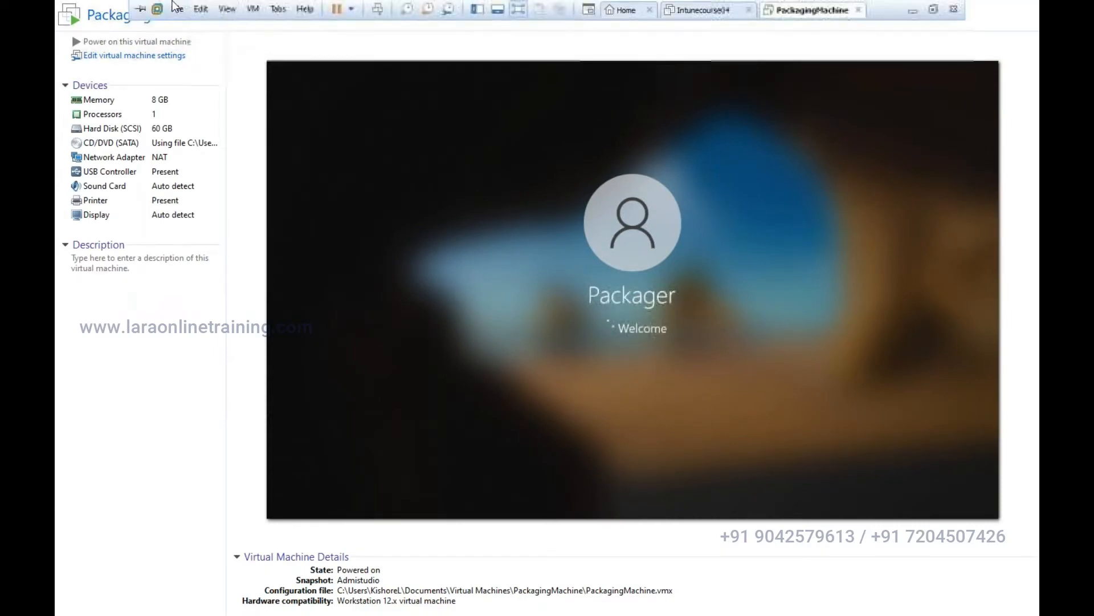
click(227, 8)
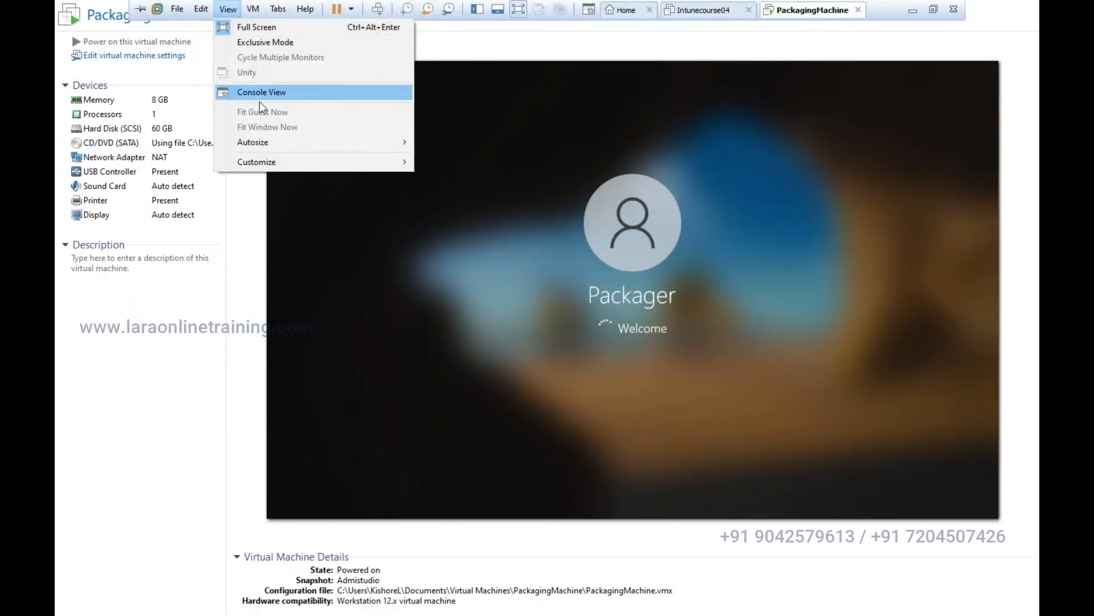
mouse_move(449, 161)
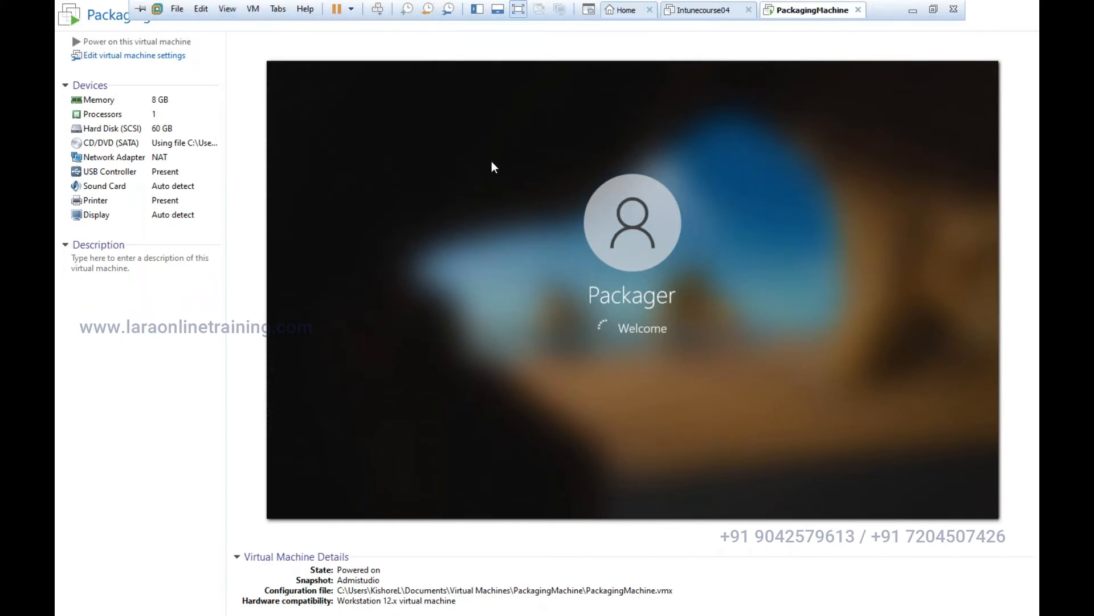
mouse_move(253, 7)
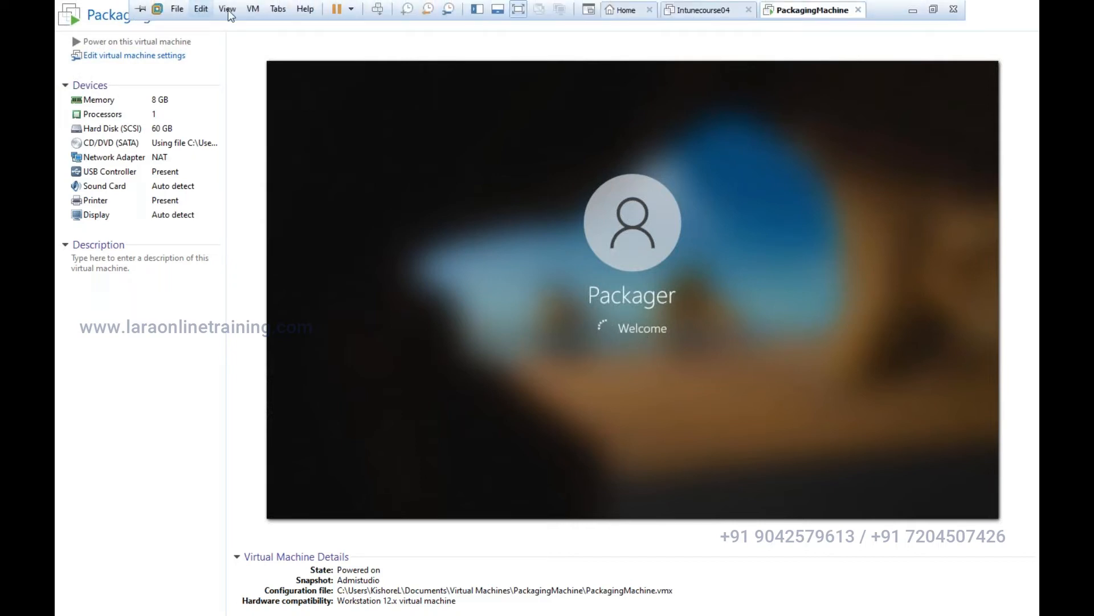
click(253, 9)
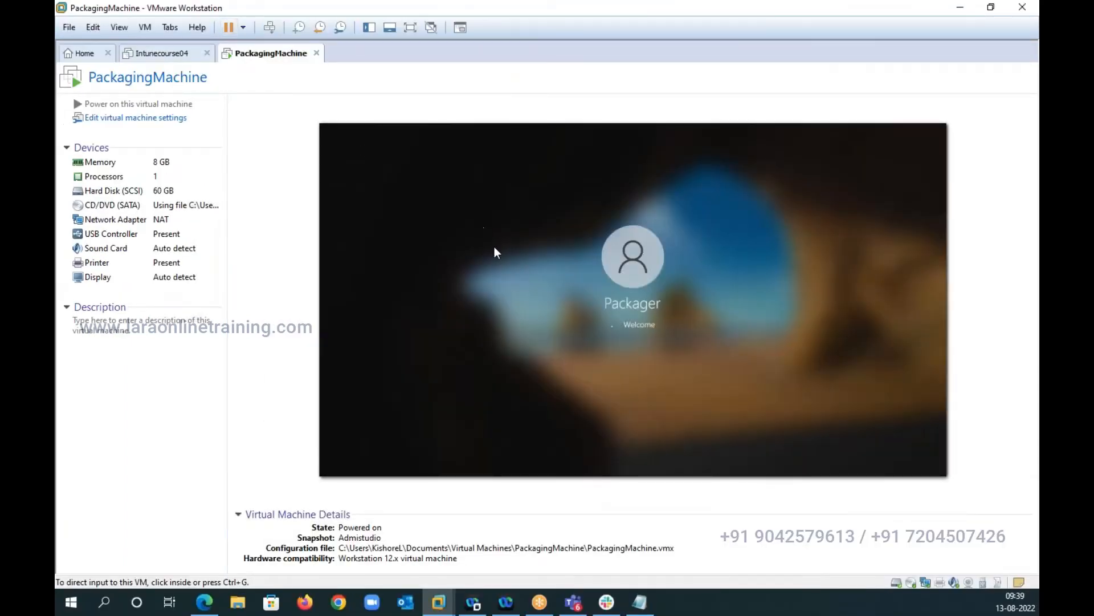
Fit the PackagingMachine guest desktop to the VMware window with Fit Guest Now
click(160, 53)
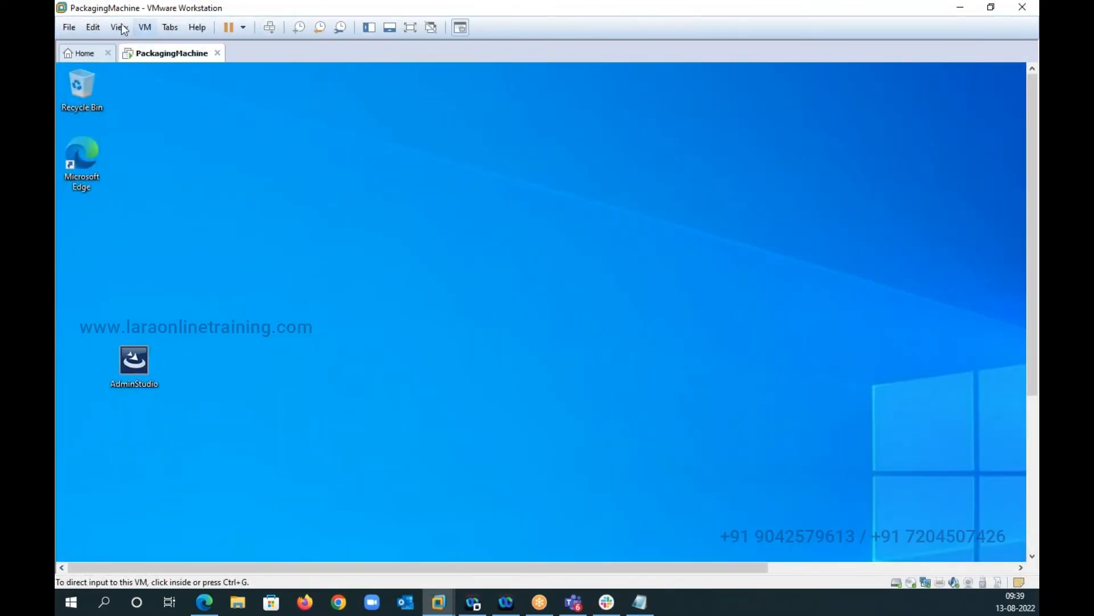
click(119, 27)
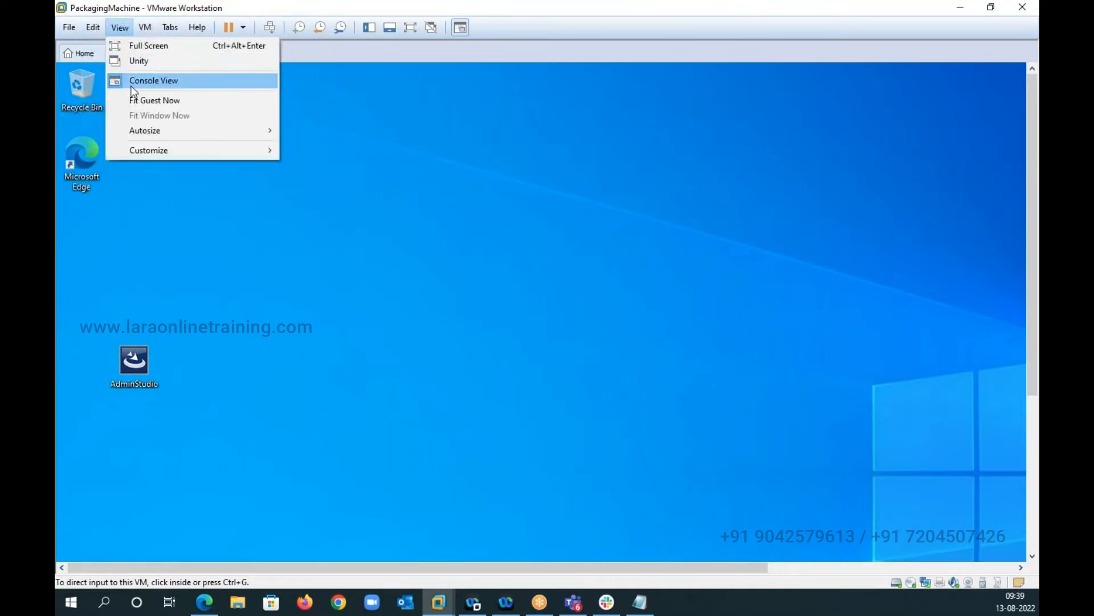
click(153, 80)
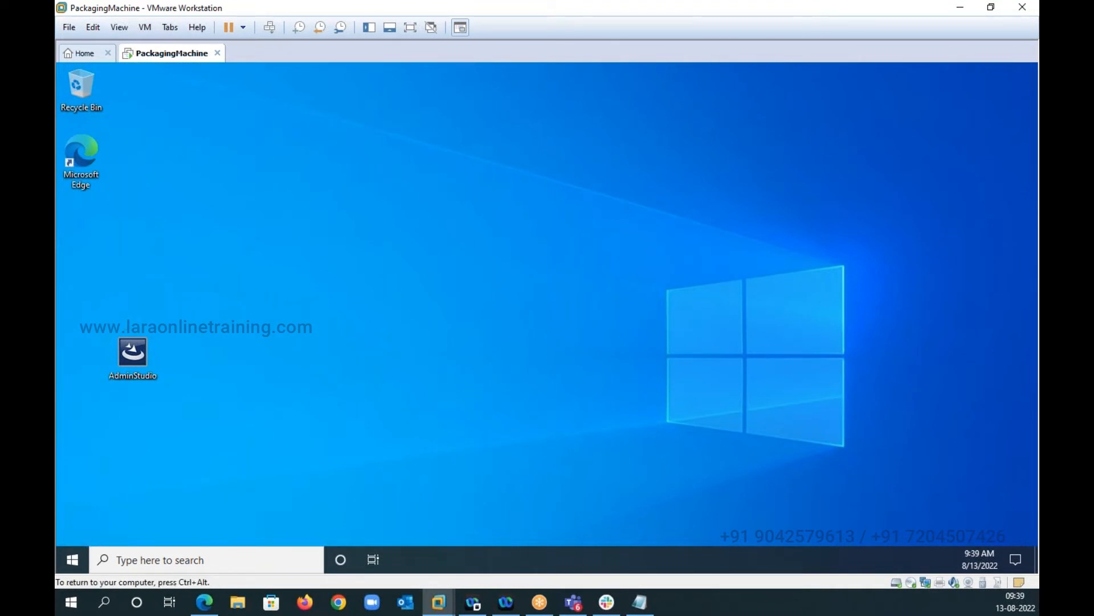
Launch services.msc from the guest's Start menu search
click(72, 558)
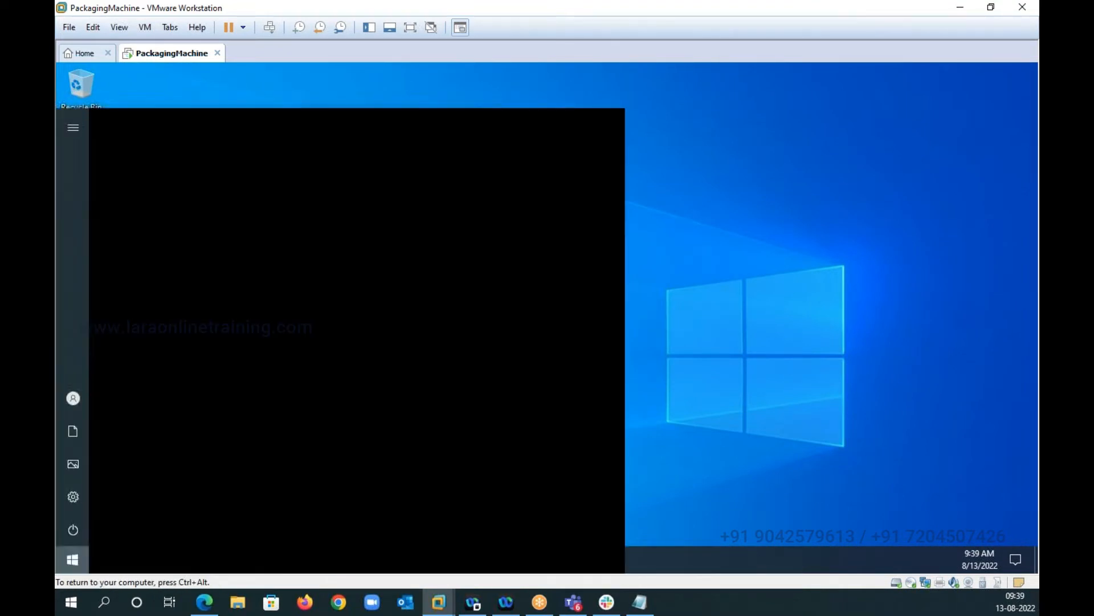
text(seri)
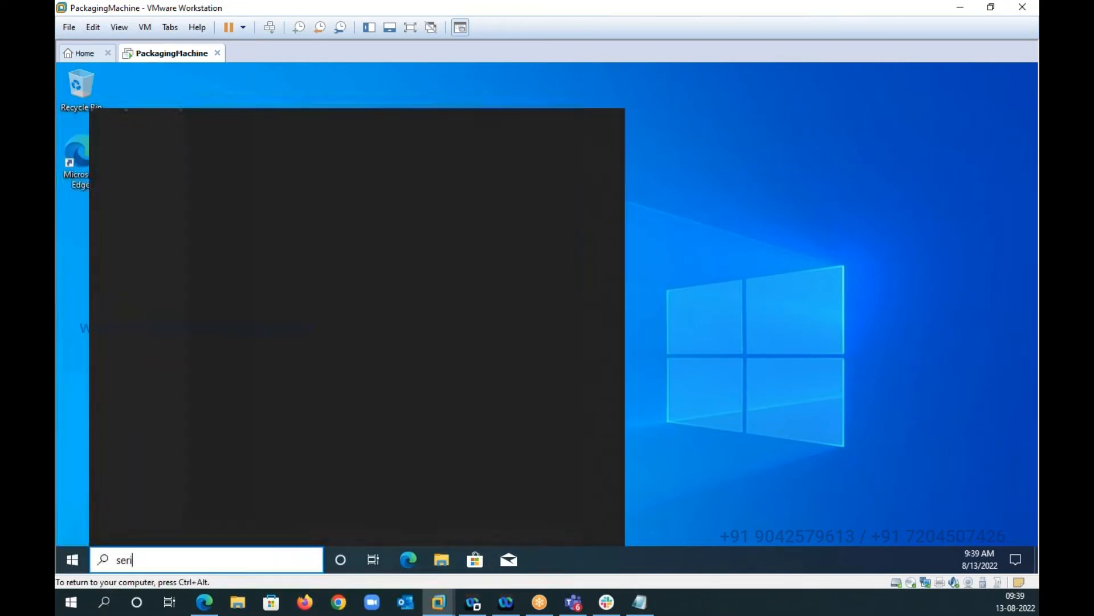
text(v)
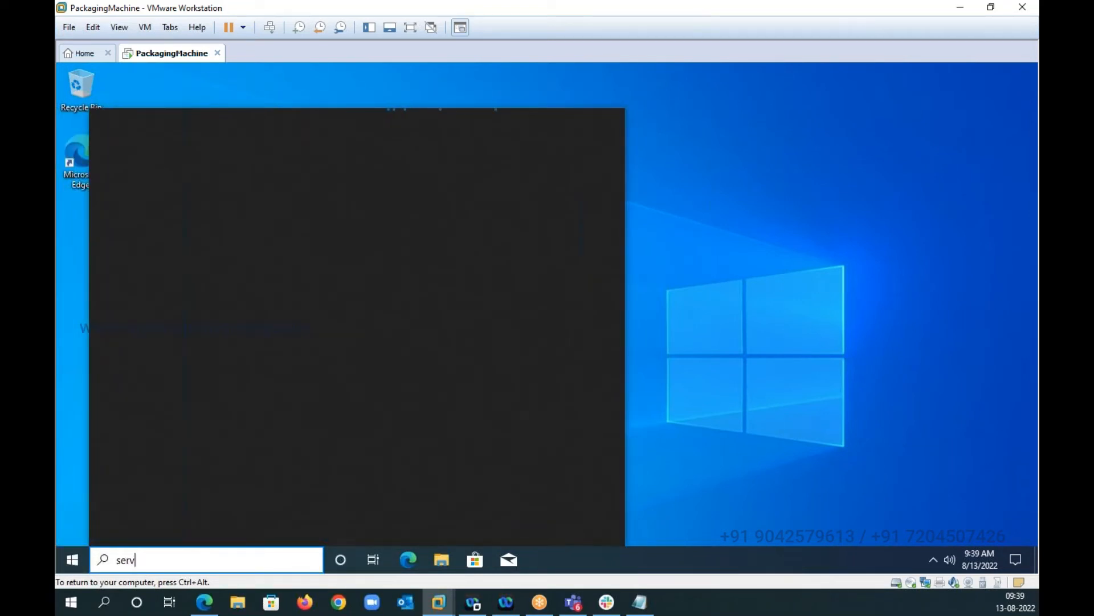
text(ices.msc)
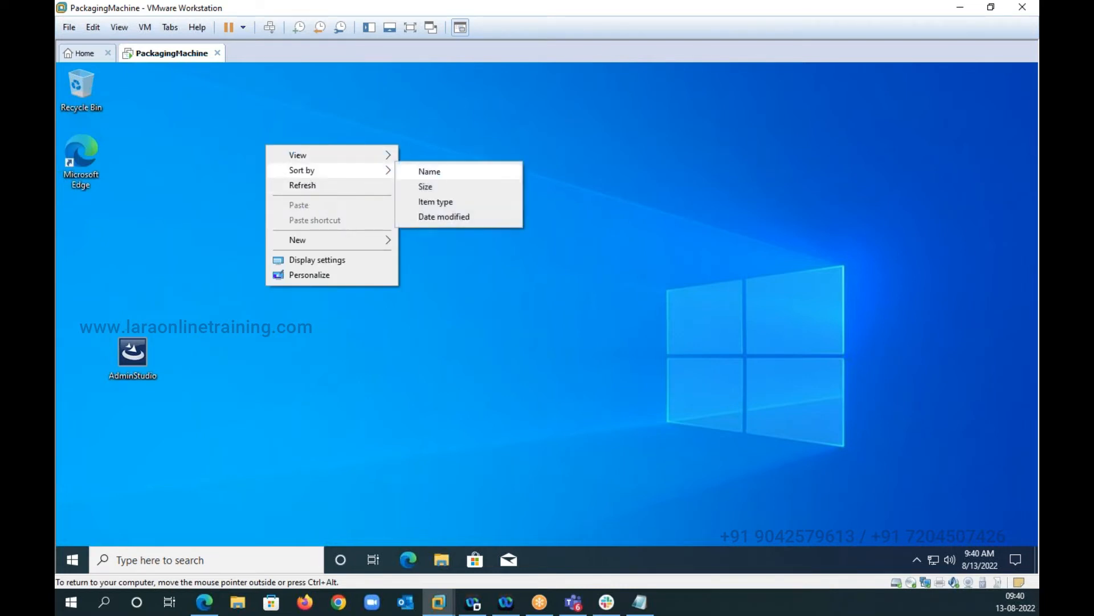
Sort the desktop by name, maximize the Services console and select the Windows Installer service
click(429, 171)
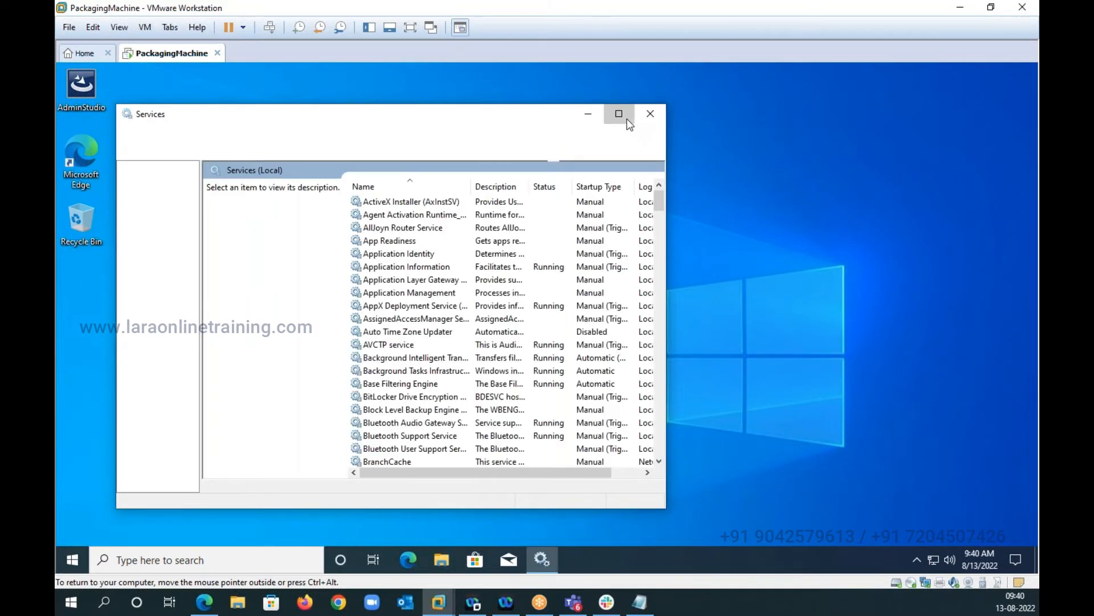
click(618, 113)
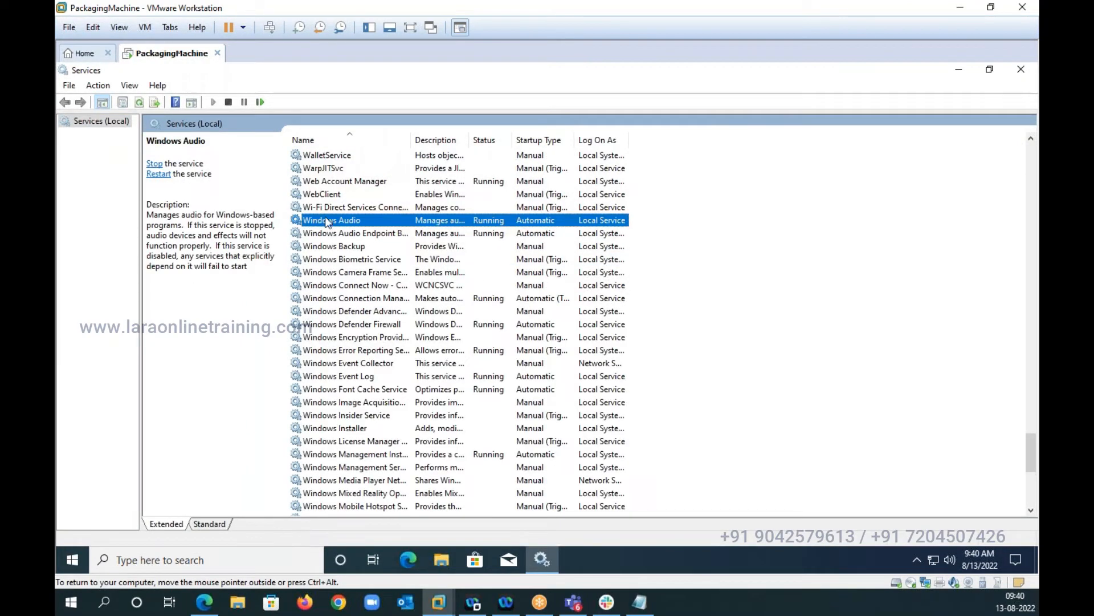
click(335, 428)
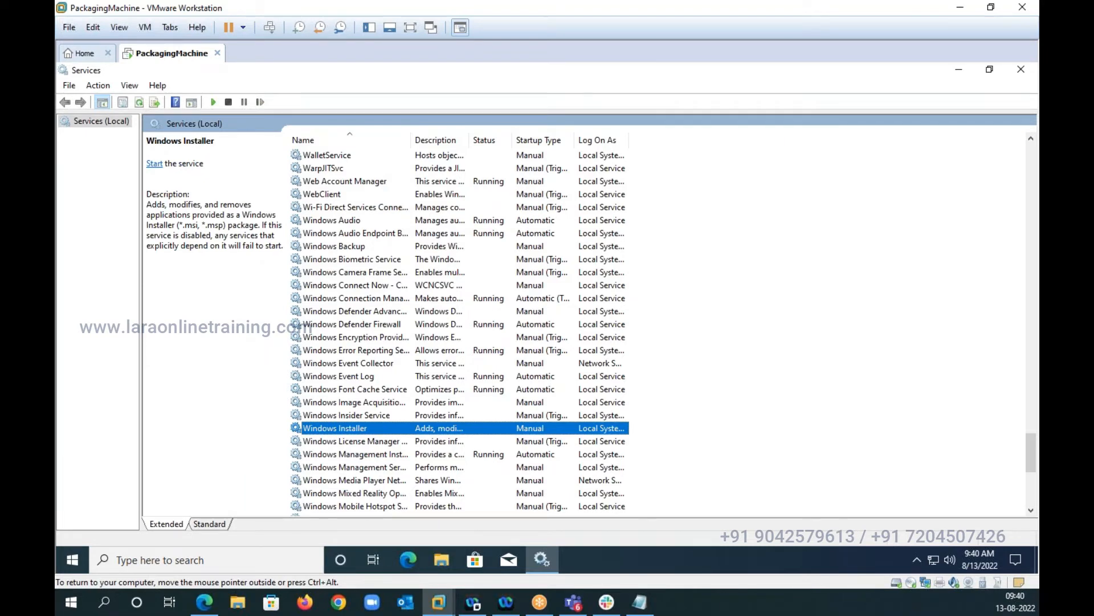
Review the Windows Installer properties: service name msiserver, executable msiexec.exe, status Stopped
double_click(335, 427)
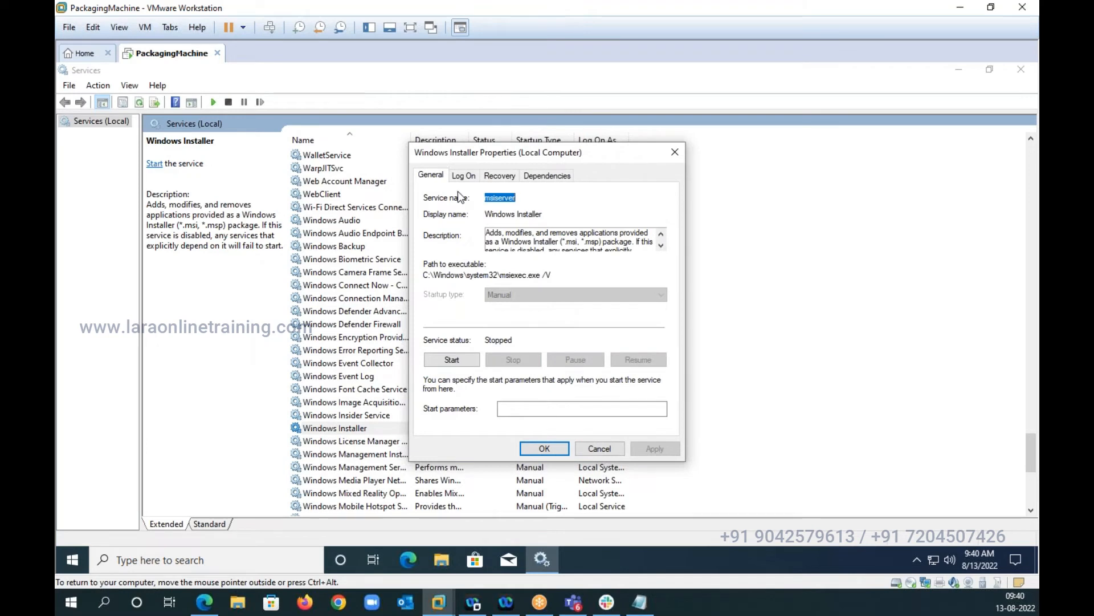
mouse_move(639, 247)
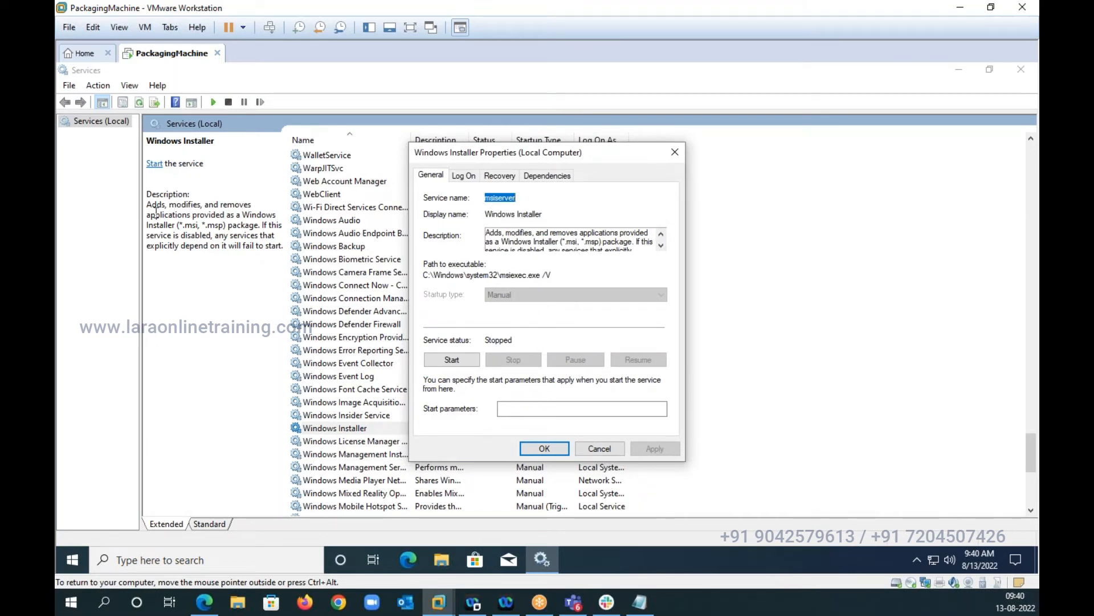
click(598, 448)
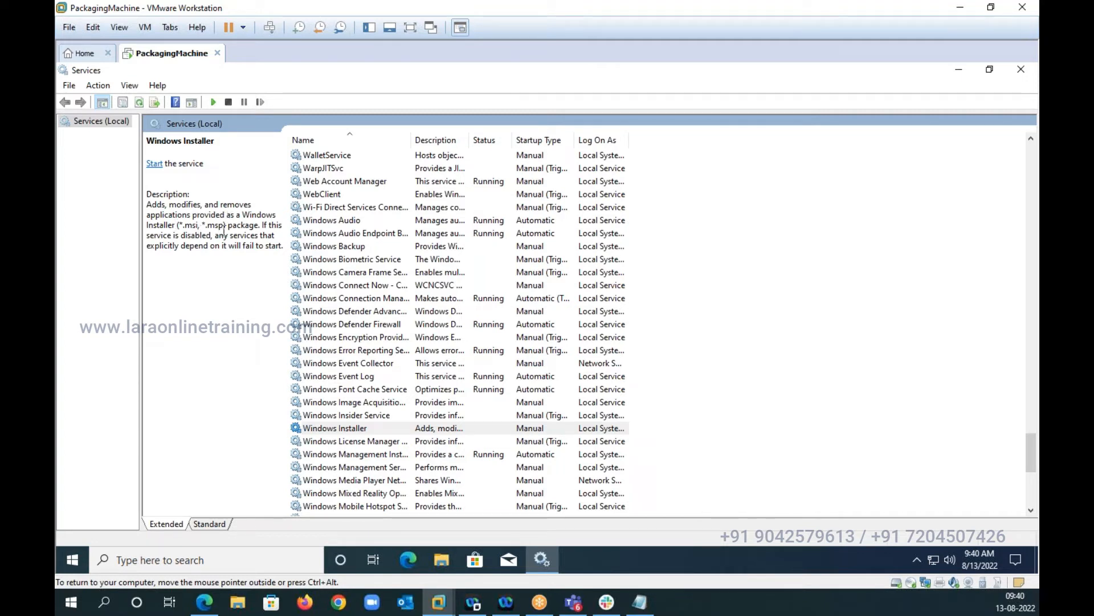
mouse_move(170, 244)
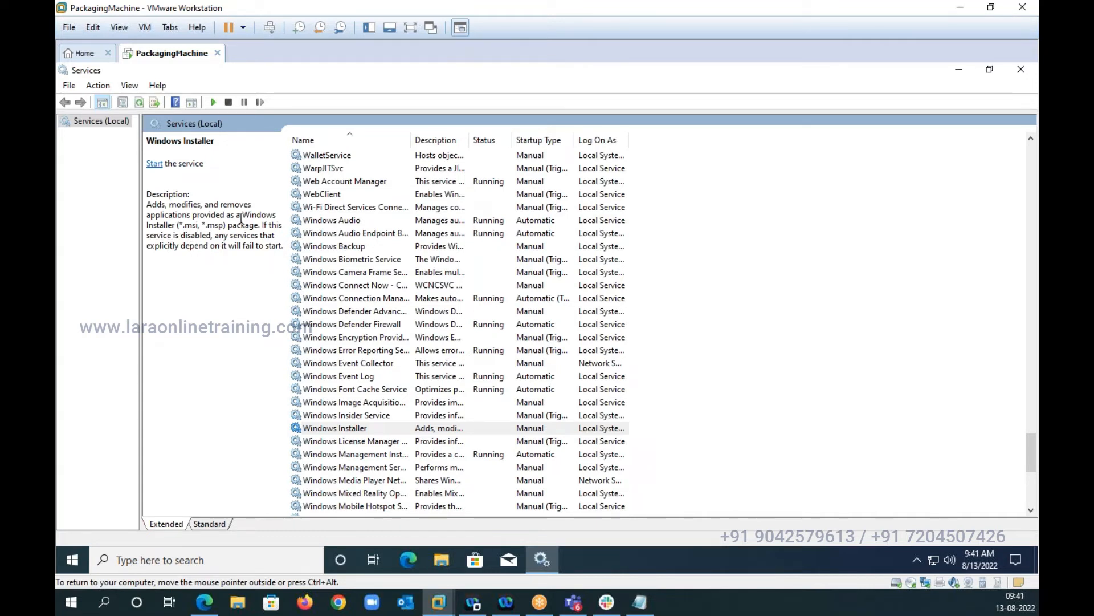
double_click(335, 427)
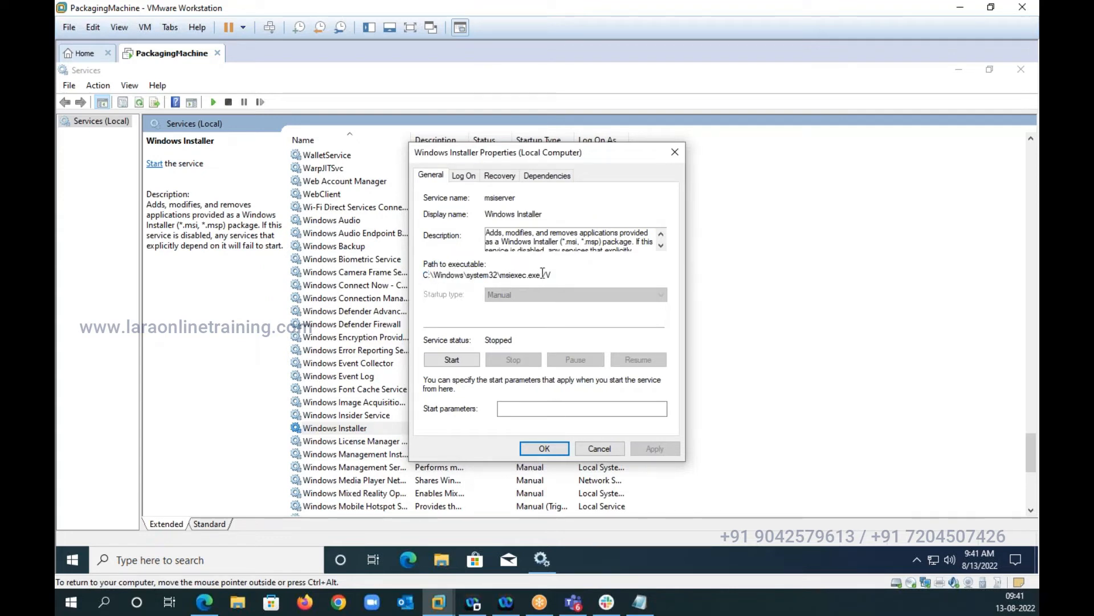
Highlight and deselect parts of the msiexec.exe path in the Windows Installer service properties
double_click(481, 274)
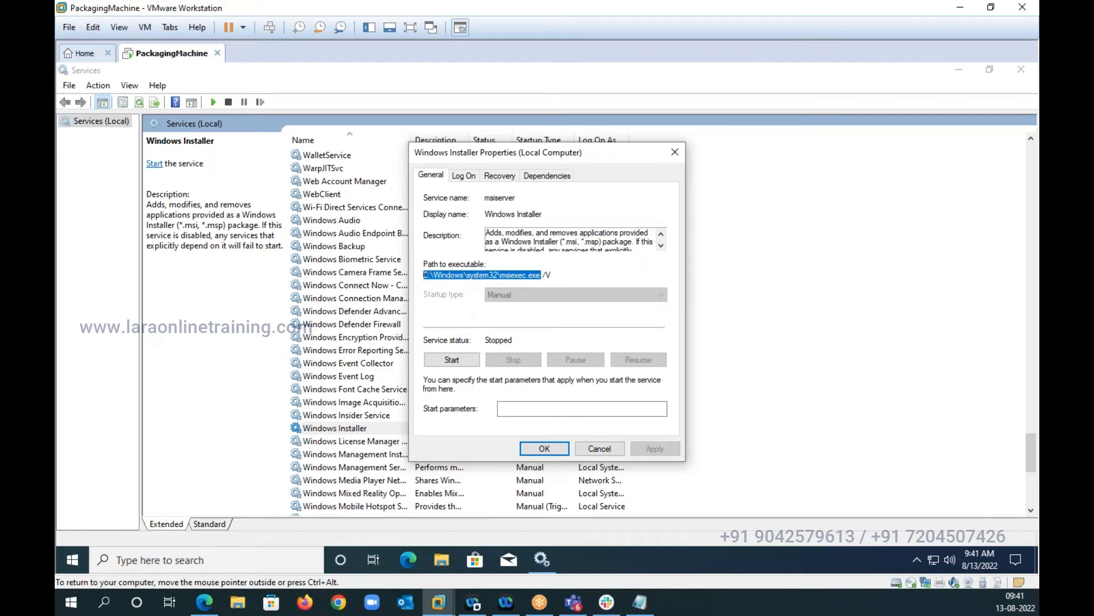
click(500, 275)
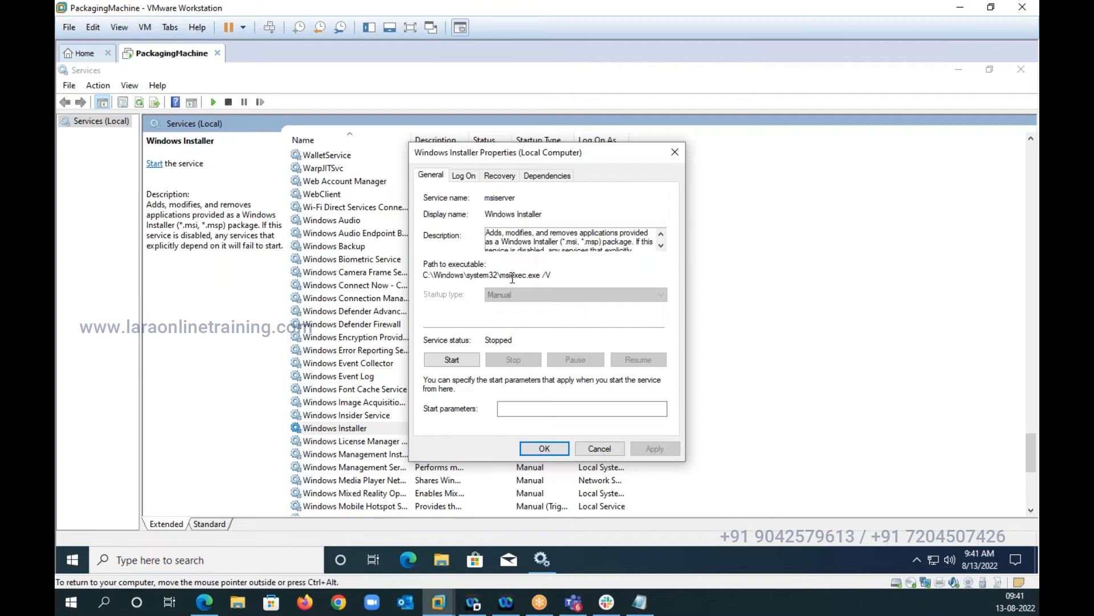
mouse_move(520, 285)
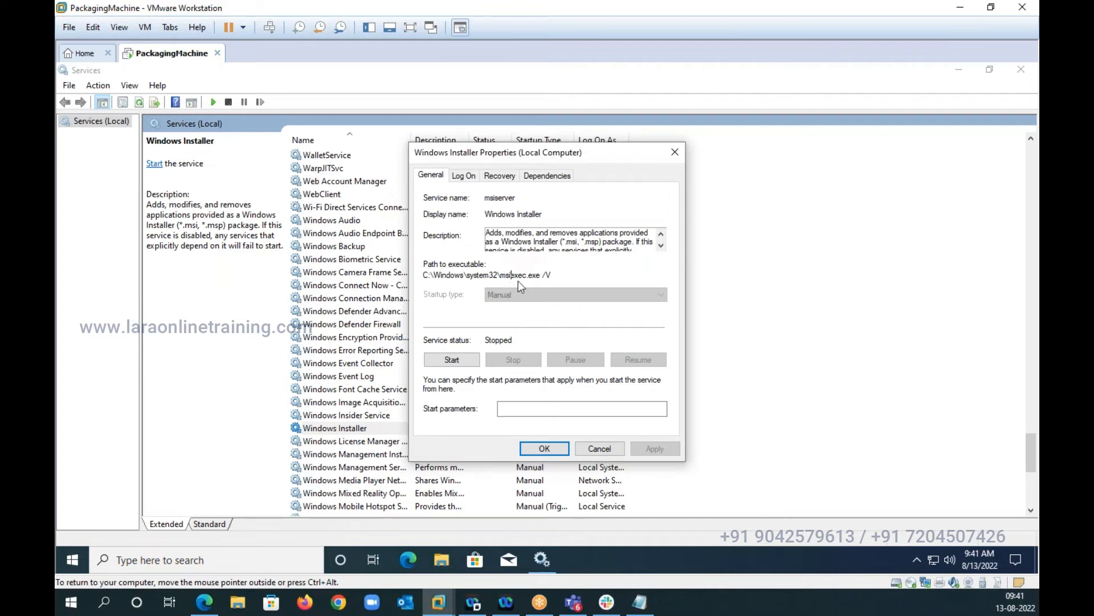
double_click(522, 275)
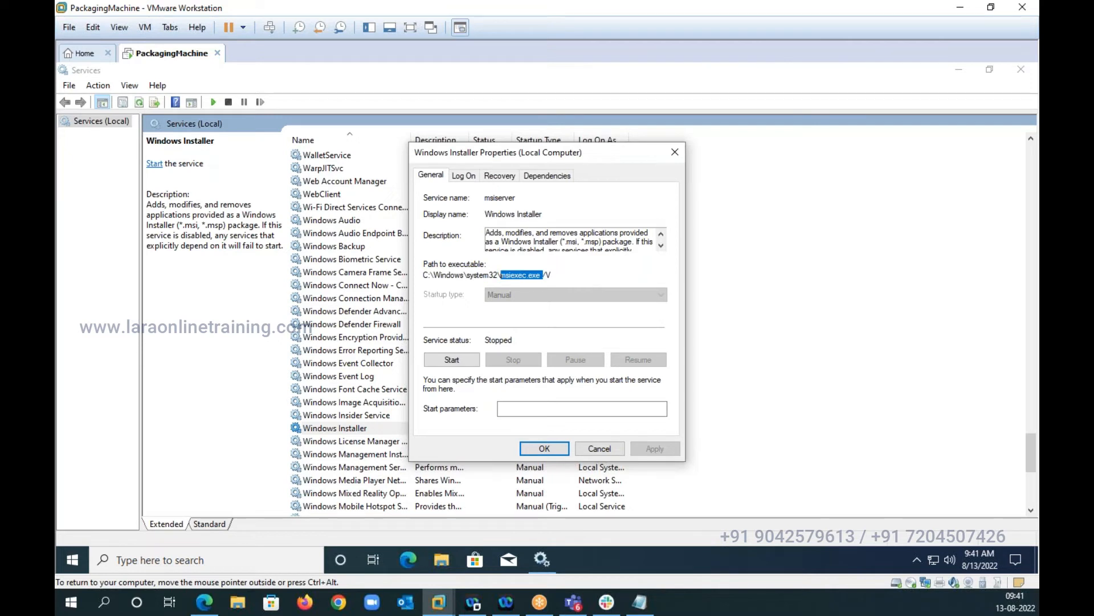
mouse_move(508, 288)
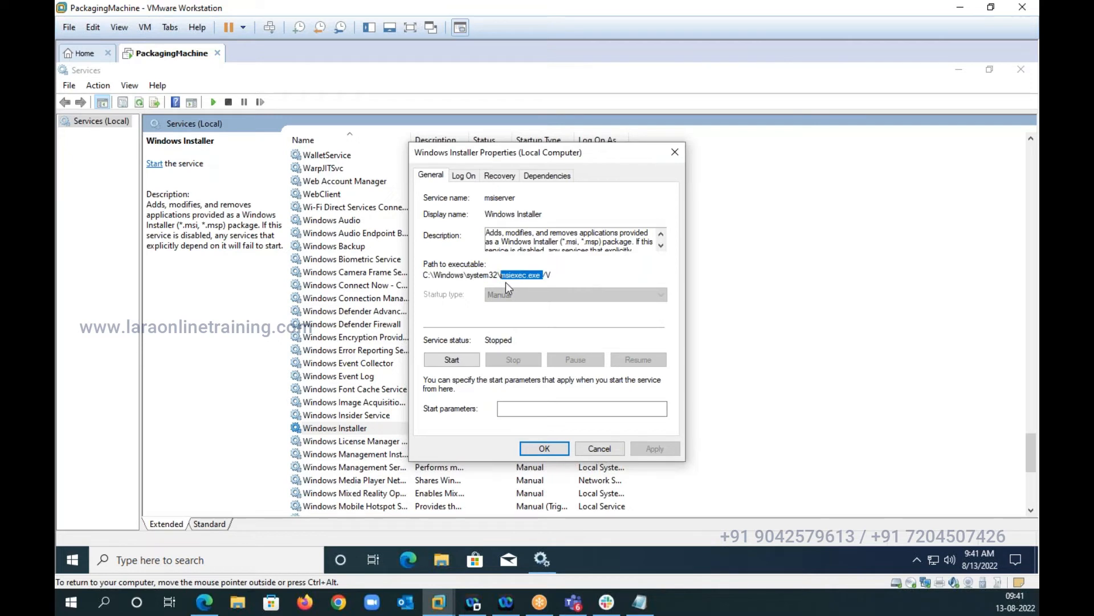
click(529, 275)
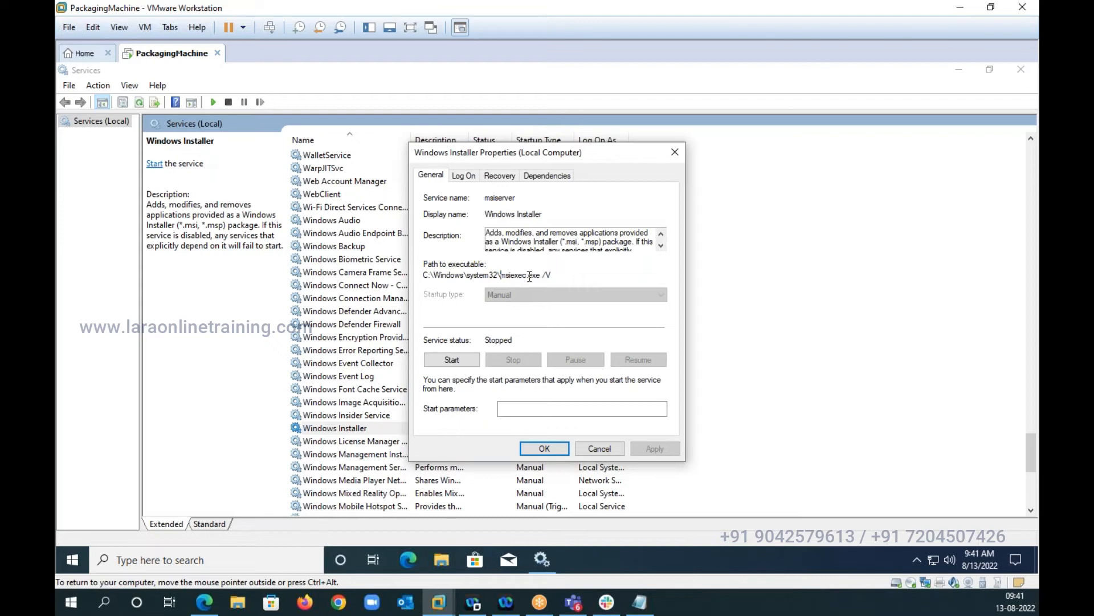
double_click(524, 275)
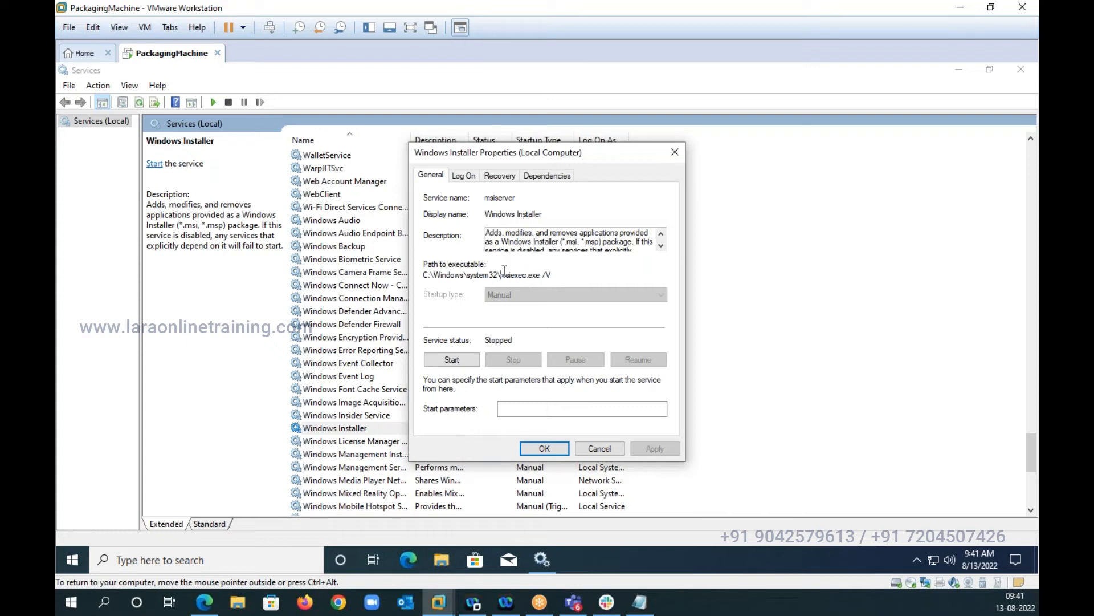
mouse_move(413, 323)
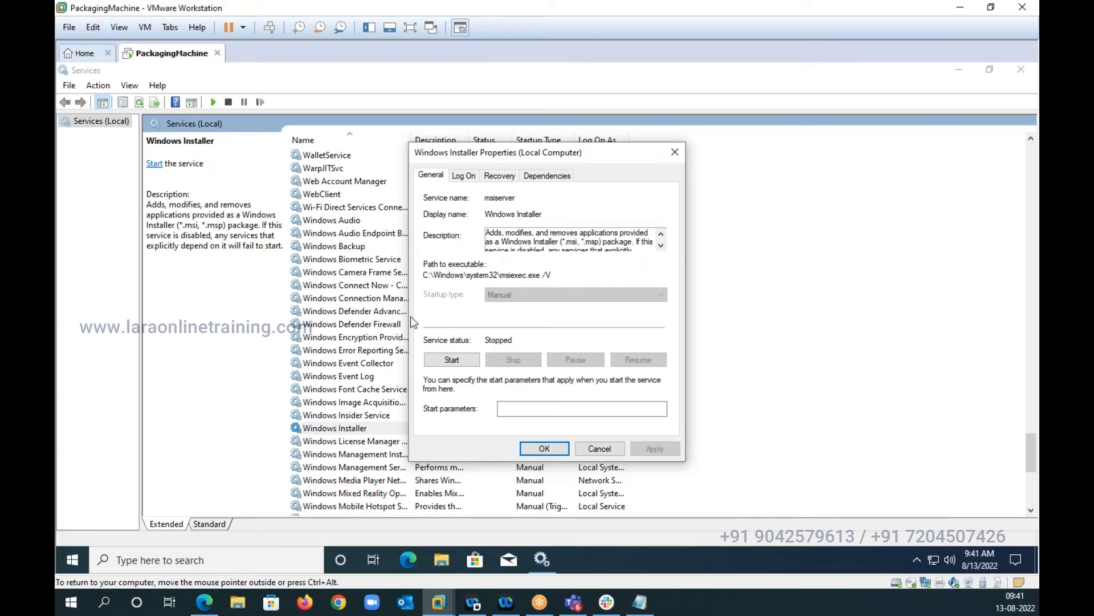
mouse_move(431, 318)
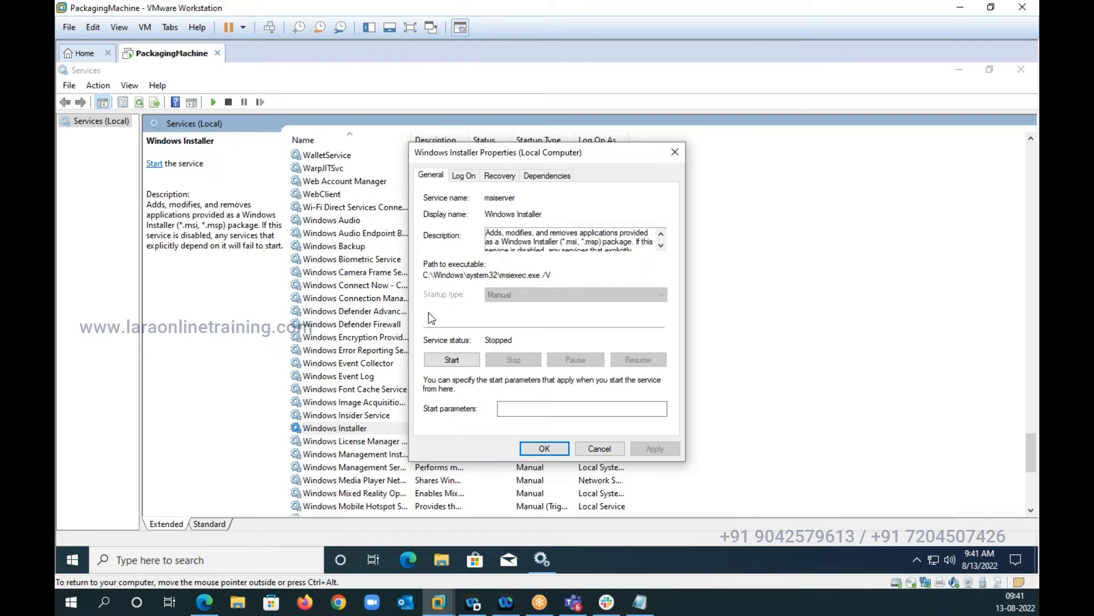
mouse_move(496, 304)
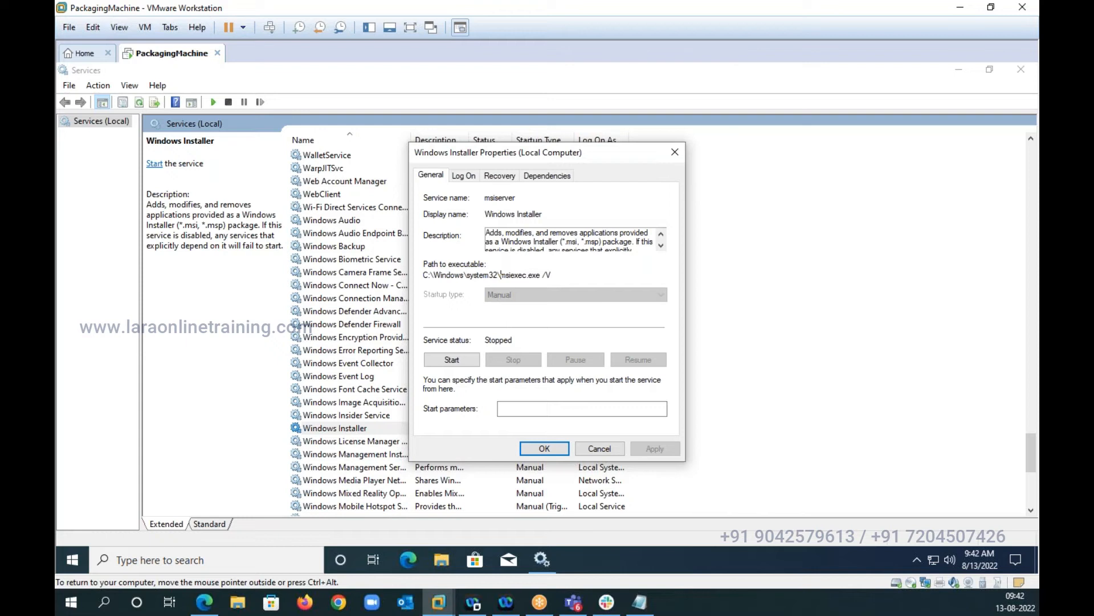
mouse_move(569, 335)
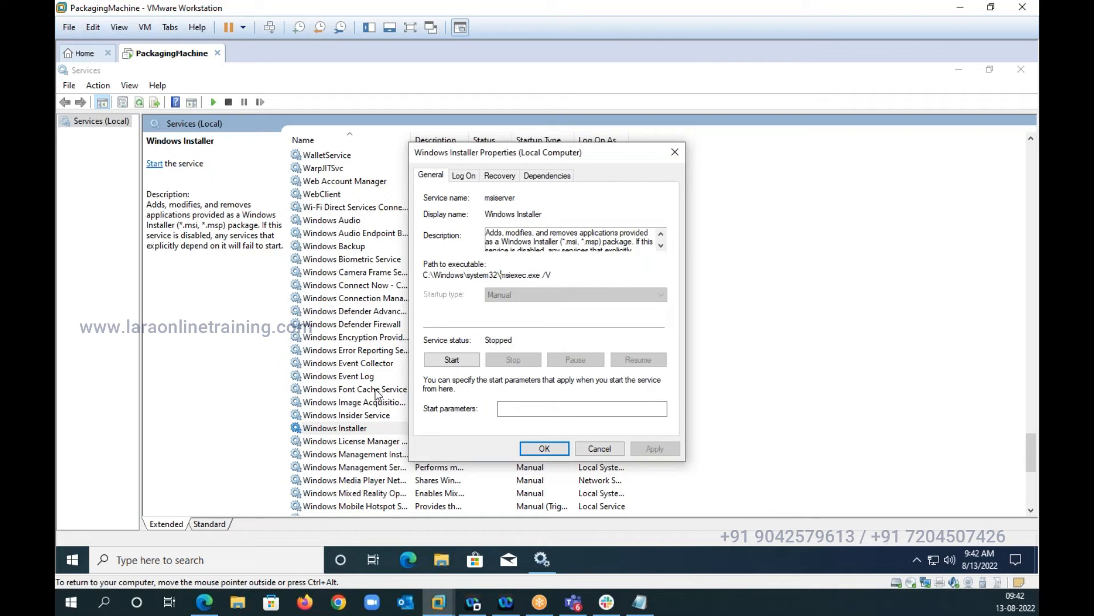
Add the line "Its is service in you windows OS" under the Windows 95 sentence
click(599, 448)
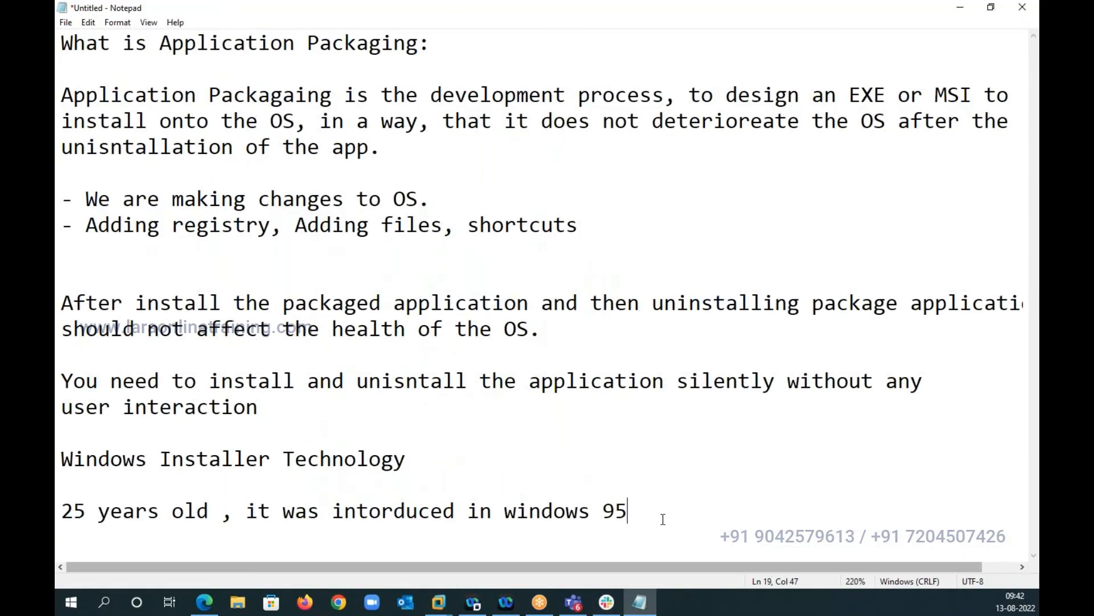
key(Enter)
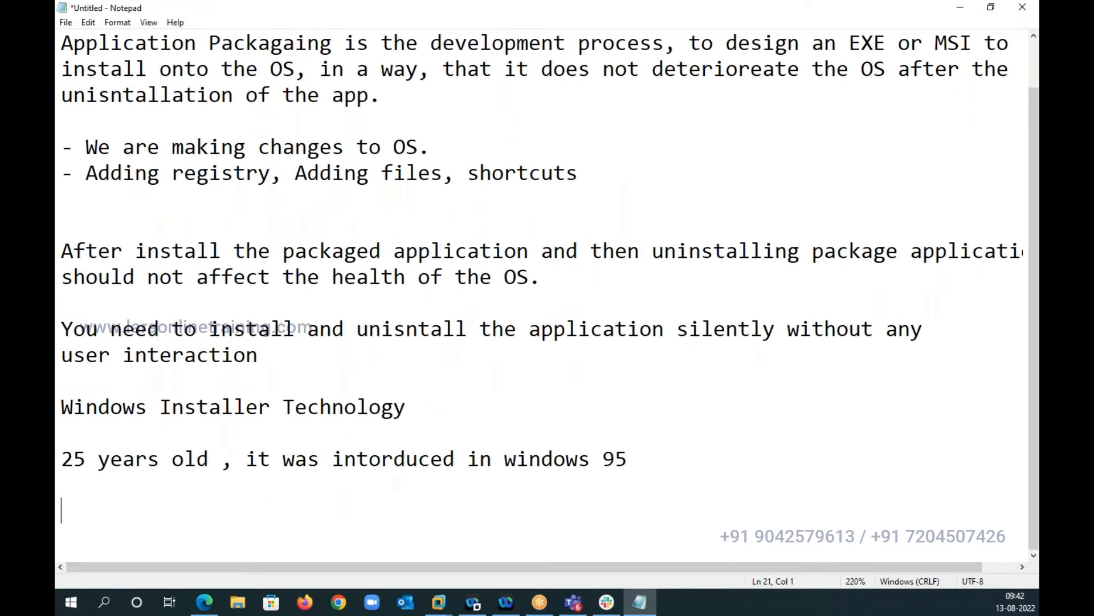
text(Isi)
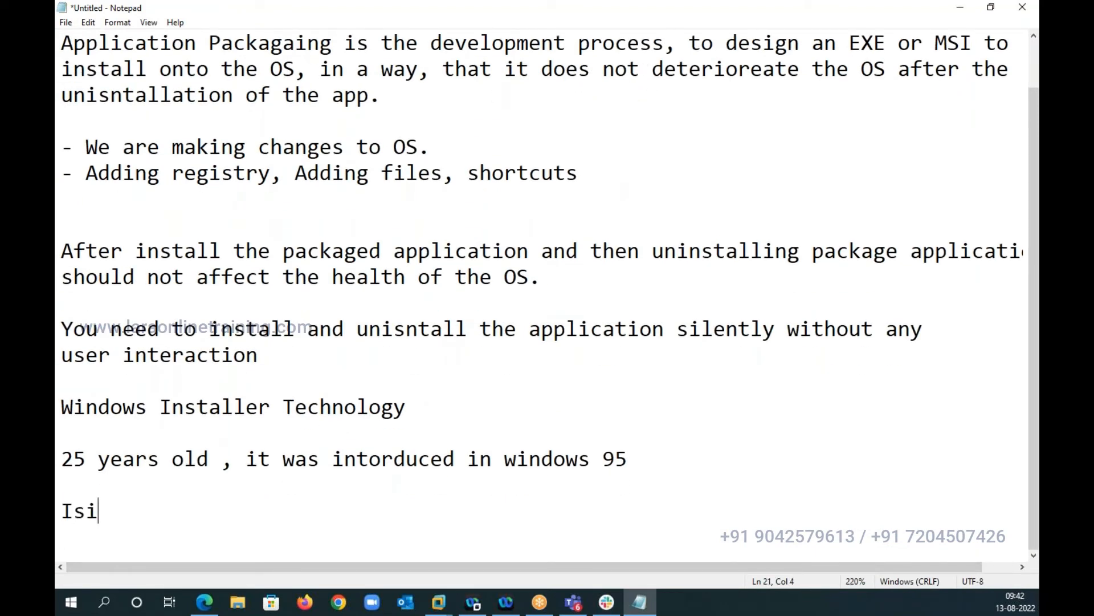
text(ts is servi)
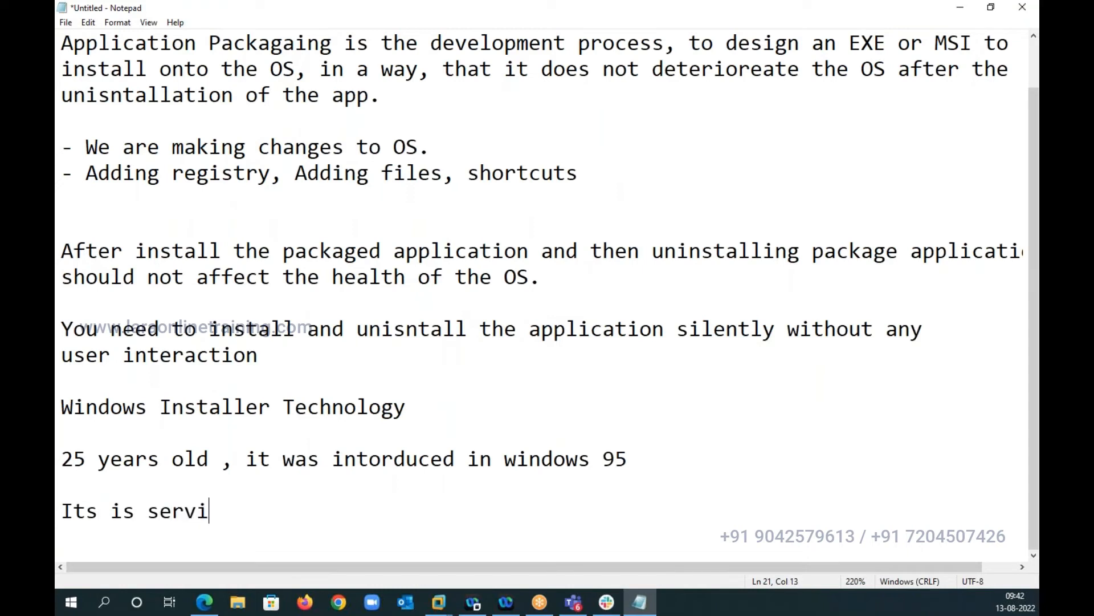
text(ce in oy)
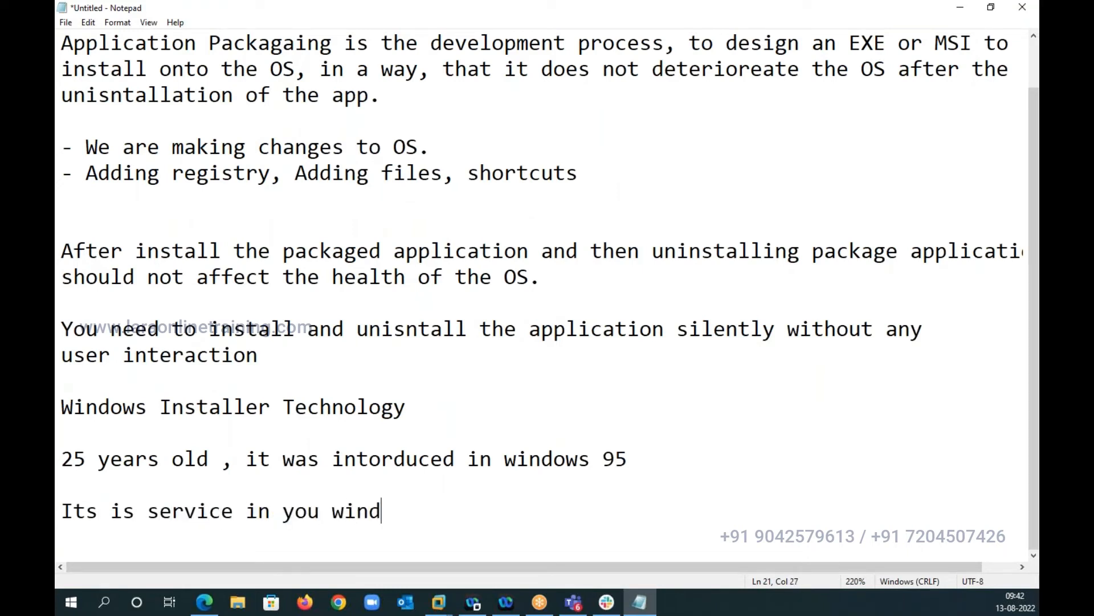
text(ows)
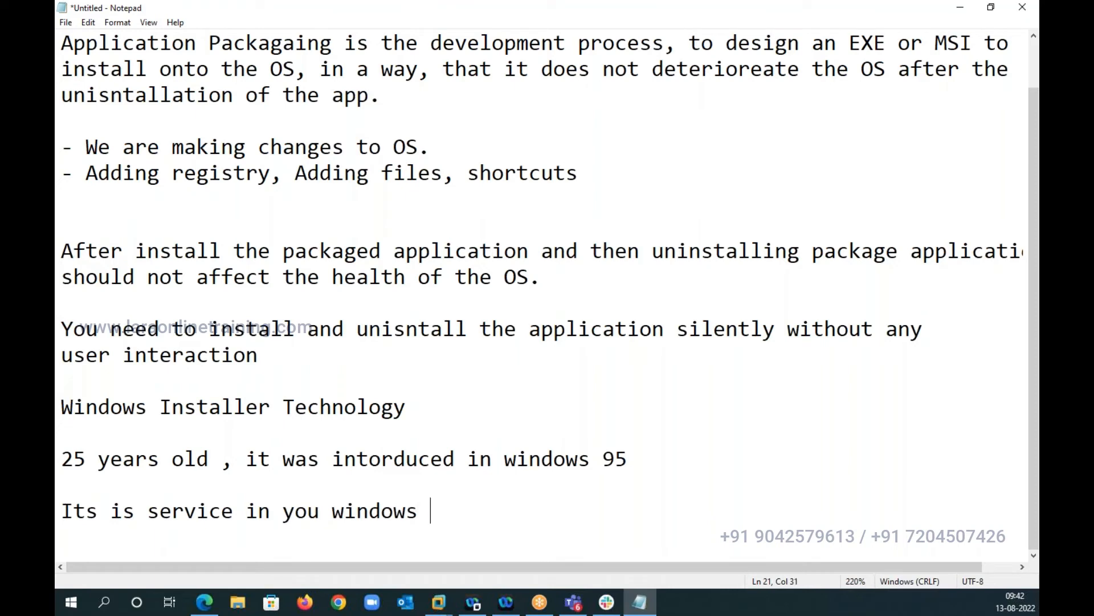
text(OS)
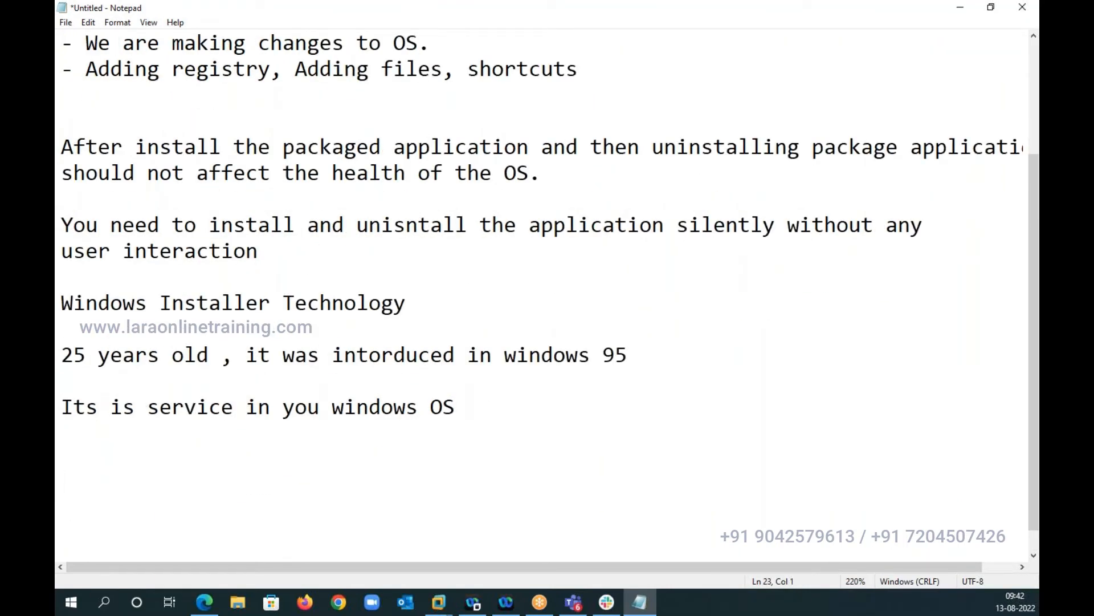
Write "What is this MSI?" and answer that MSI is for the Microsoft Soft Installer
text(What is this MSI)
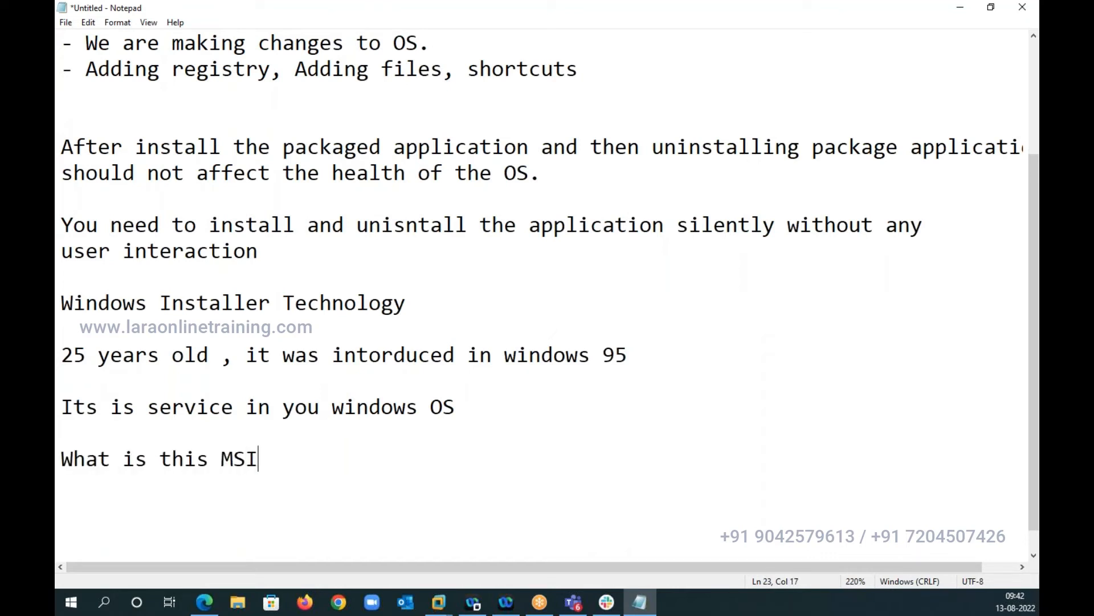
text(?)
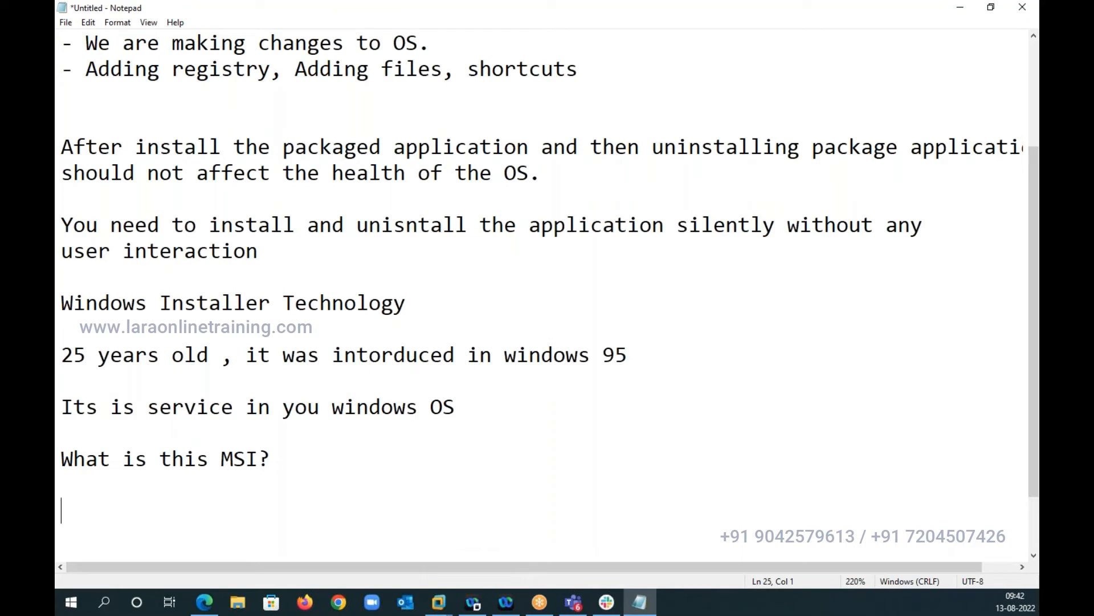
text(MSO)
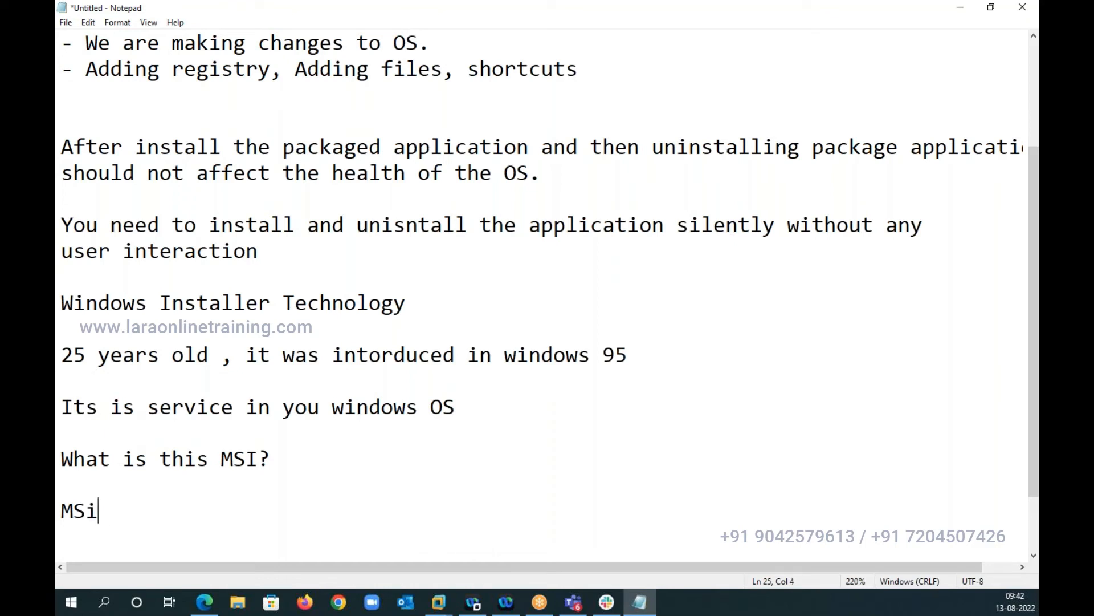
text(I)
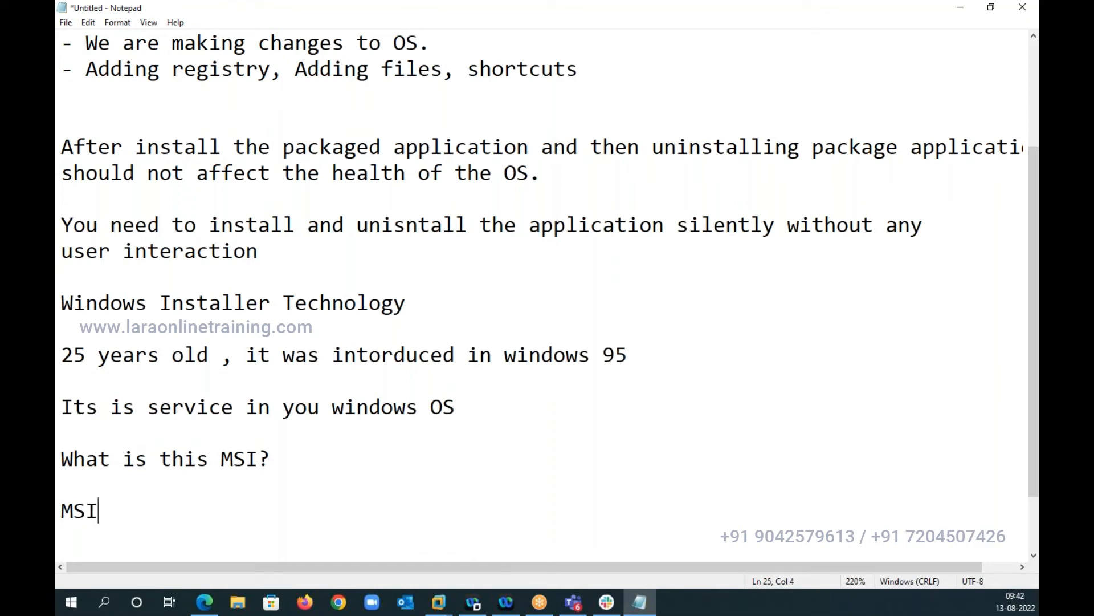
text(is fo)
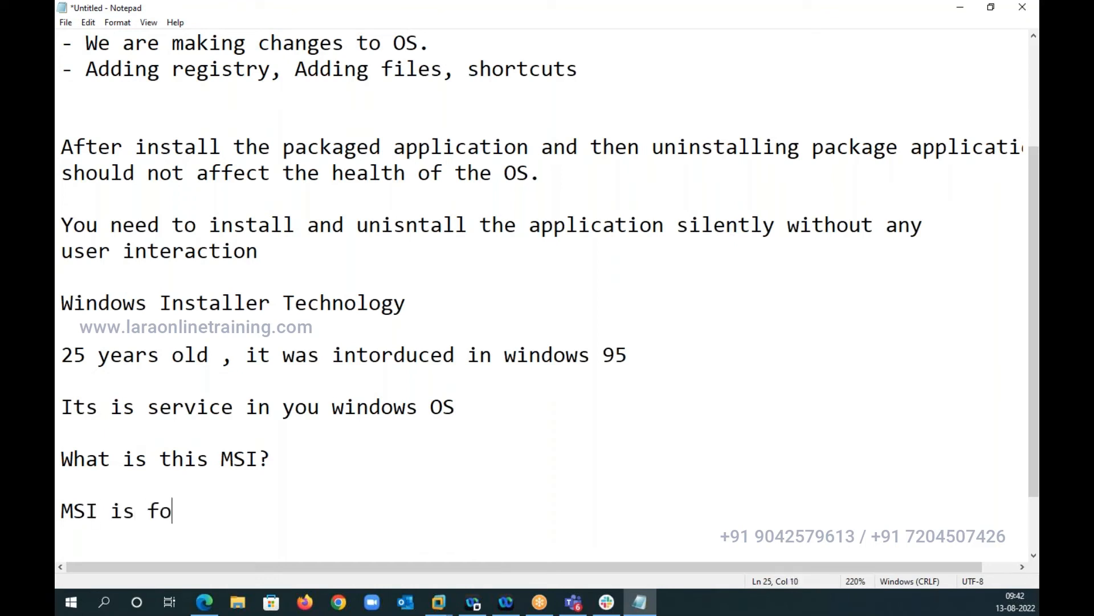
text(r)
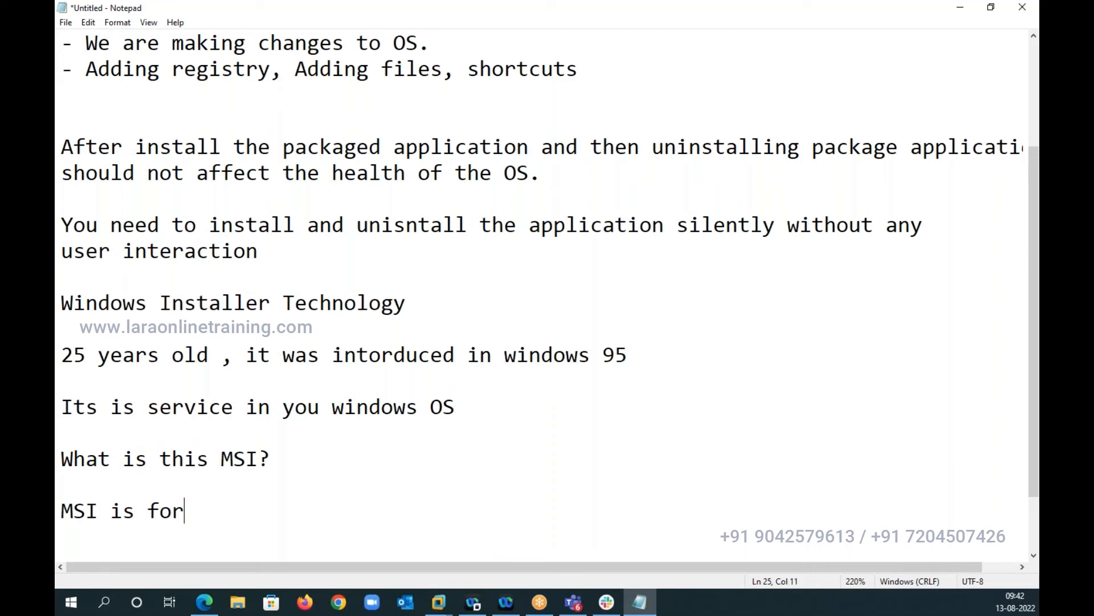
text(the M)
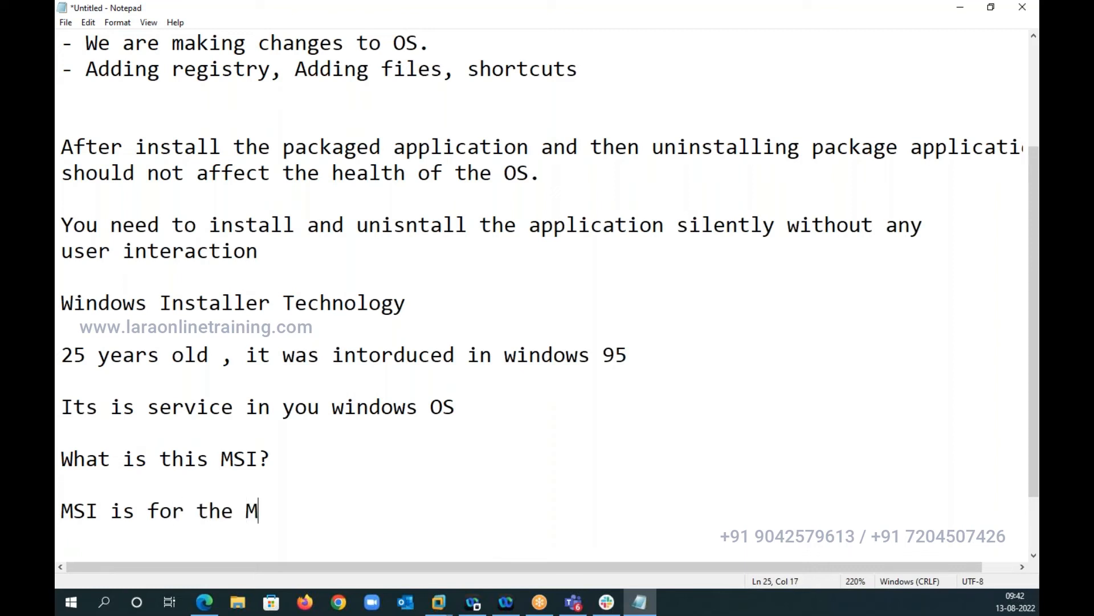
text(ic)
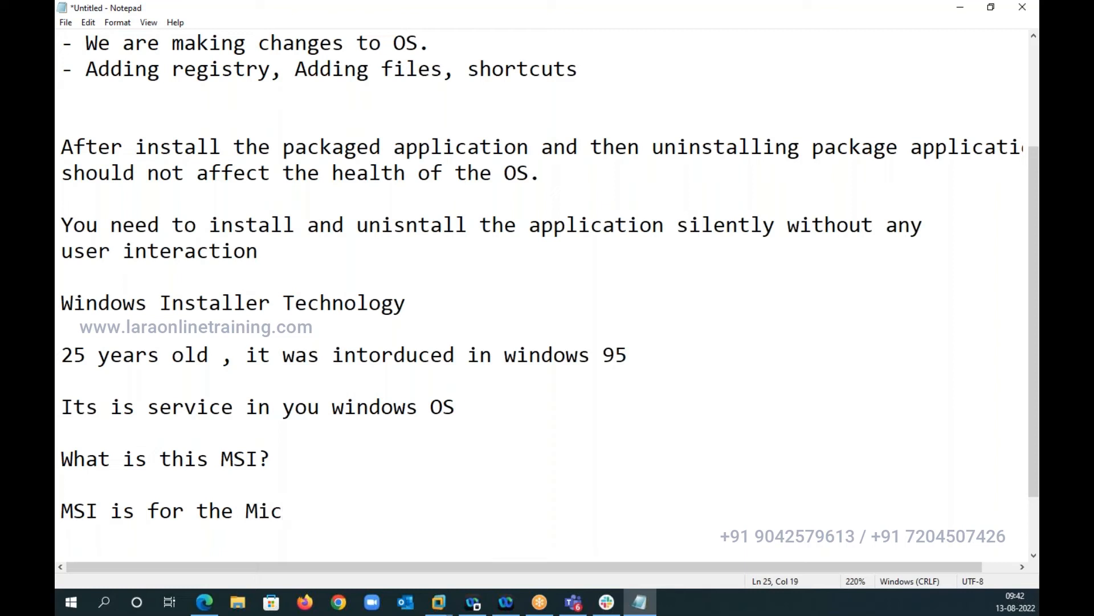
text(rosoft S)
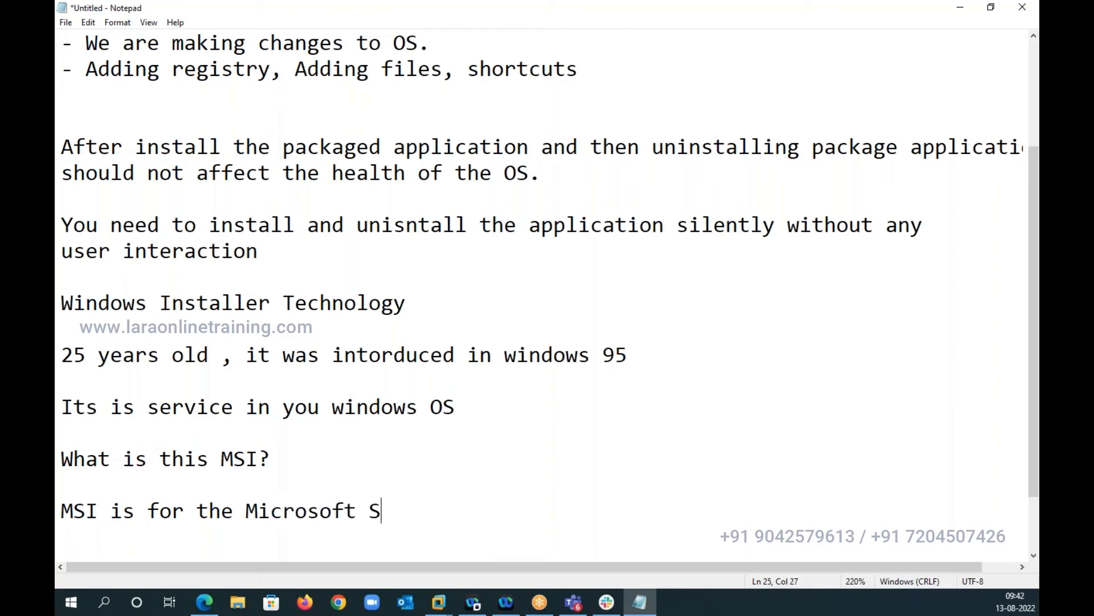
text(o)
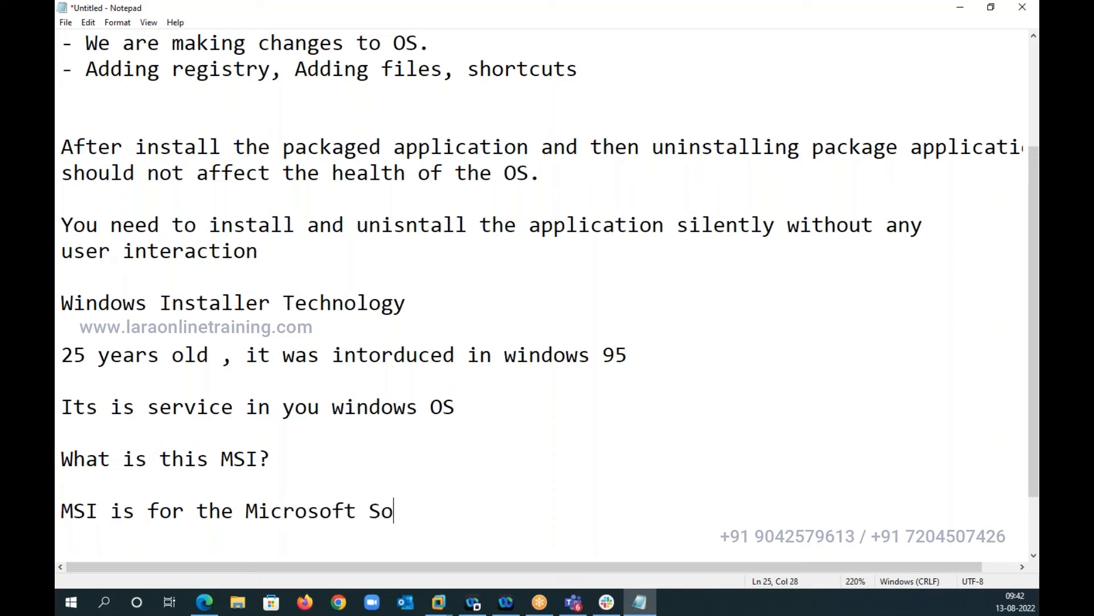
text(ft Installer)
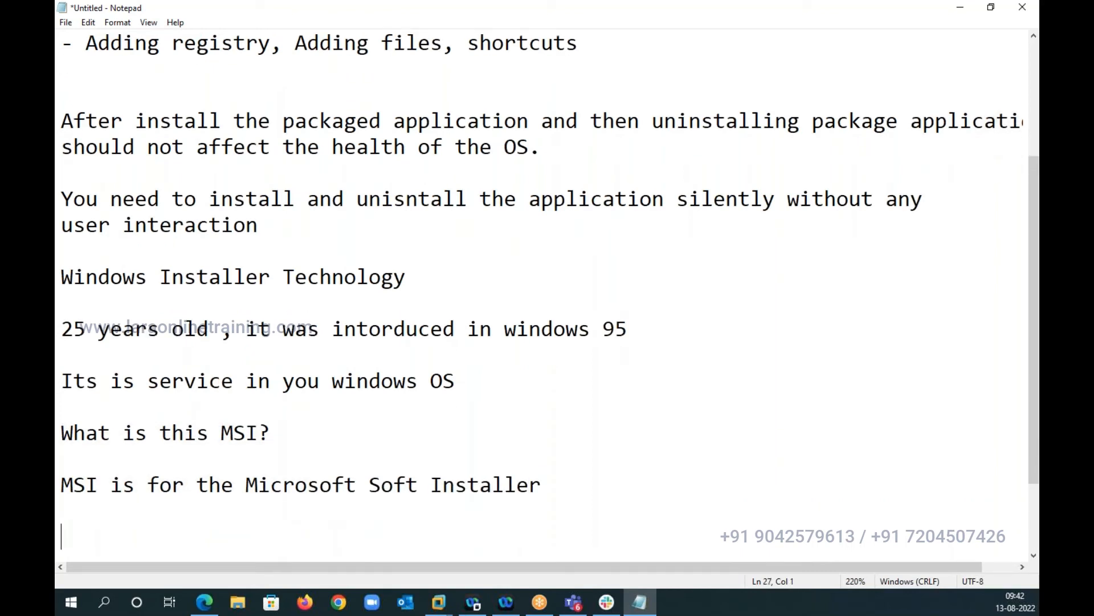
Begin the sentence "Any application that you would like to install ,"
text(Any ap)
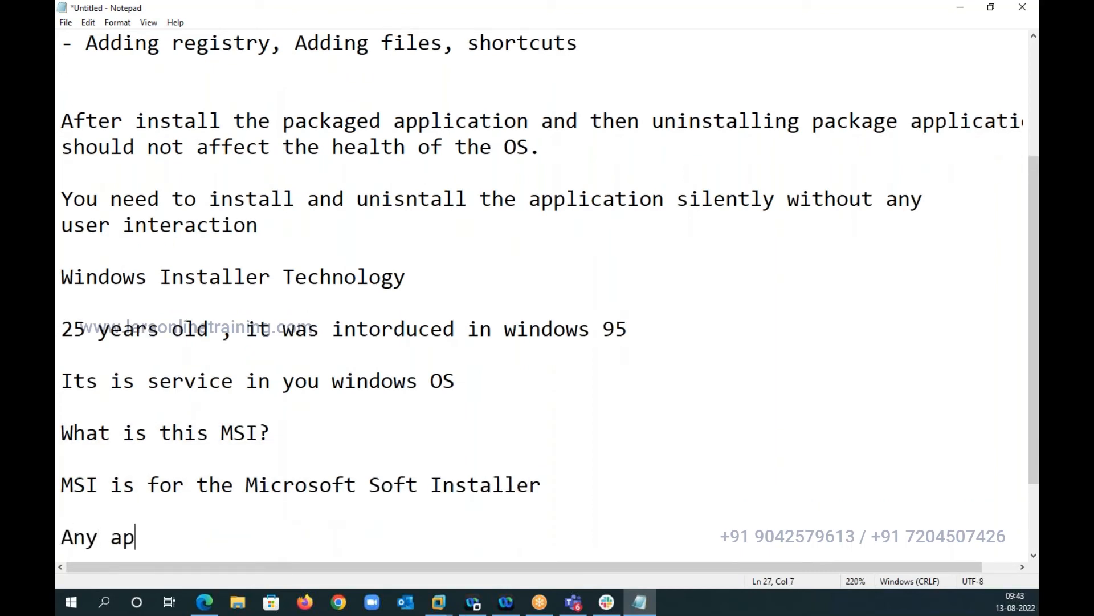
text(plication)
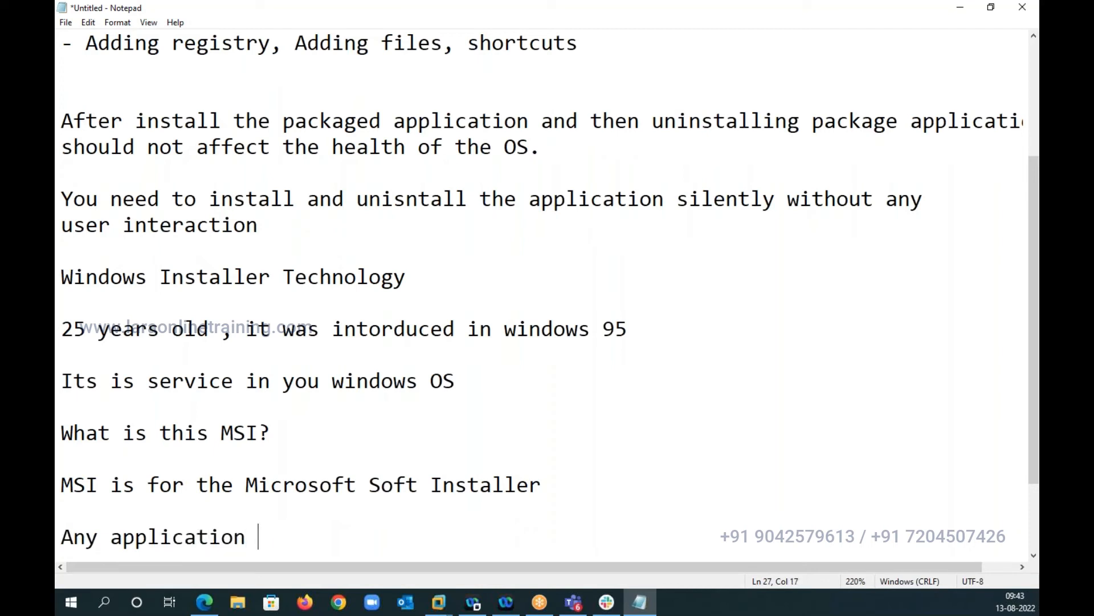
text(that you wou)
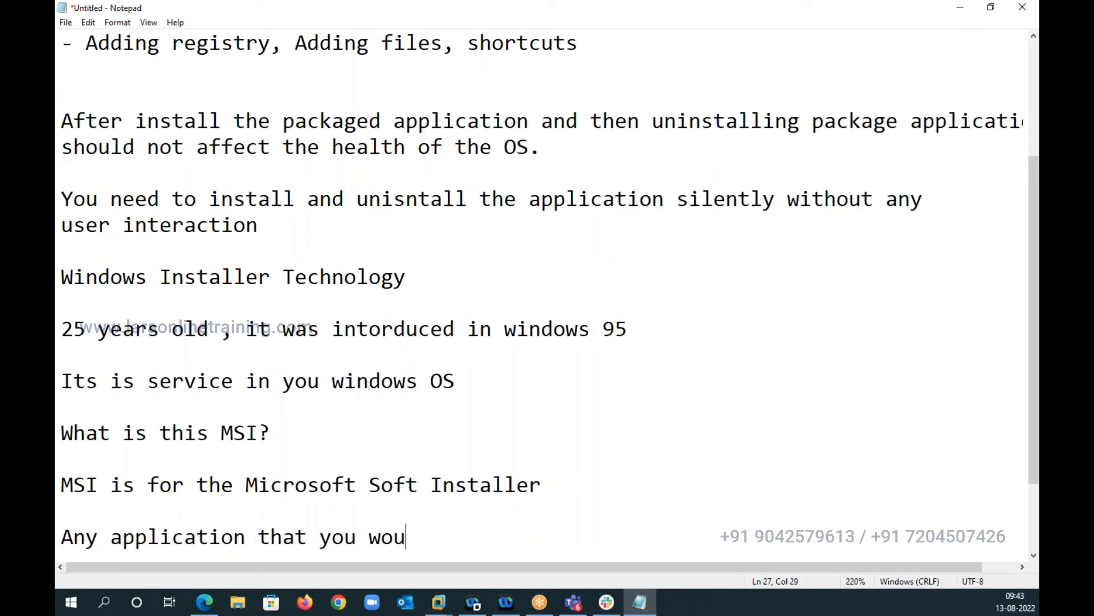
text(ld like o)
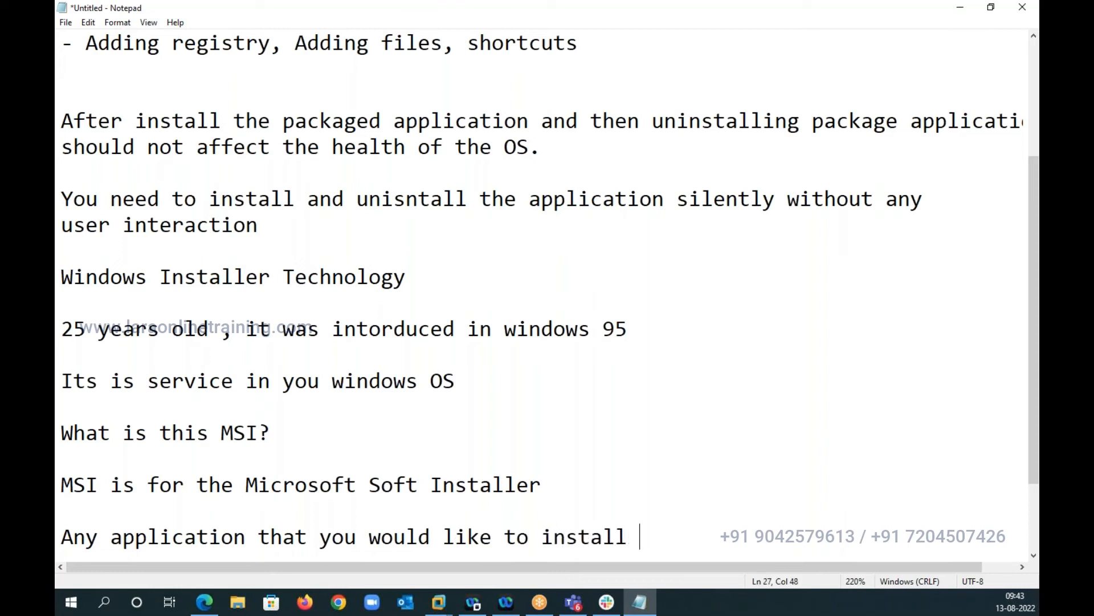
text(, exe)
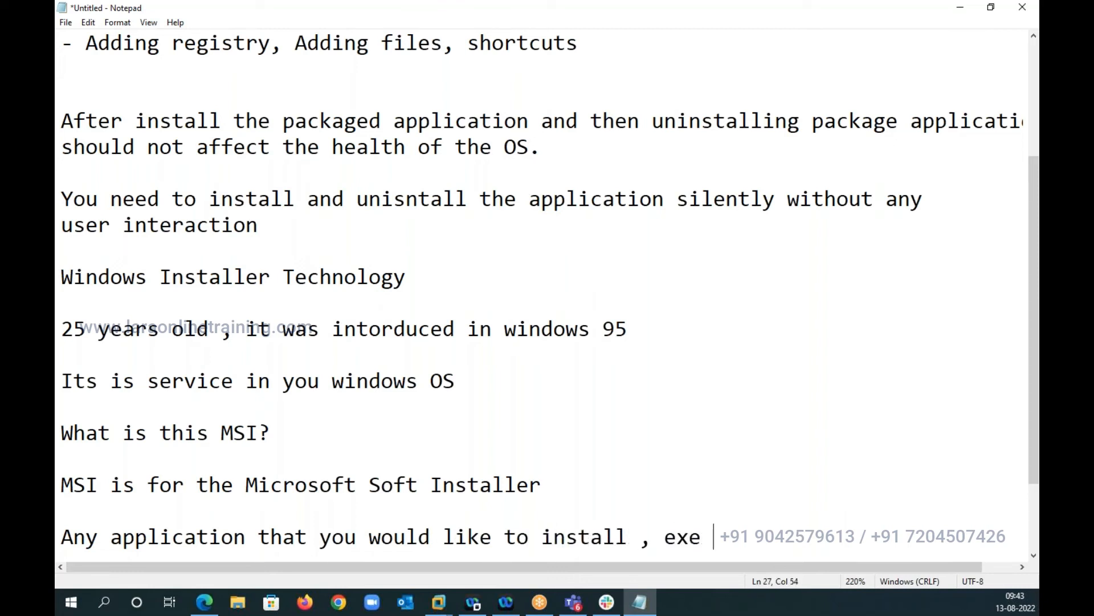
key(Backspace)
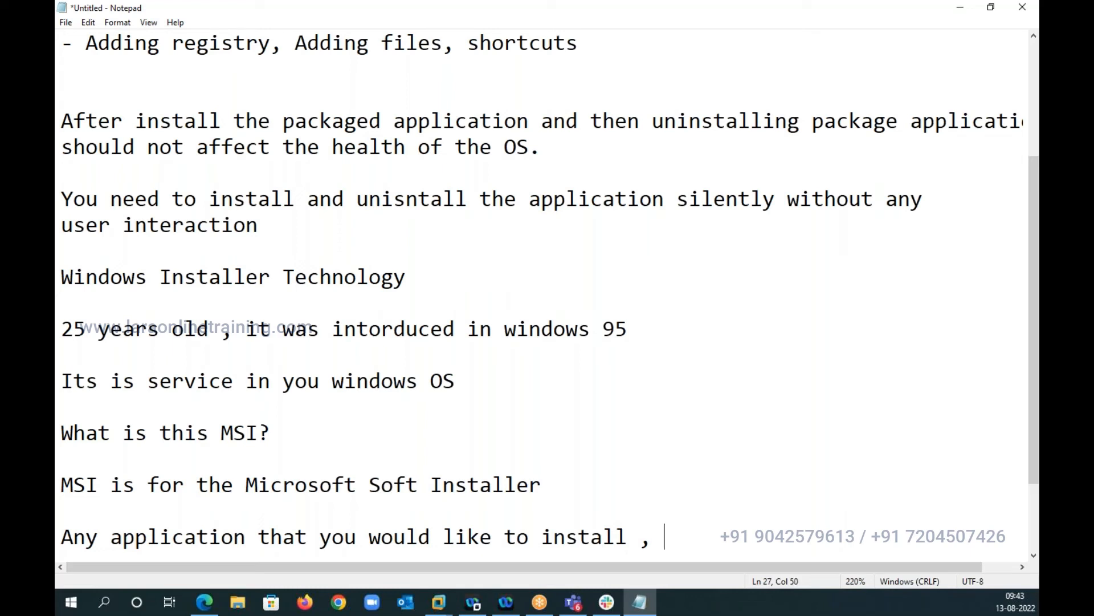
Finish the sentence with "will be exe format or MSI format" and start a new line
text(will be exe)
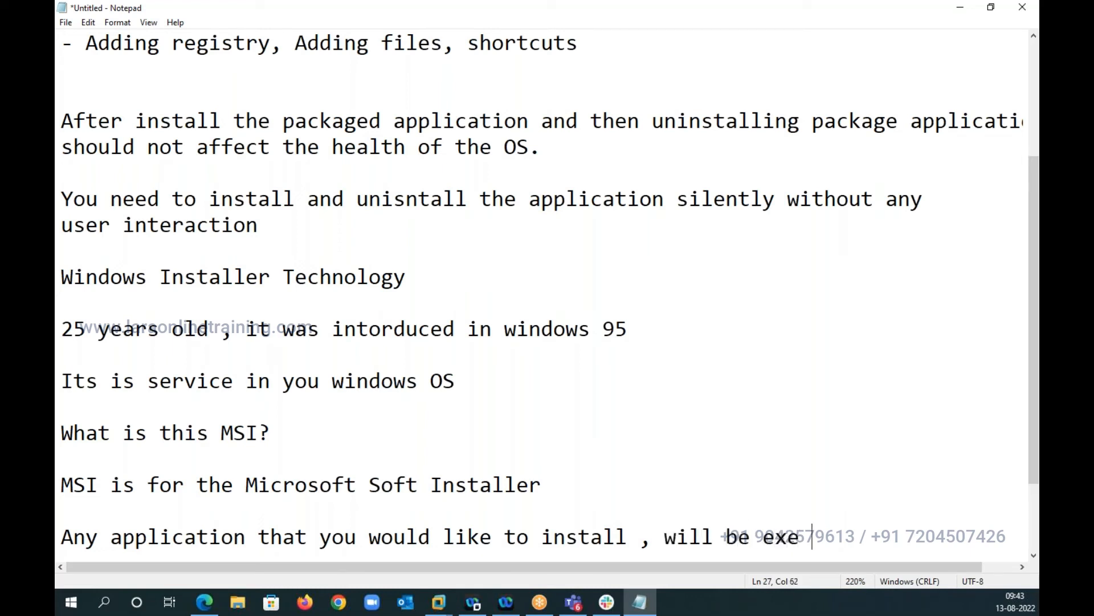
text(format or MS)
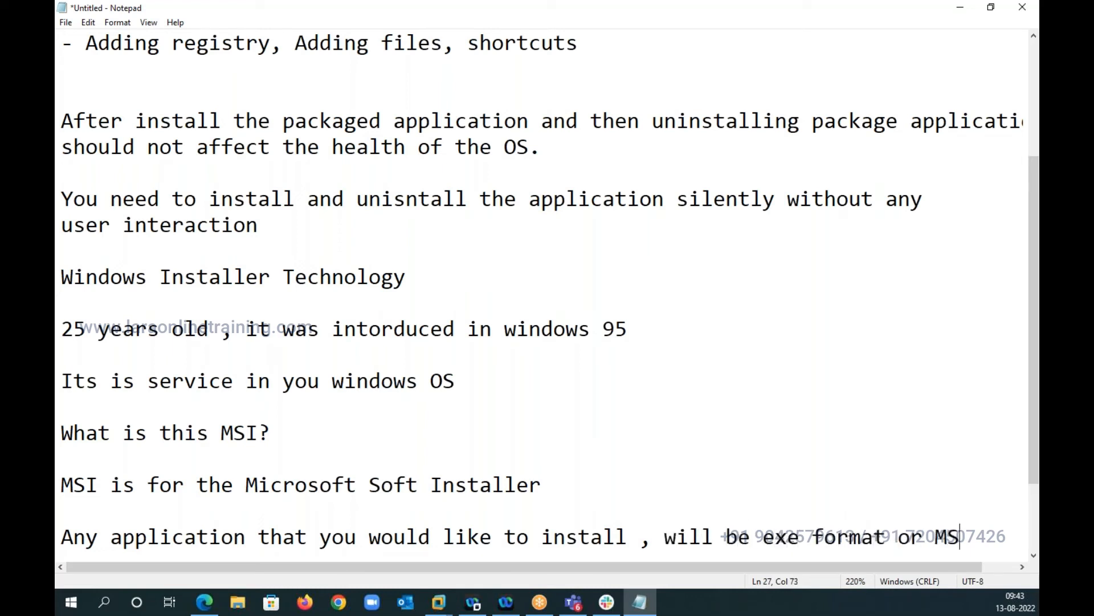
scroll(right, 3)
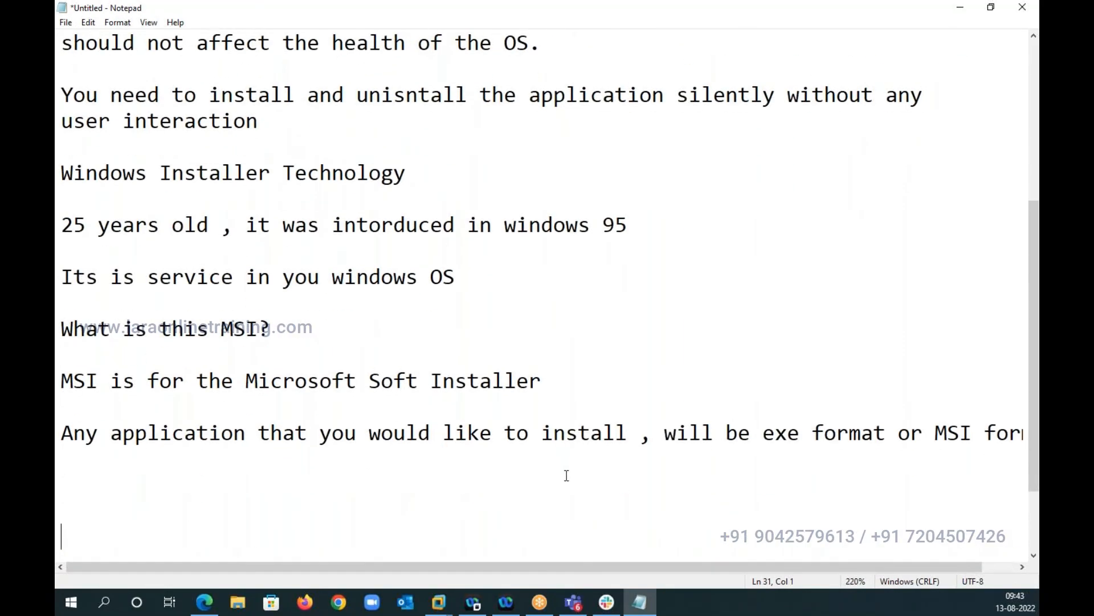
scroll(down, 3)
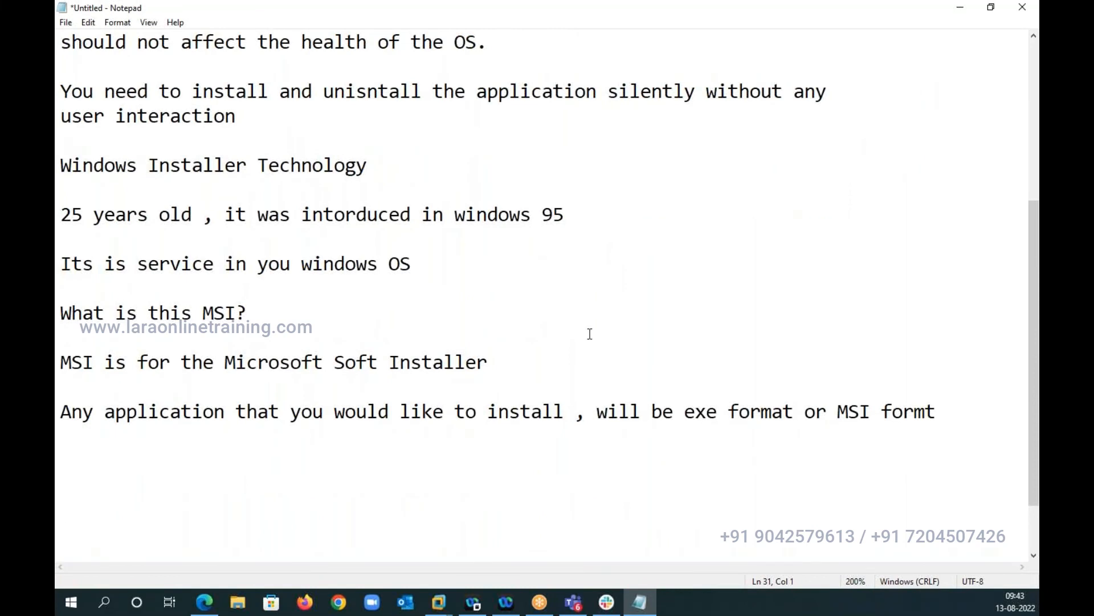
click(934, 412)
text(a)
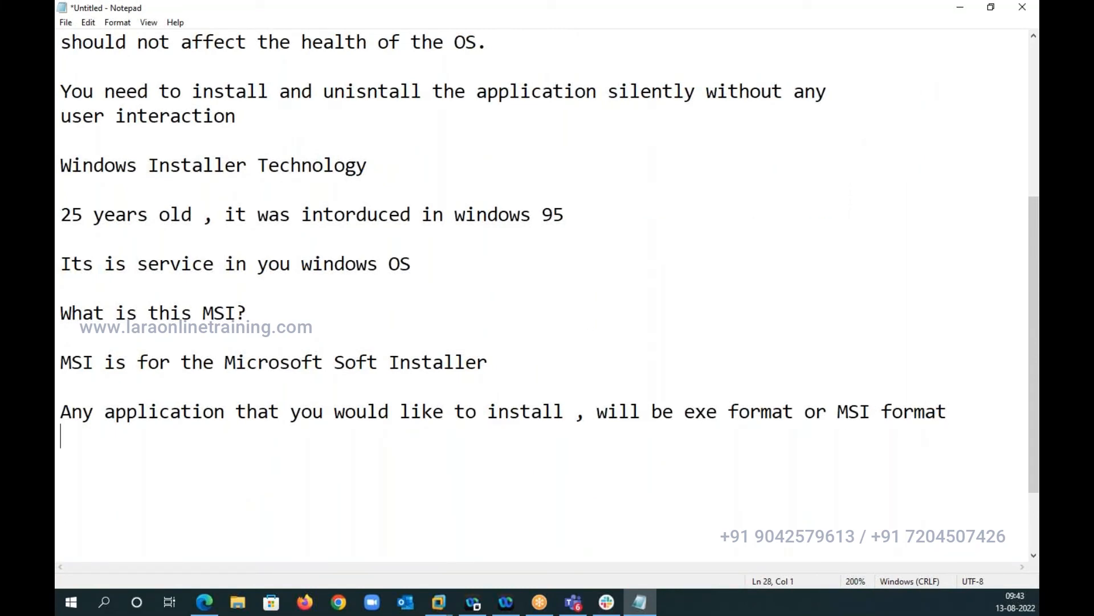
key(Enter)
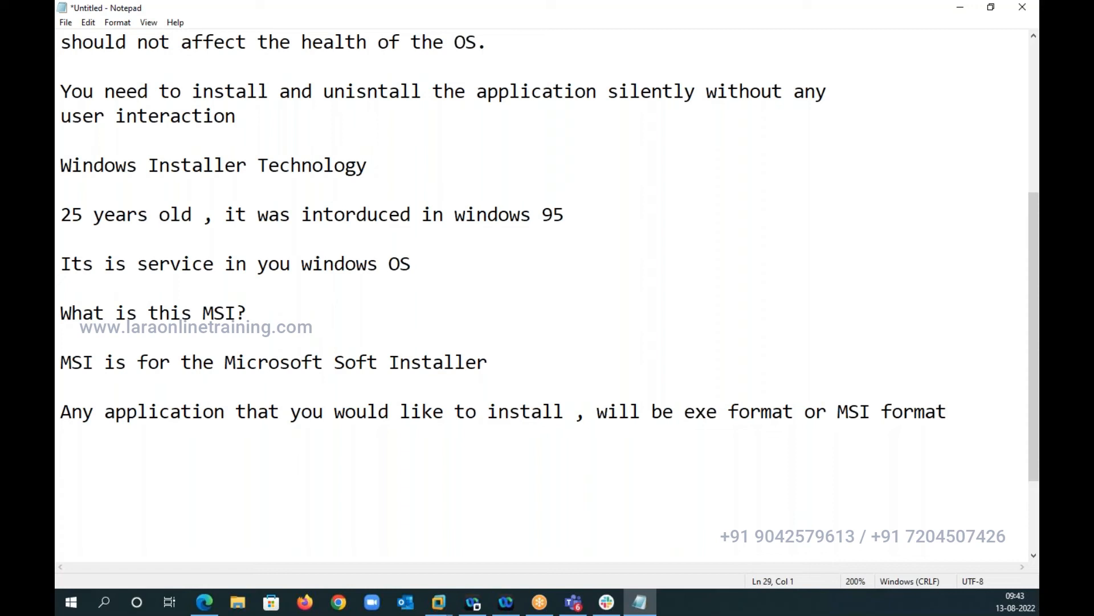
Write "Source is given in EXE format, we have convert to MSI format"
text(Source is gi)
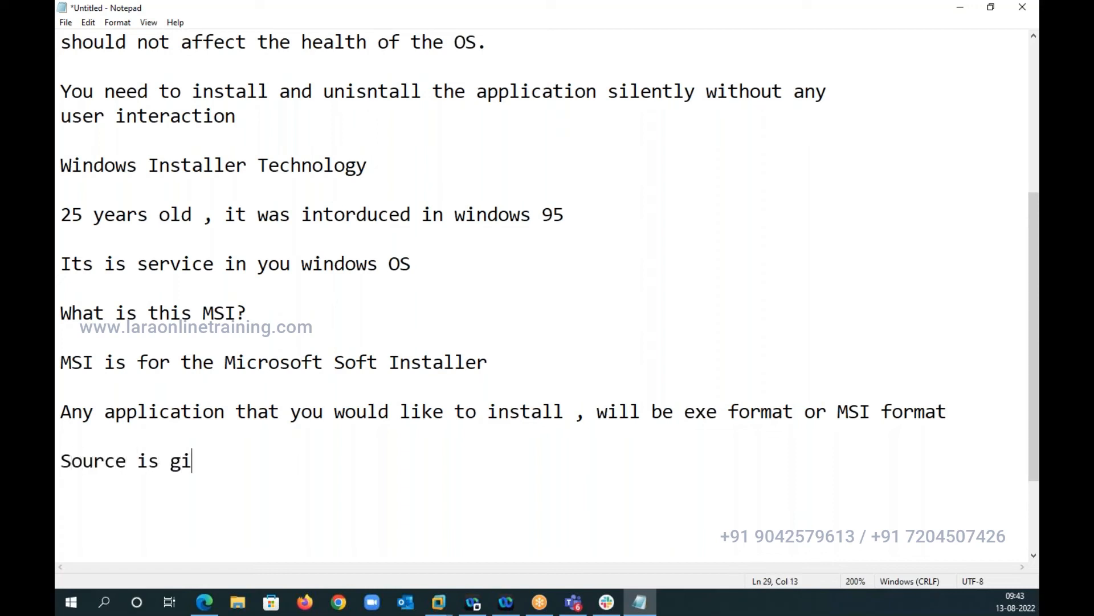
text(v)
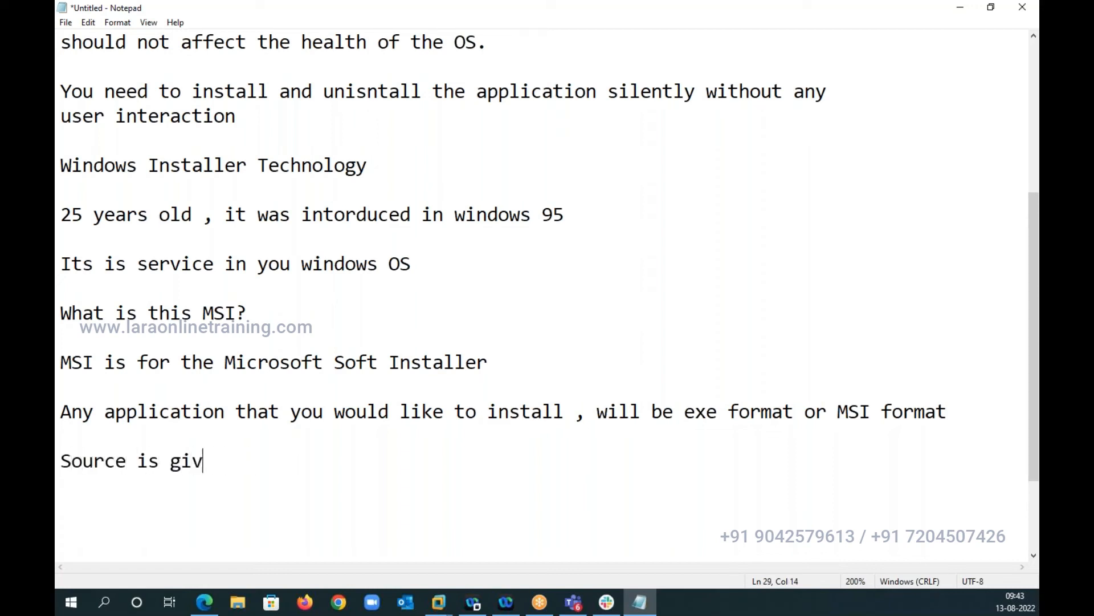
text(en in E)
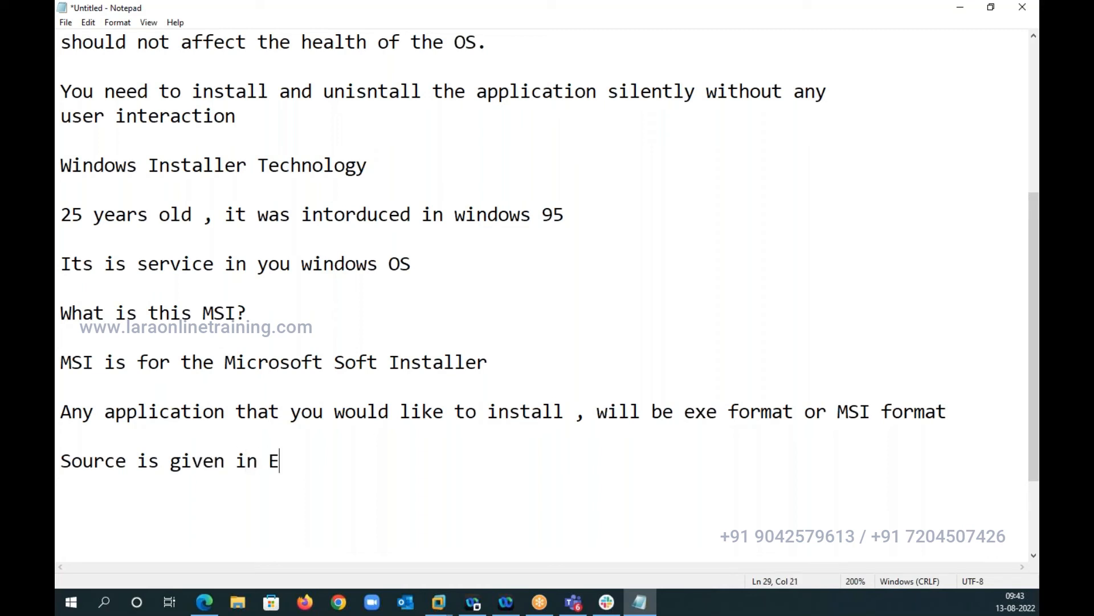
text(XE for)
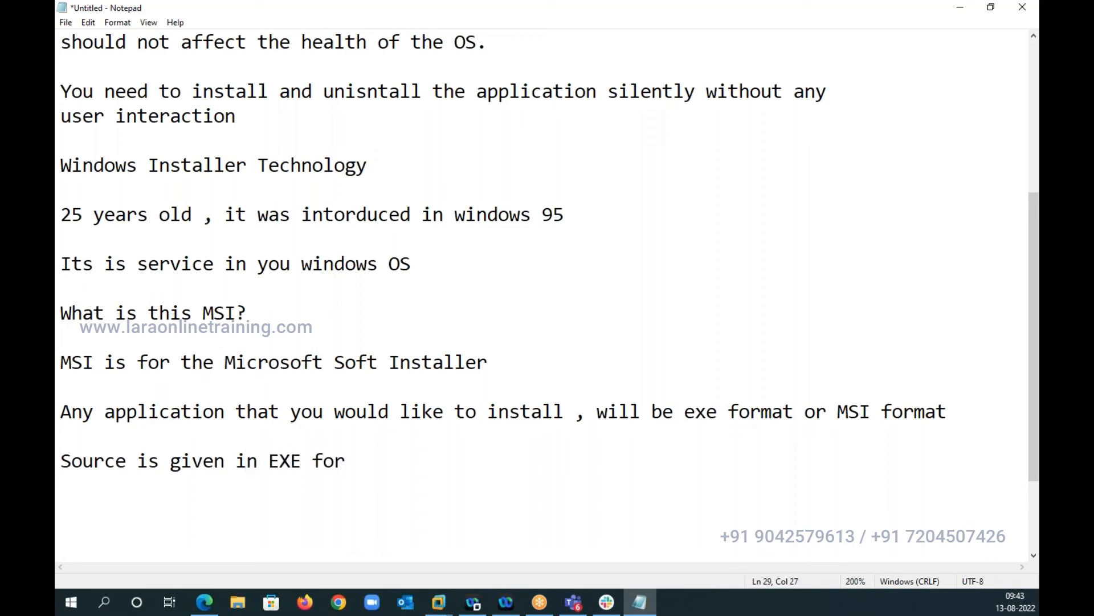
text(mat, we have)
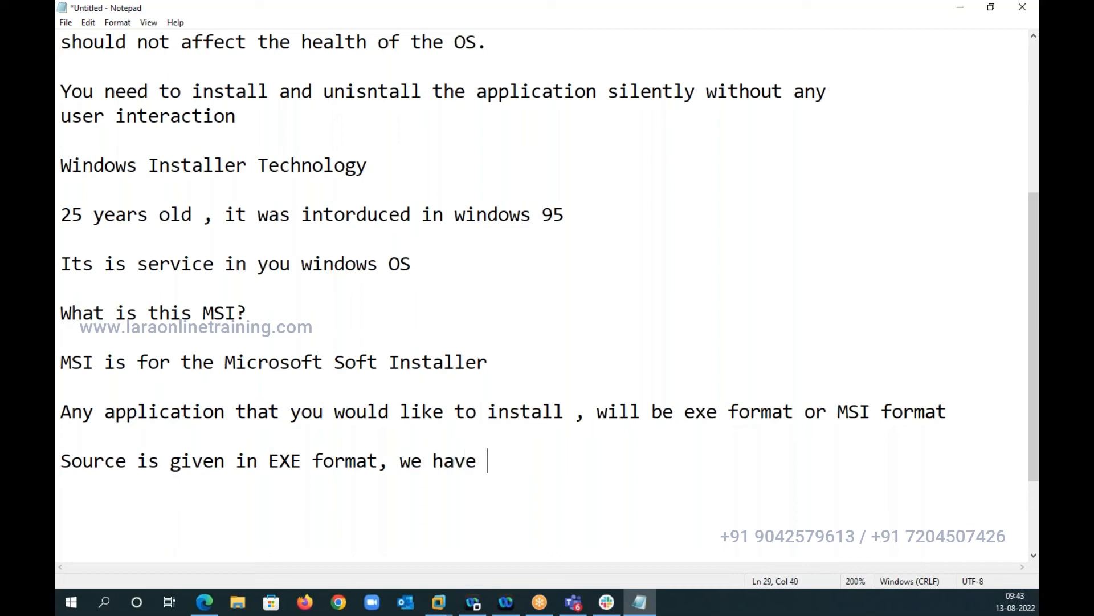
text(convert)
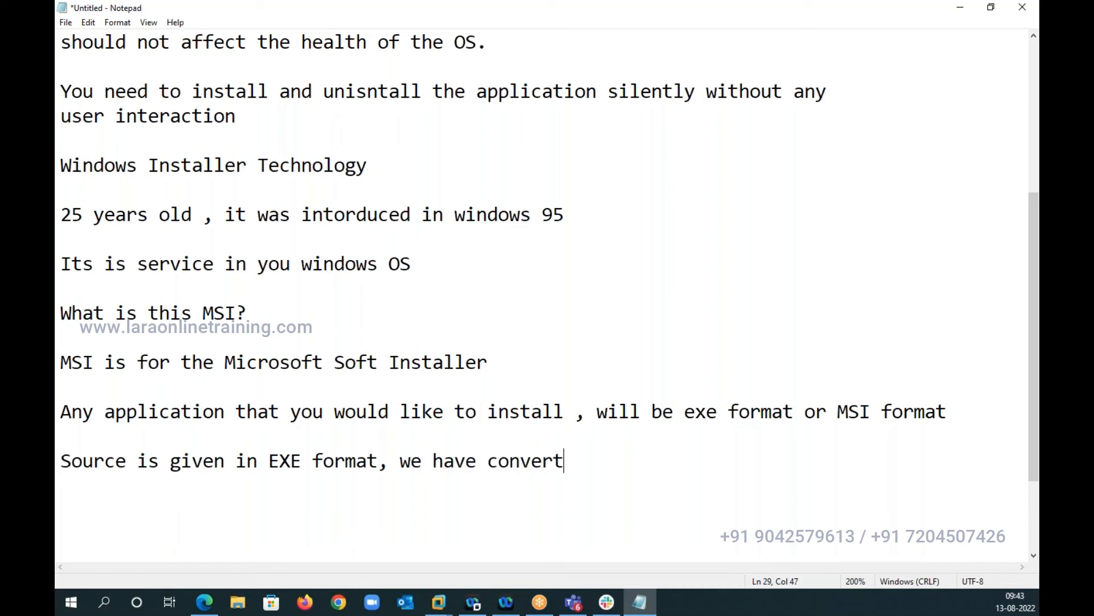
text(to MSI fo)
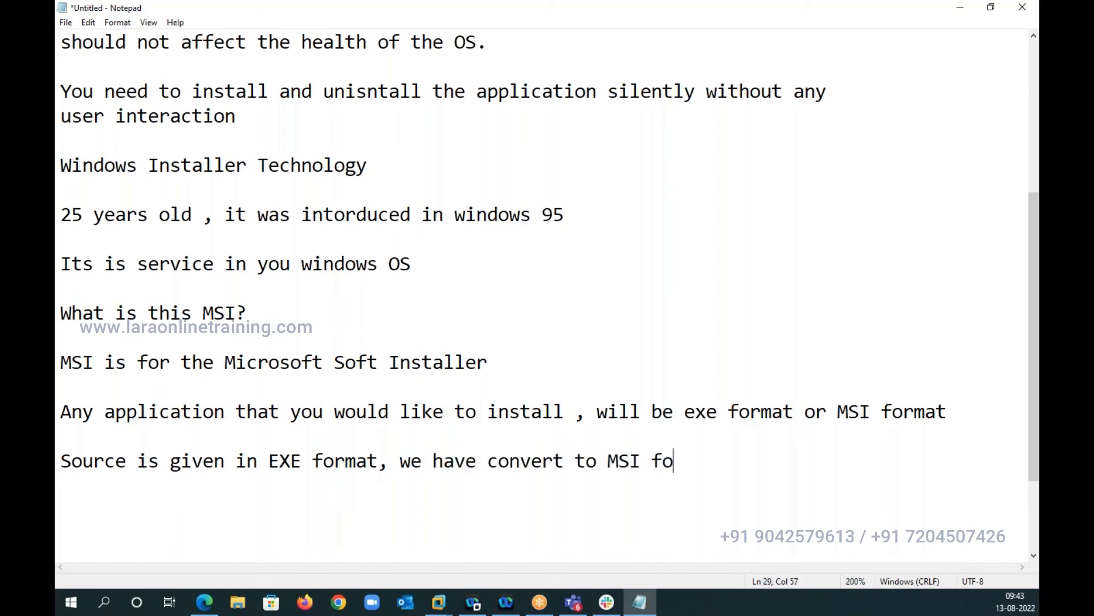
text(rmat)
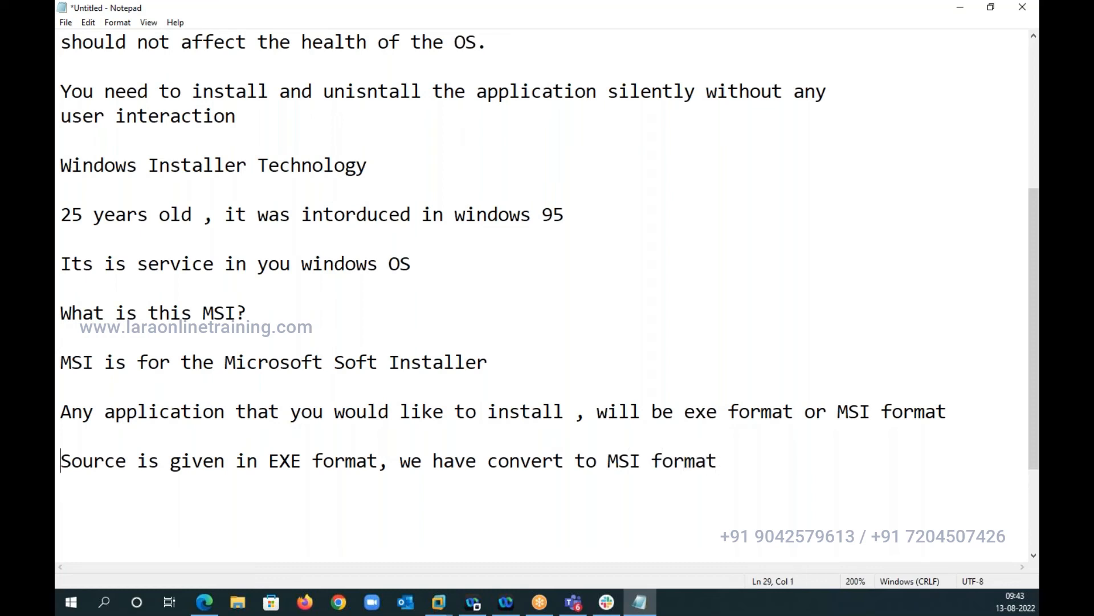
Number the first case and write point 2: if the source is EXE format but has MSI inside it, we need to extract
text(1.)
text(2.)
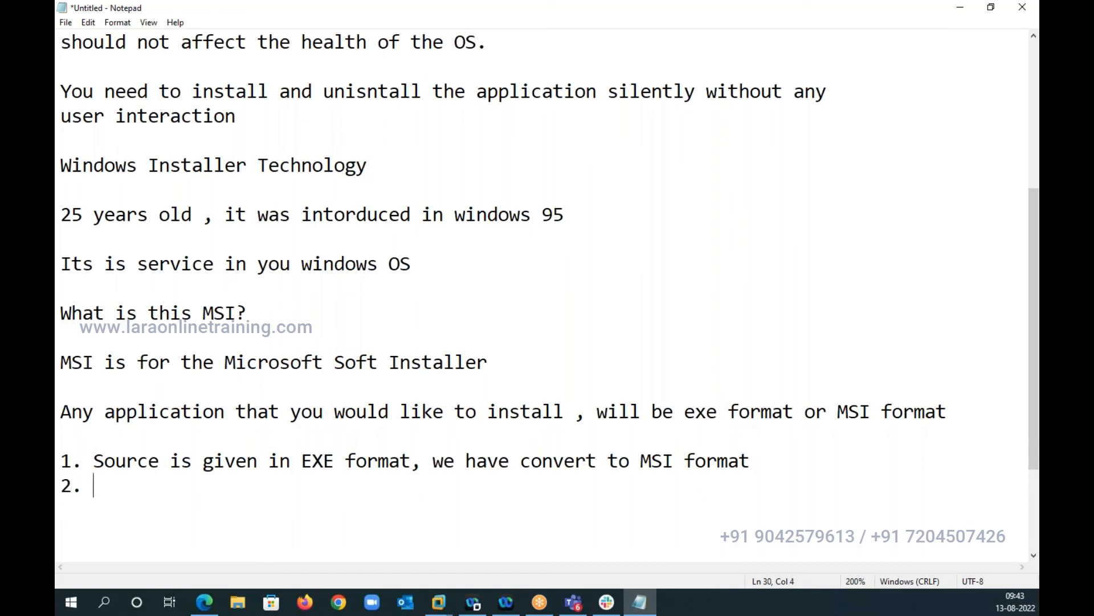
text(If the sou)
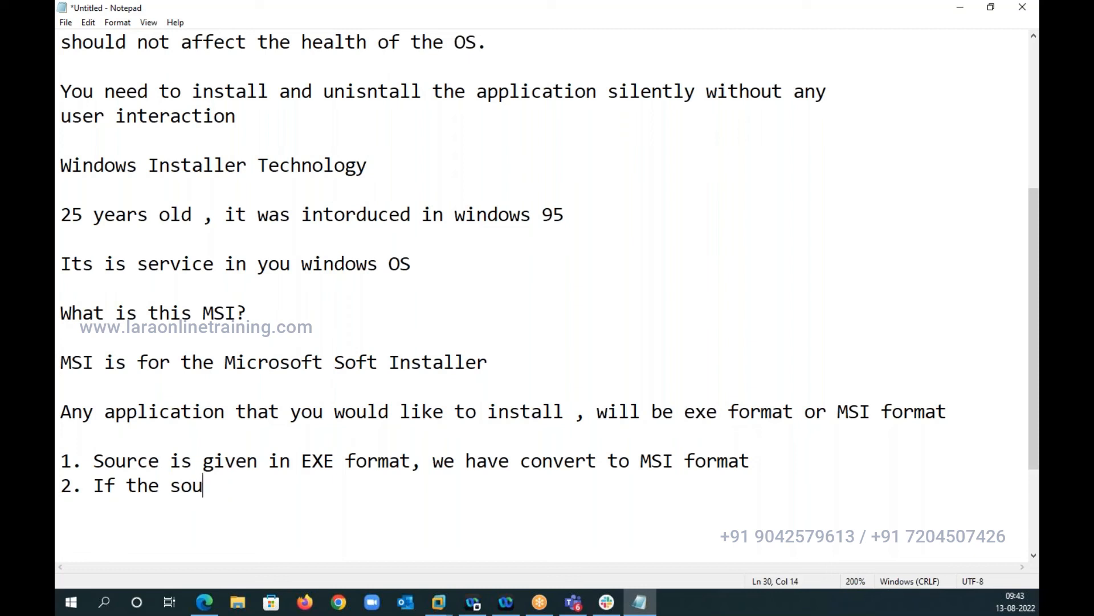
text(rce has)
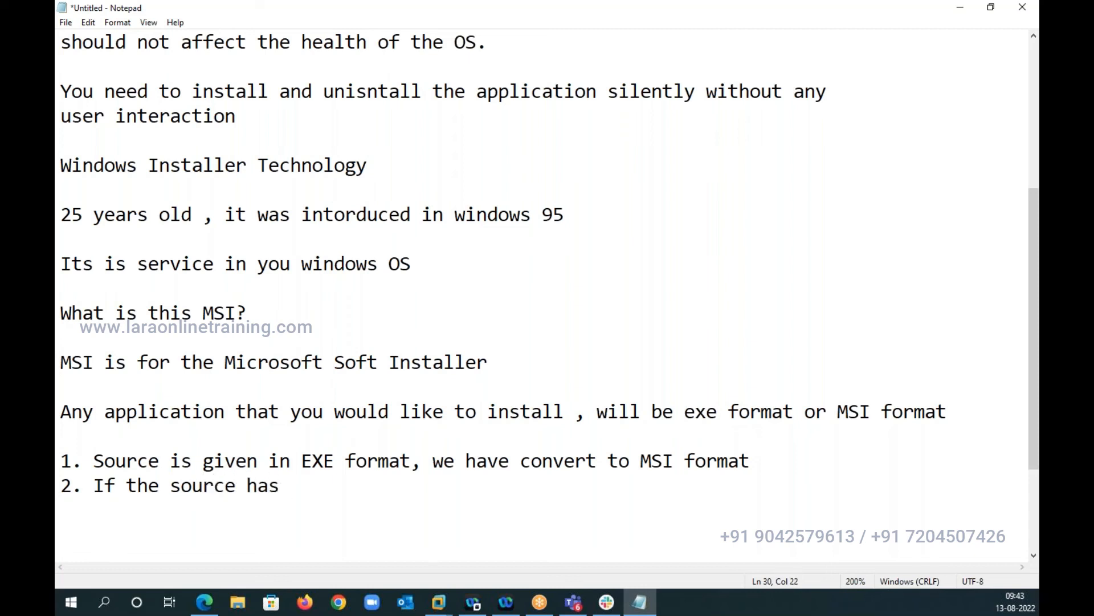
text(is)
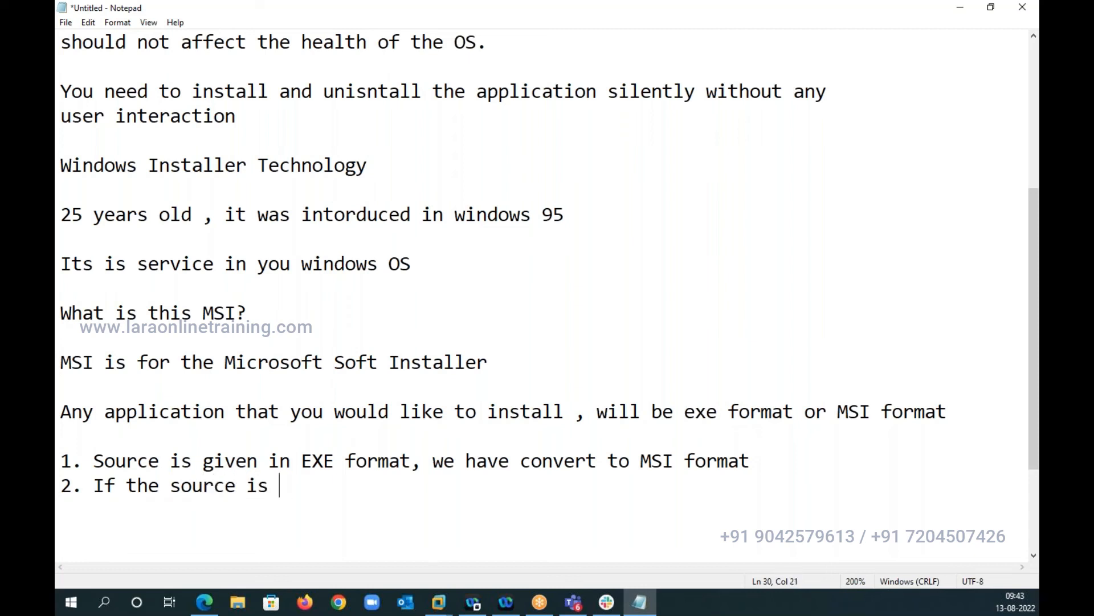
text(EXE format,)
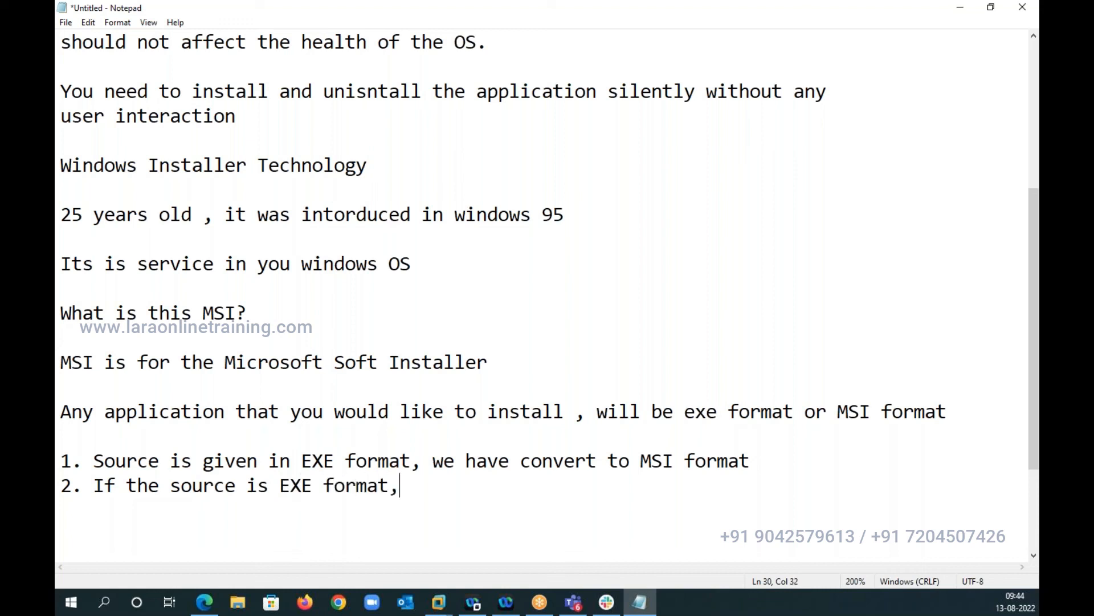
text(bu)
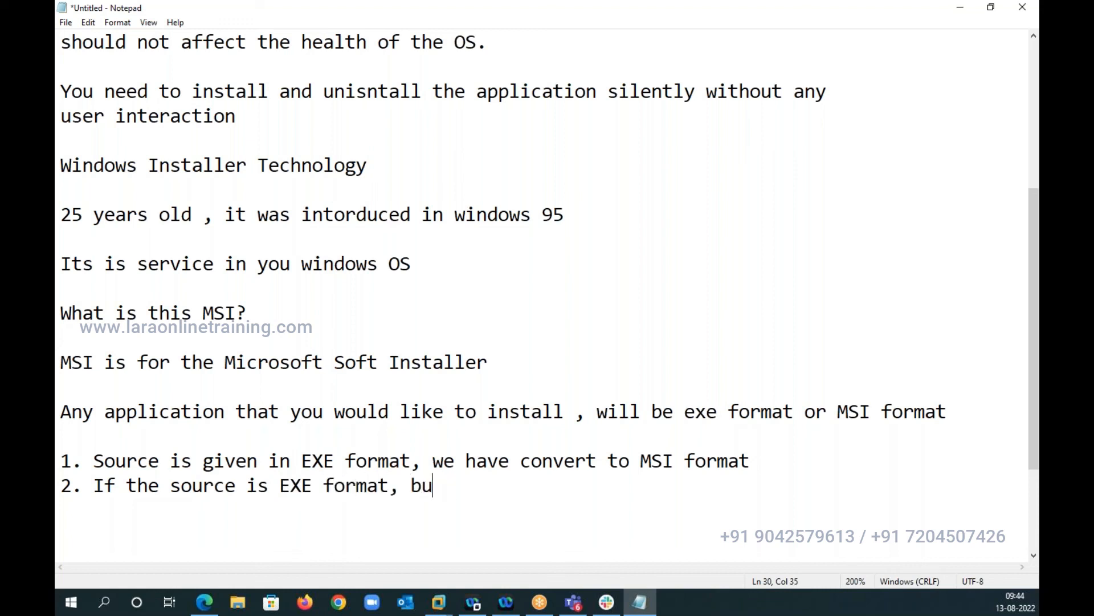
text(t has MSI)
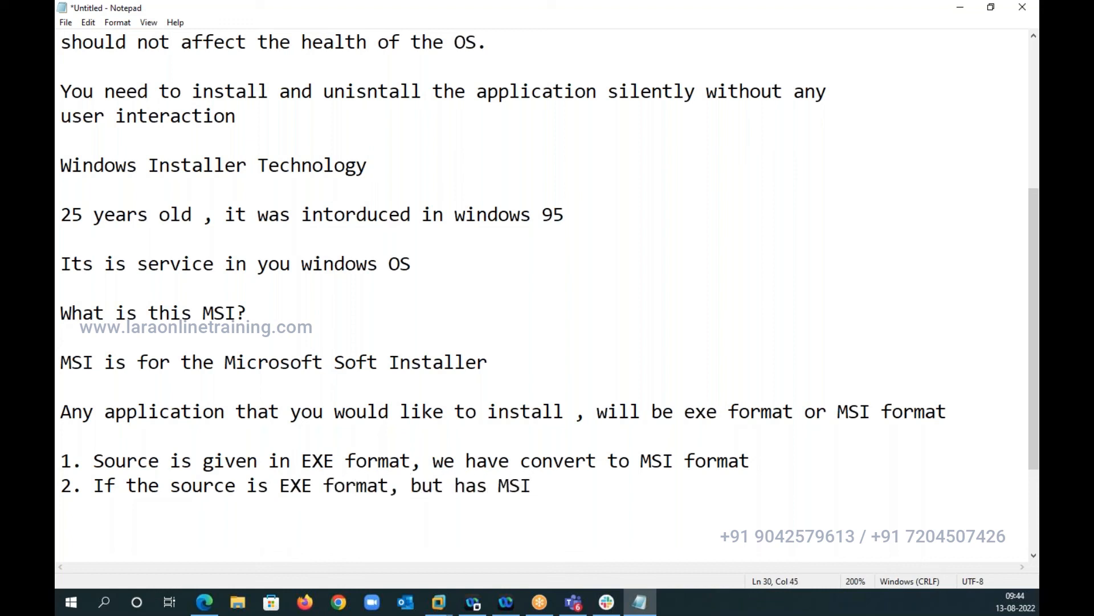
text(inside it)
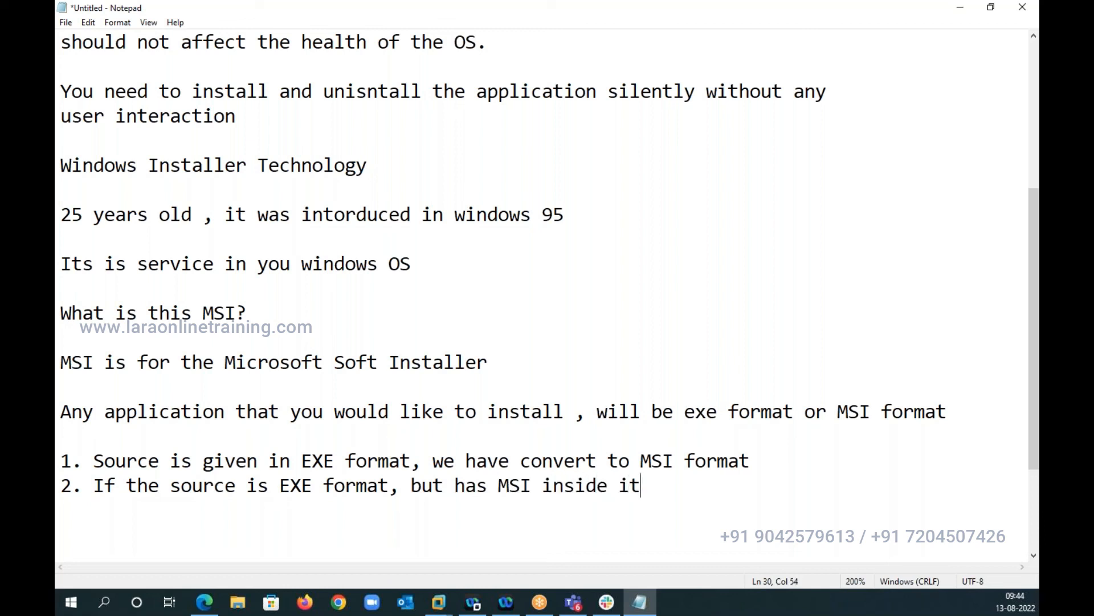
text(, then we nee)
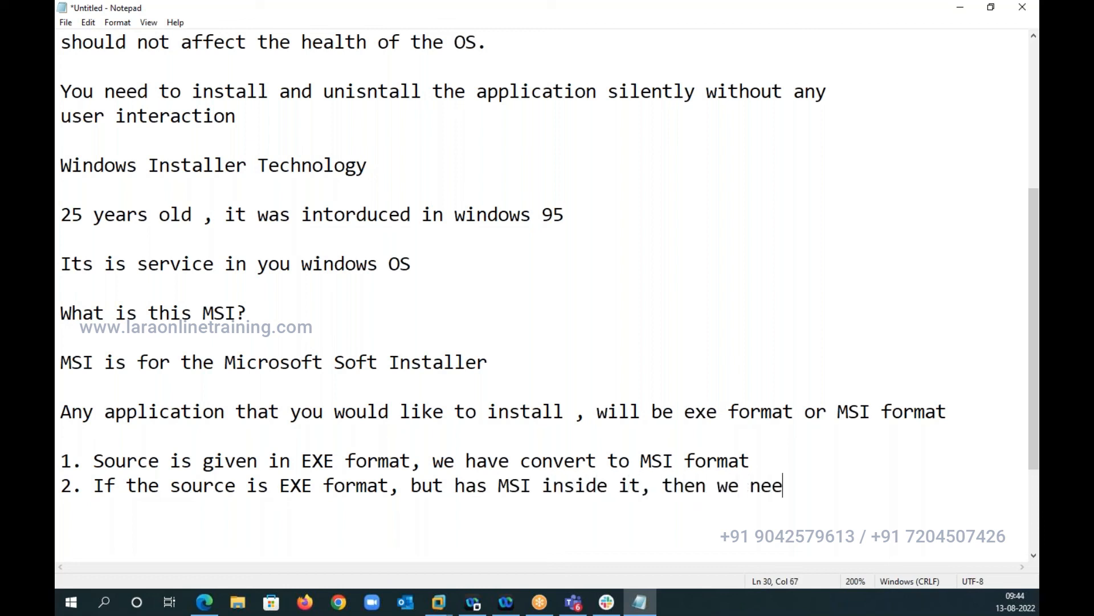
text(to extract that MSI)
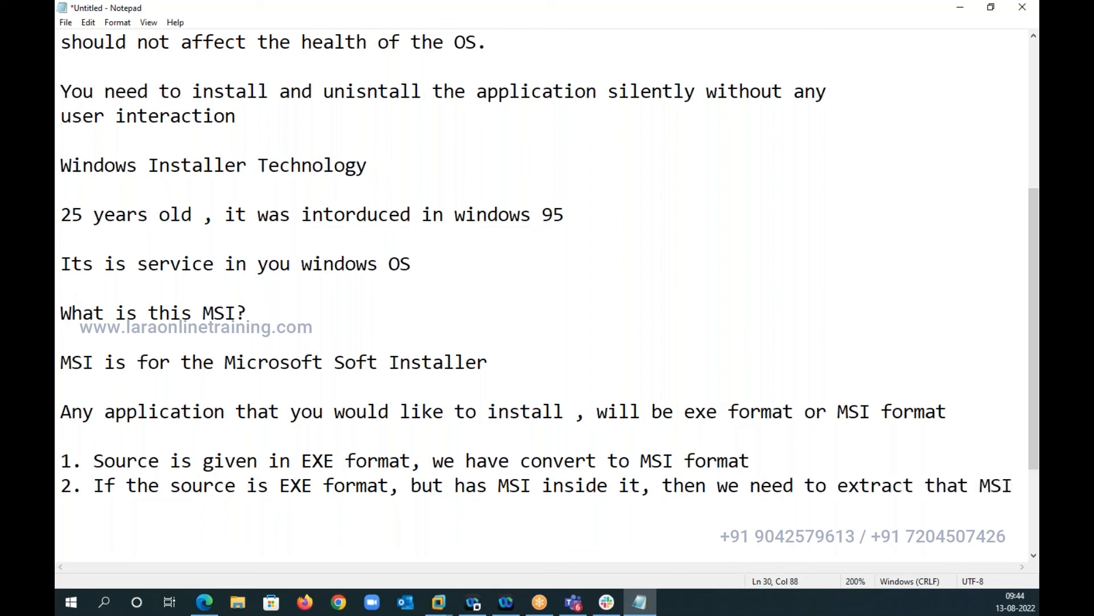
Continue point 2 with "that MSI and develop that extracted MSI"
click(1011, 486)
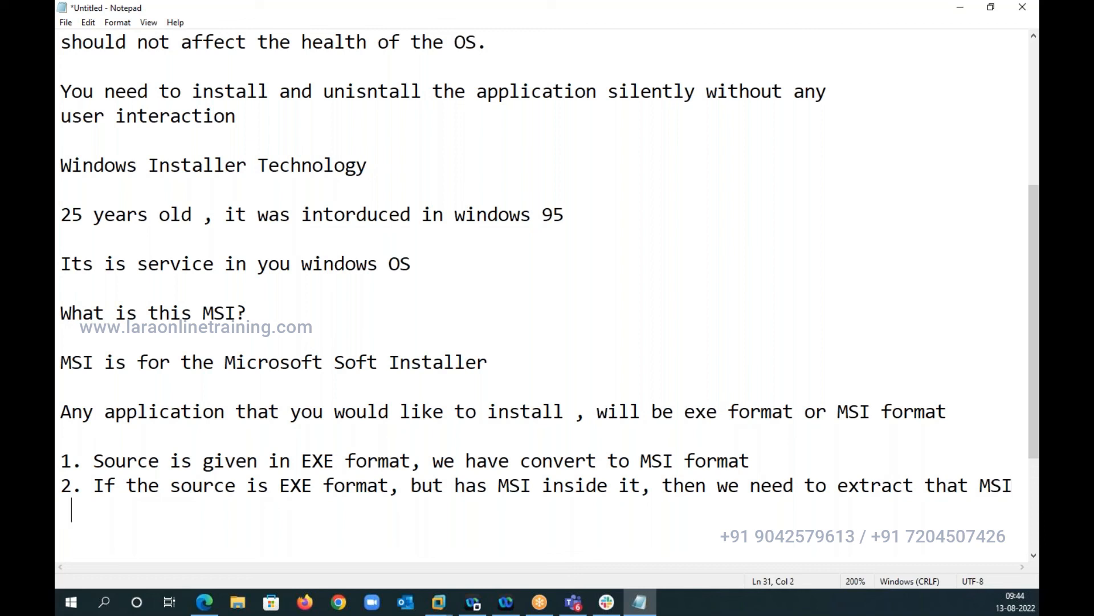
text(and d)
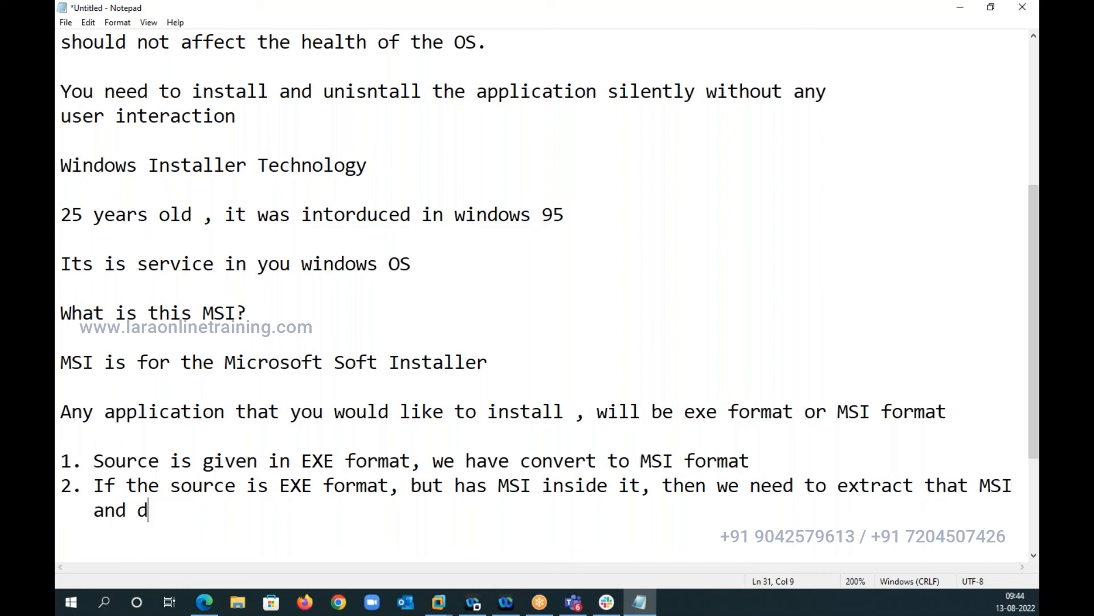
text(eveop t)
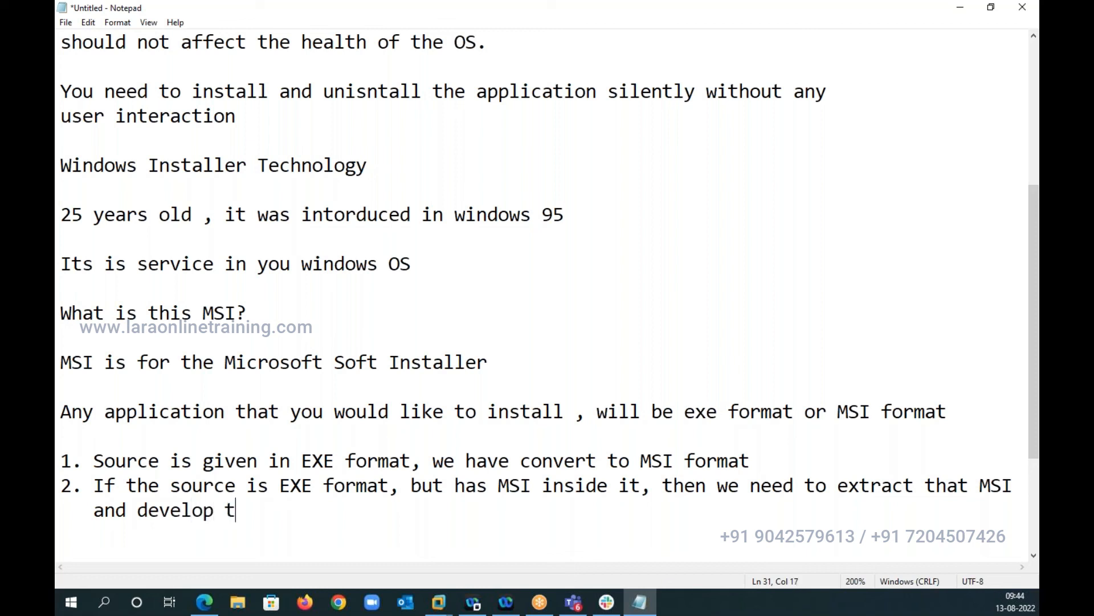
text(hat extractd)
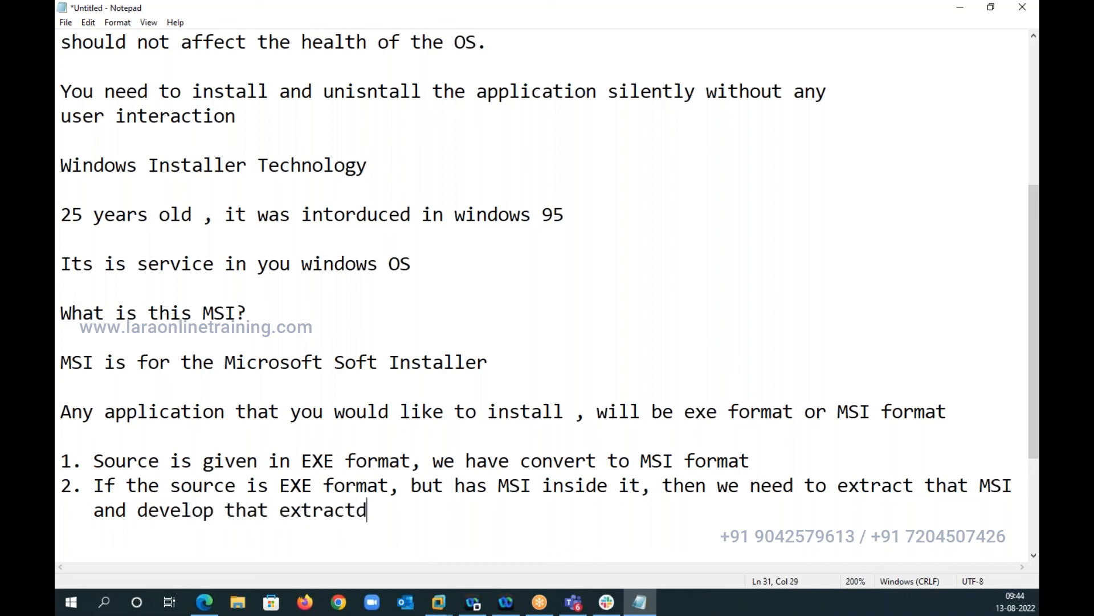
text(ed MSI)
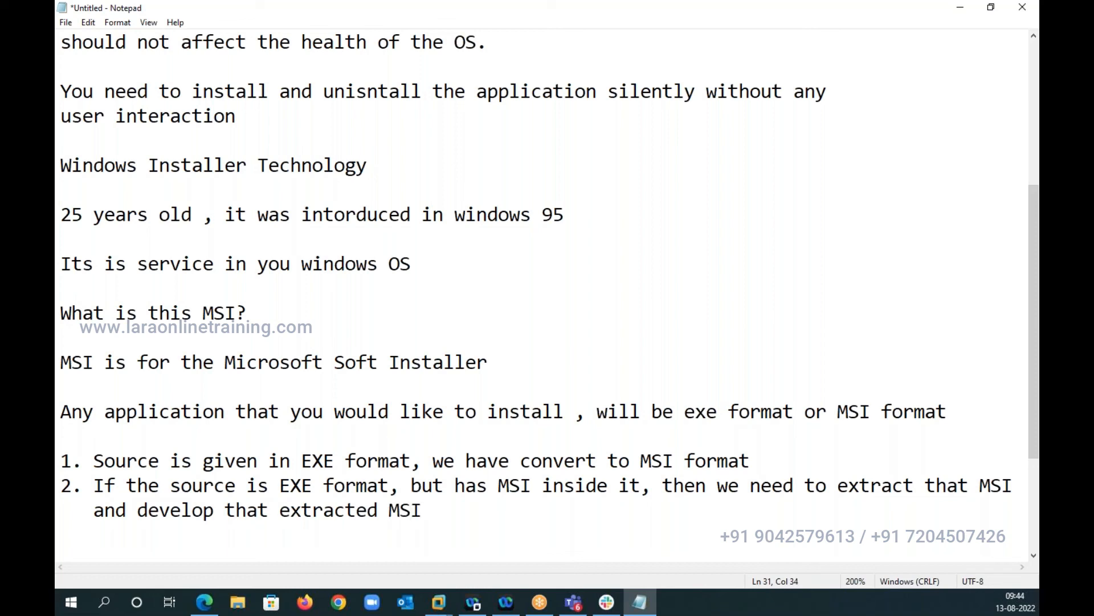